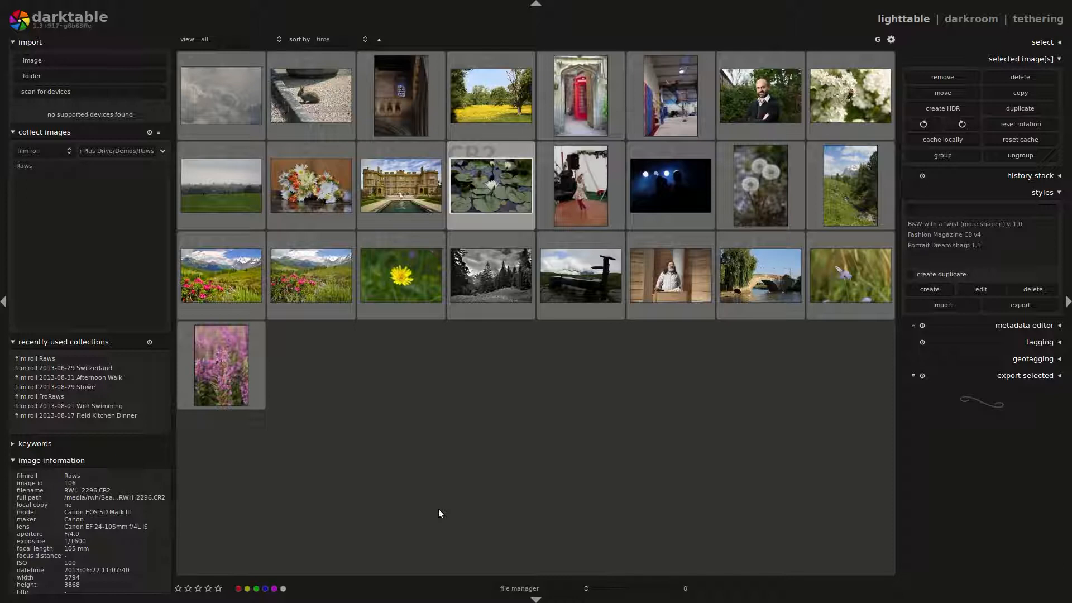
{"action": "mouse_move", "coordinate": [471, 498]}
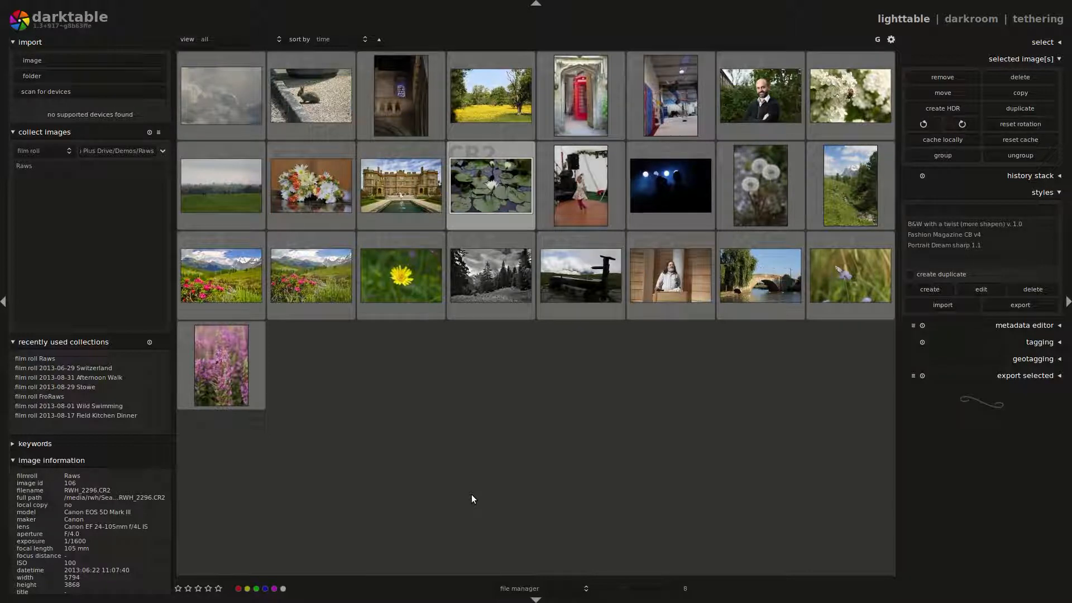
{"action": "mouse_move", "coordinate": [477, 448]}
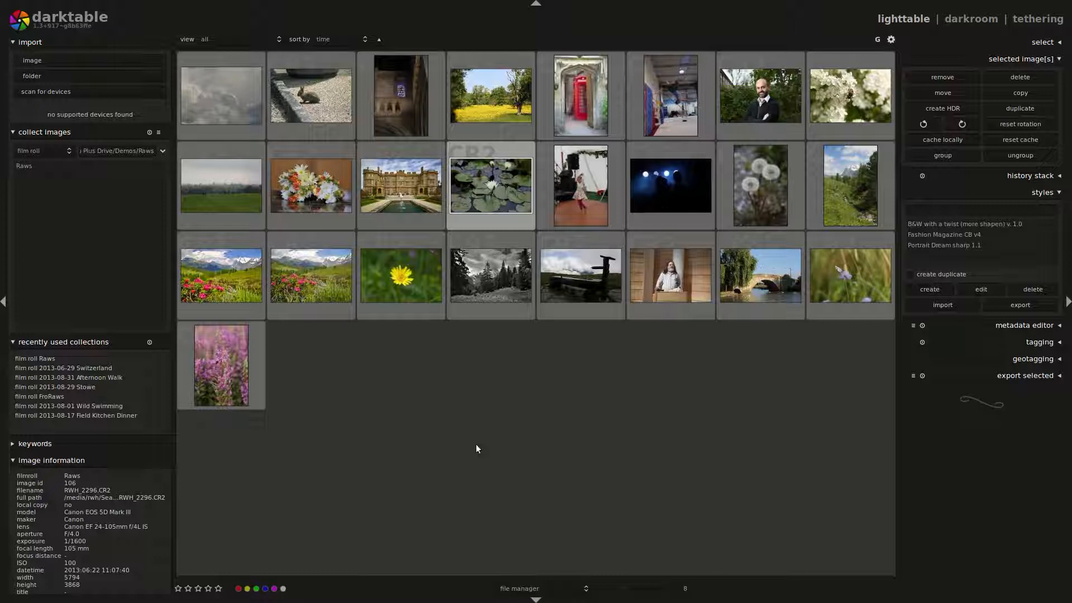
{"action": "mouse_move", "coordinate": [491, 184]}
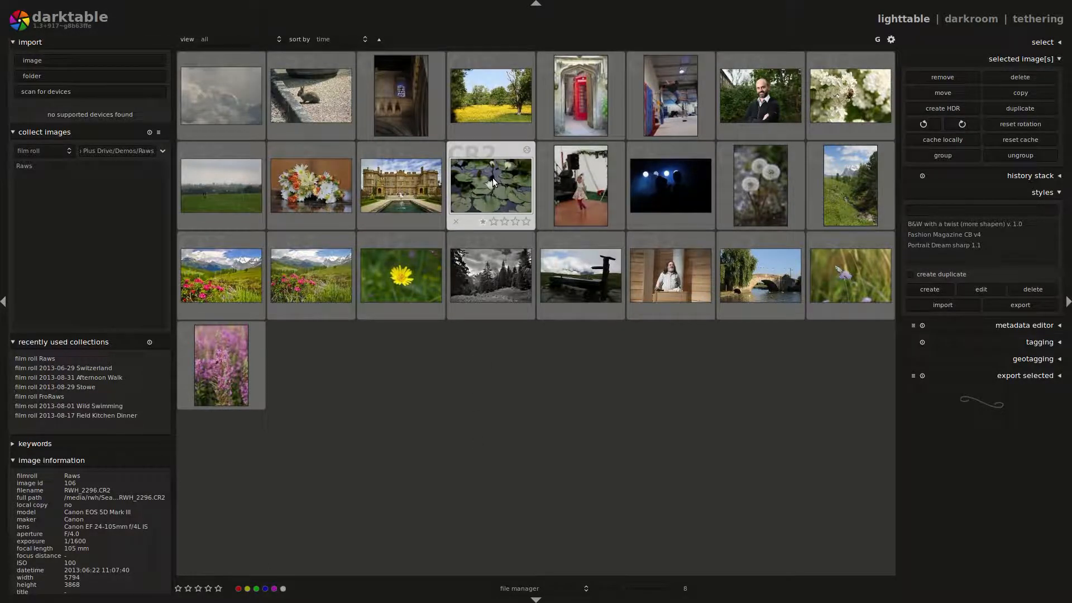
Bring the water lily photo into the darkroom for editing.
{"action": "double_click", "coordinate": [490, 185]}
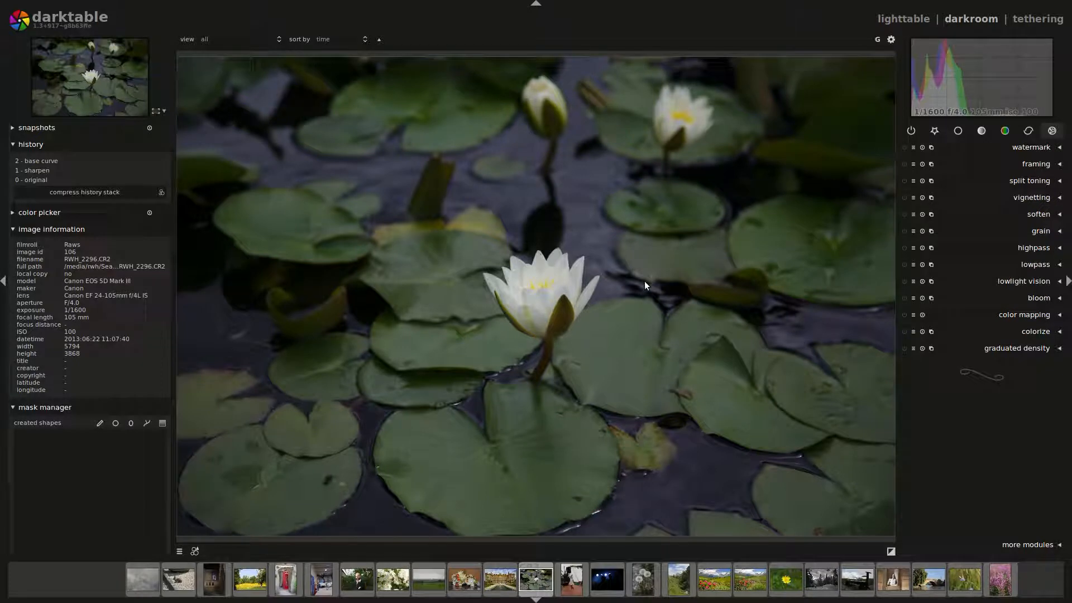
{"action": "mouse_move", "coordinate": [640, 315]}
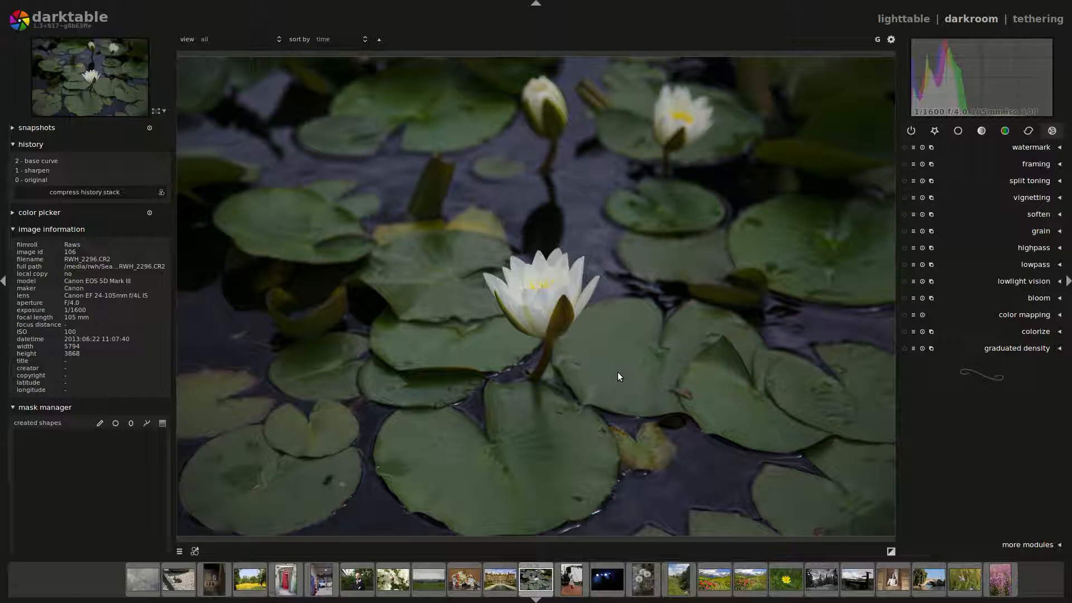
{"action": "mouse_move", "coordinate": [584, 338]}
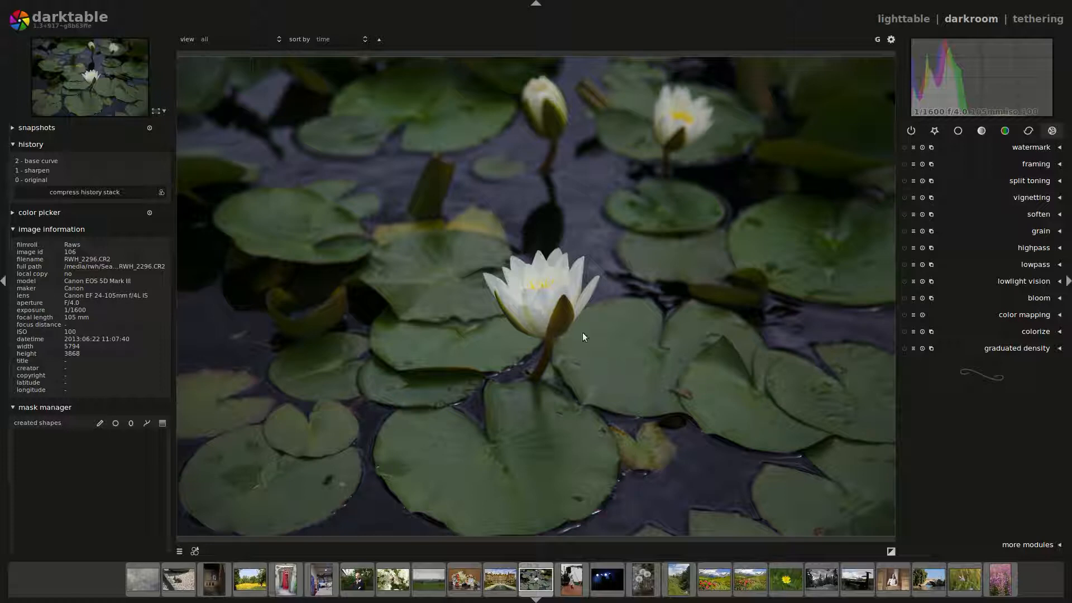
{"action": "mouse_move", "coordinate": [541, 309]}
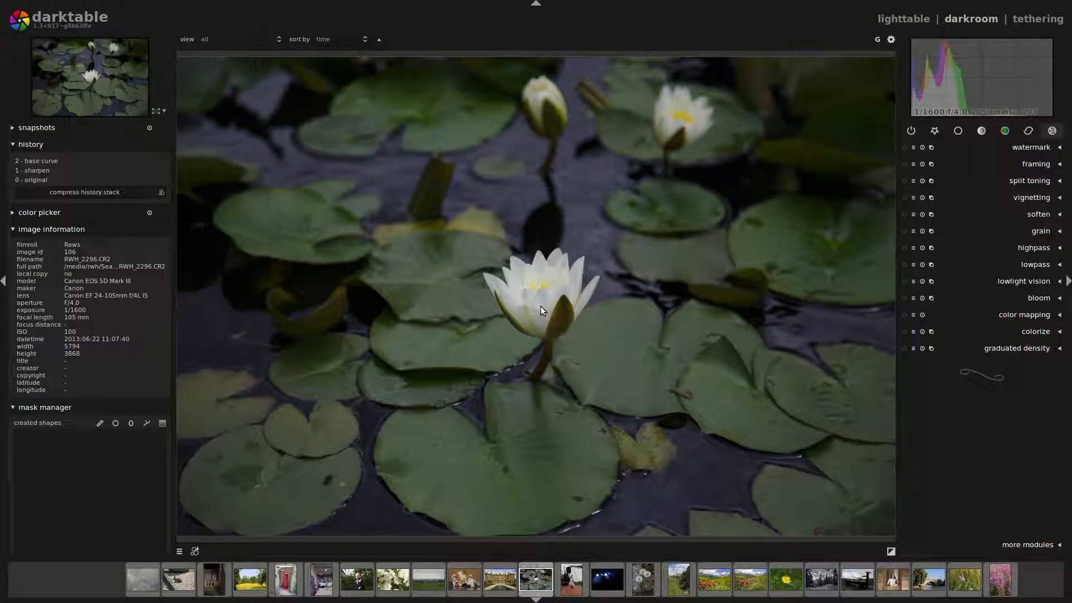
{"action": "mouse_move", "coordinate": [666, 129]}
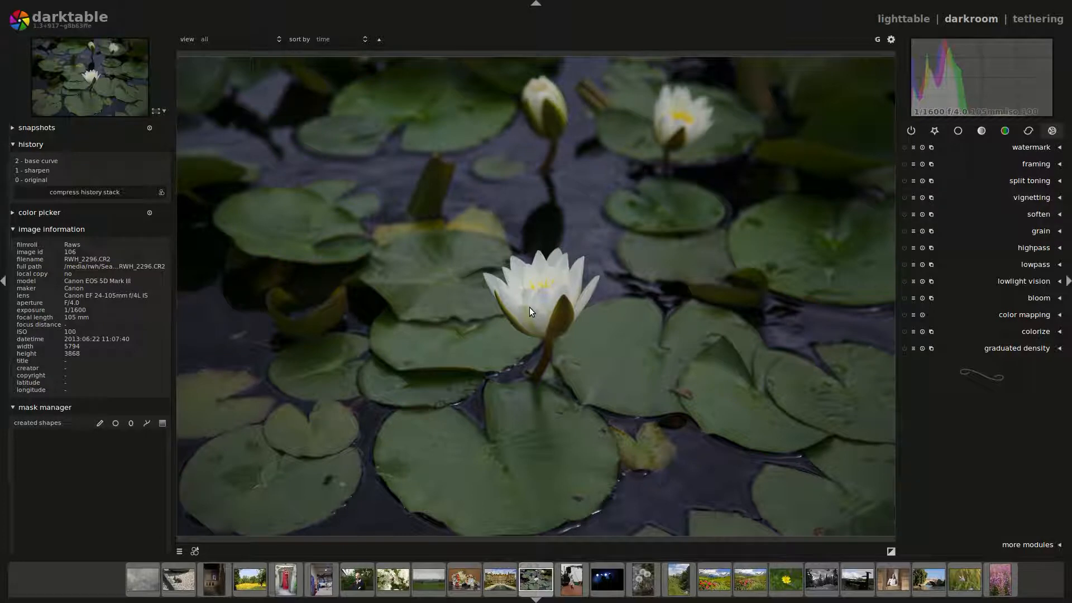
Switch to the manor house photo with the fountain from the filmstrip.
{"action": "left_click", "coordinate": [499, 580]}
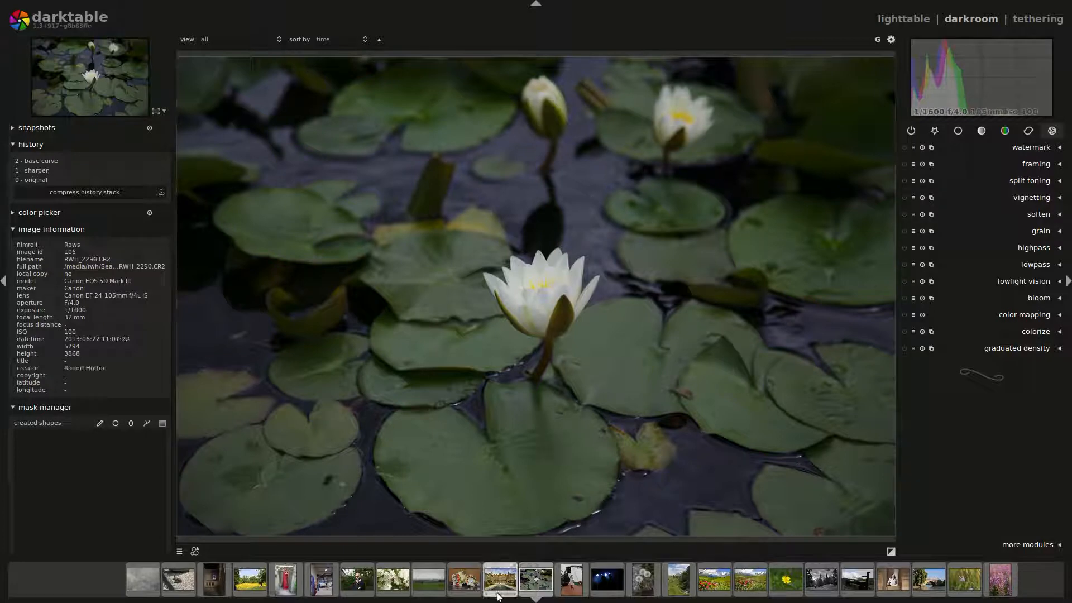
{"action": "left_click", "coordinate": [499, 580]}
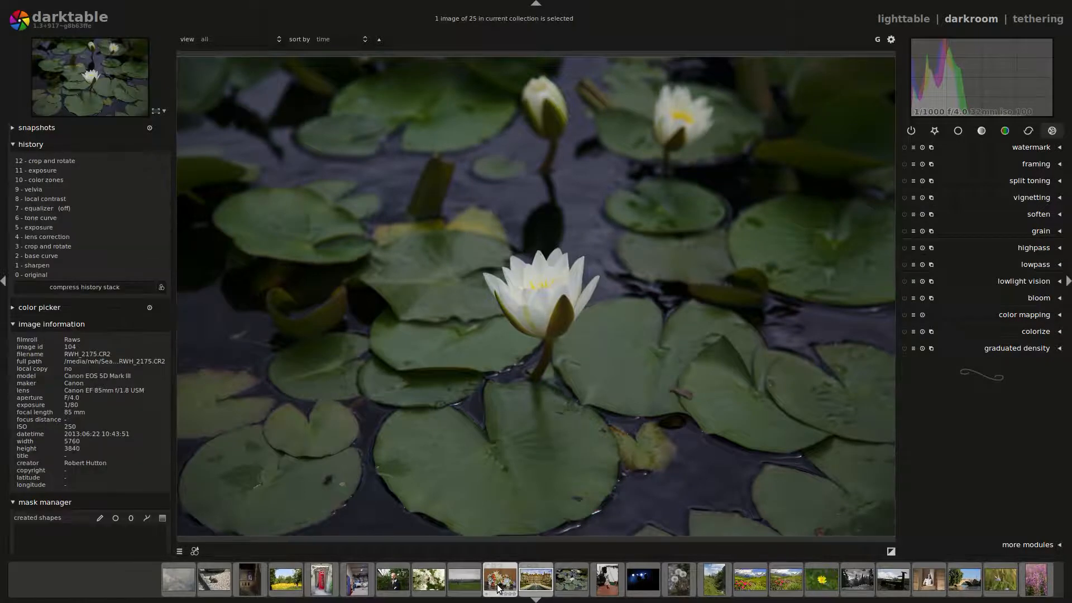
{"action": "left_click", "coordinate": [534, 580]}
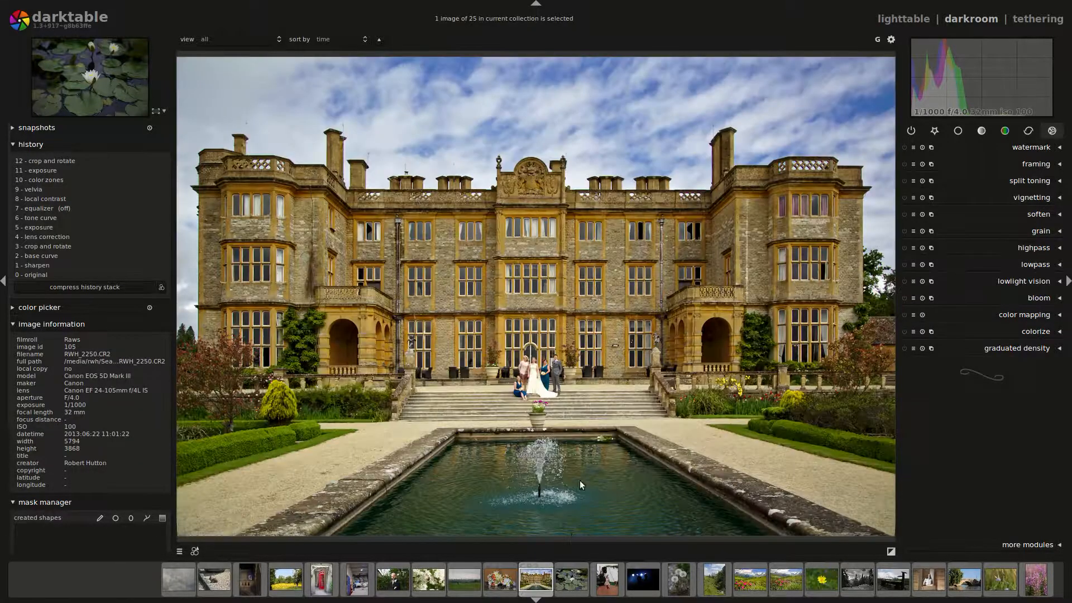
{"action": "left_click", "coordinate": [571, 579]}
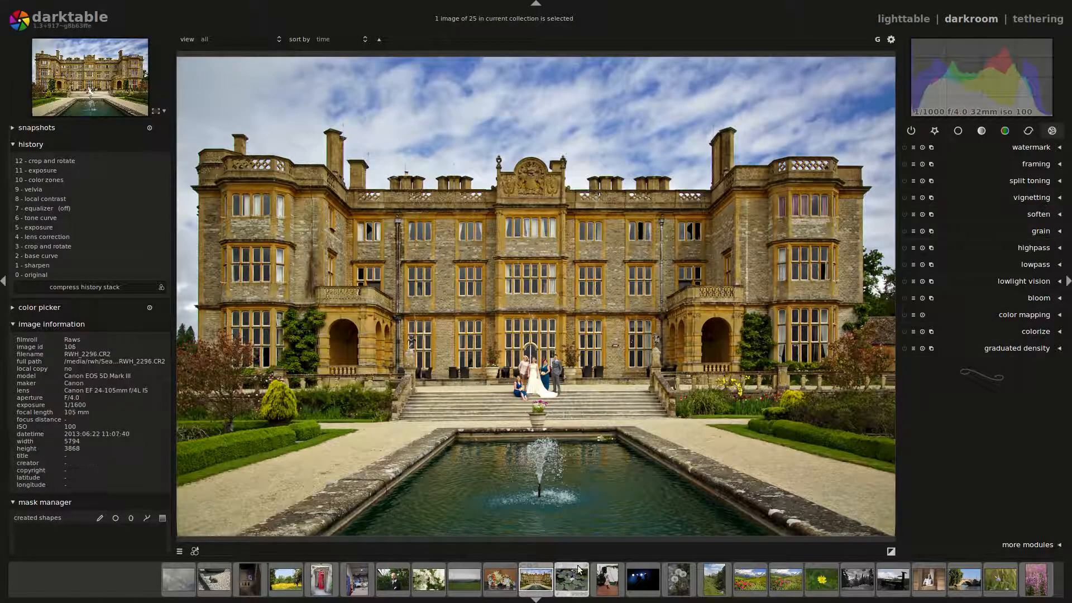
Reopen the water lily photo, show the tone group and add zone system from more modules.
{"action": "double_click", "coordinate": [571, 579]}
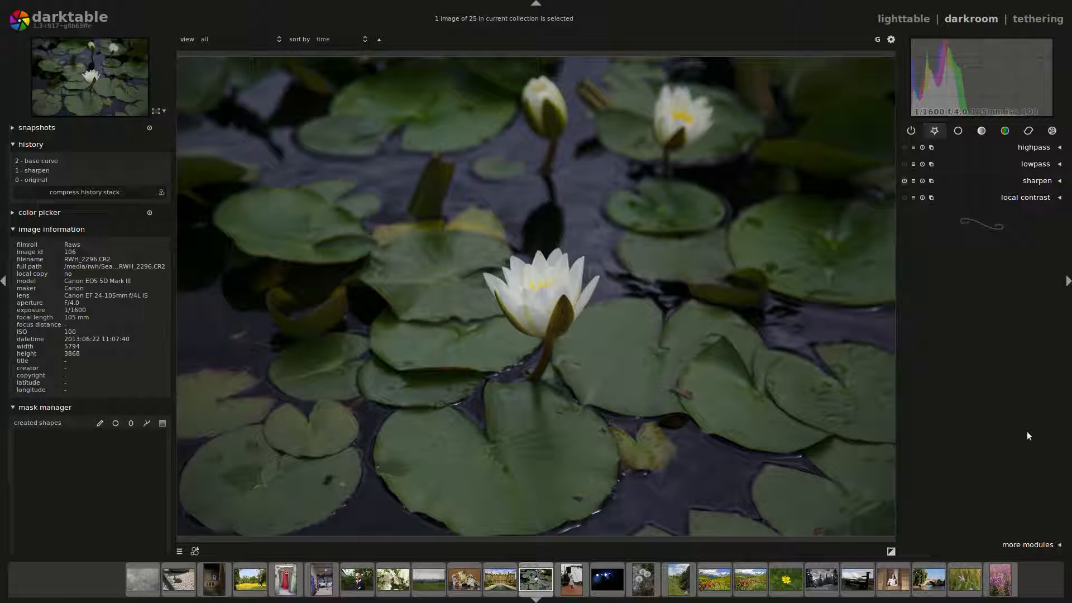
{"action": "left_click", "coordinate": [1027, 429]}
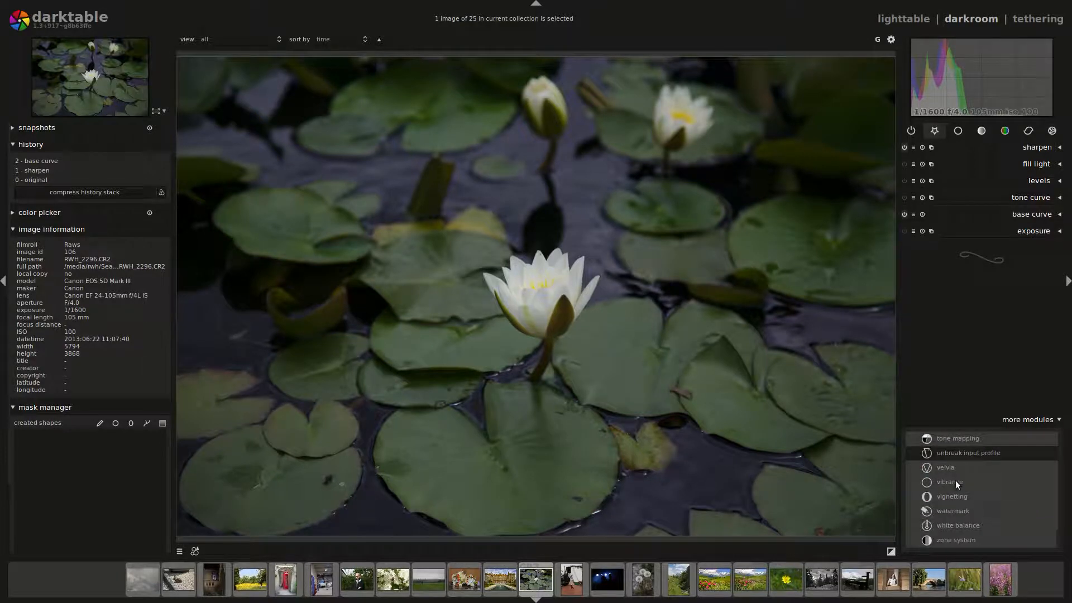
{"action": "scroll", "scroll_direction": "down", "scroll_amount": 3}
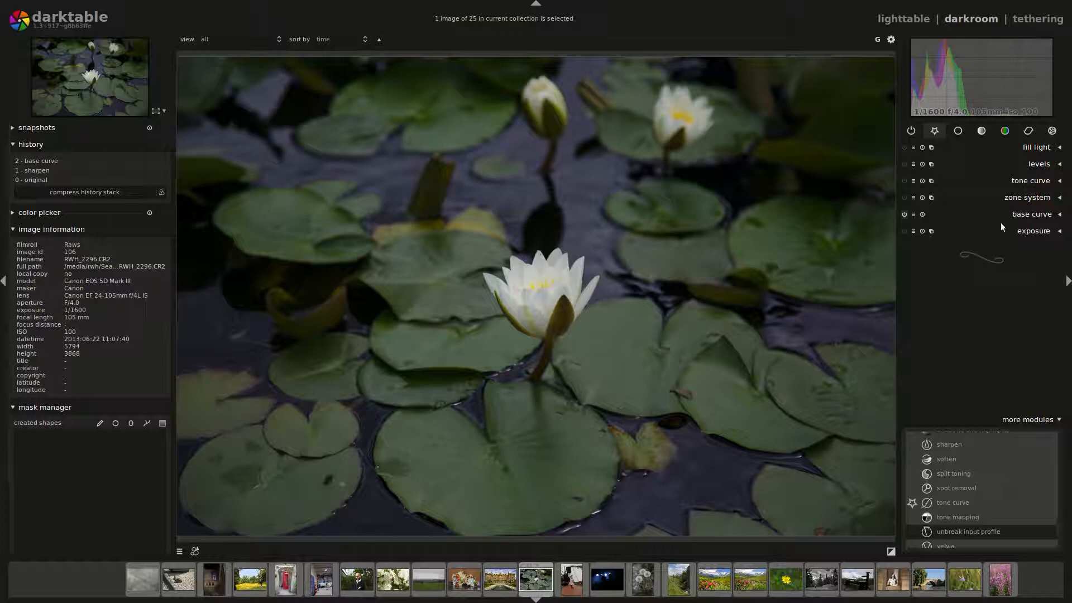
Experiment with fill light exposure between 0.14 and 0.88 EV and widen its tonal range.
{"action": "left_click", "coordinate": [1036, 147]}
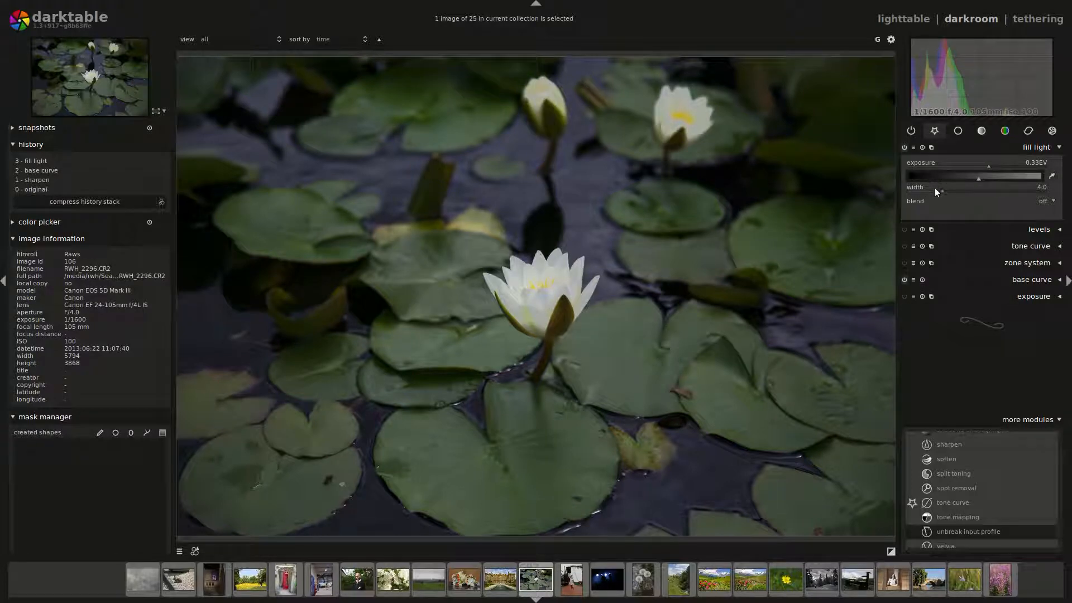
{"action": "left_click_drag", "start_coordinate": [988, 175], "coordinate": [1011, 175]}
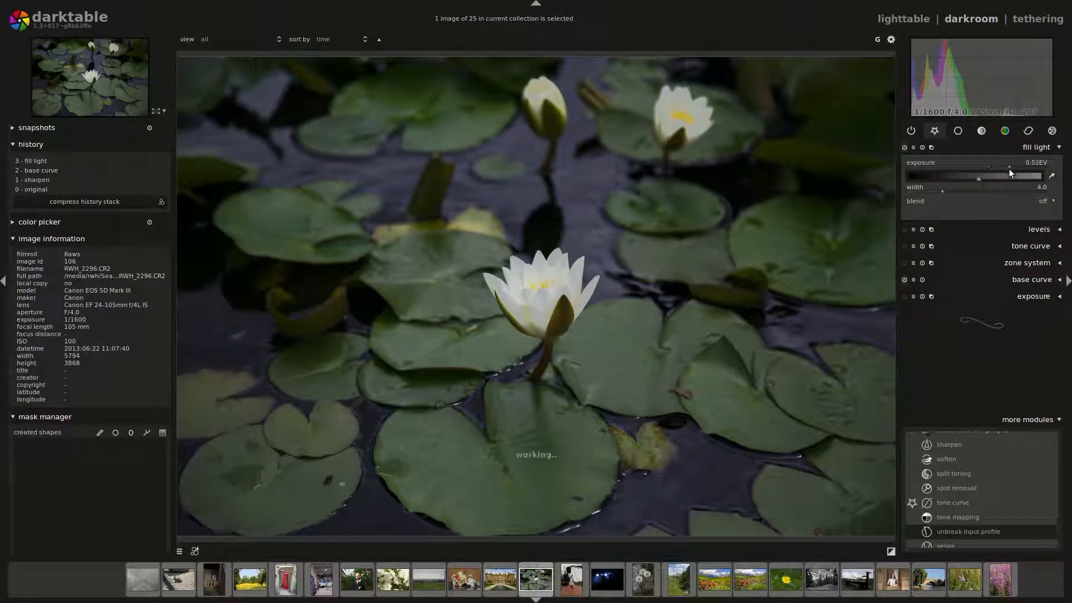
{"action": "left_click_drag", "start_coordinate": [1009, 170], "coordinate": [979, 169]}
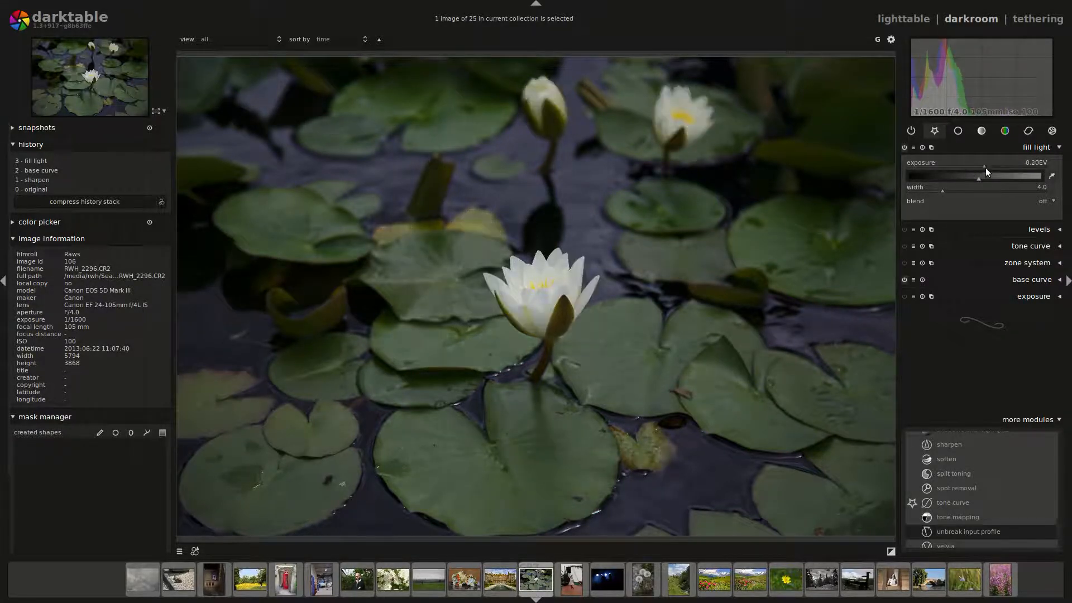
{"action": "left_click_drag", "start_coordinate": [979, 176], "coordinate": [969, 181]}
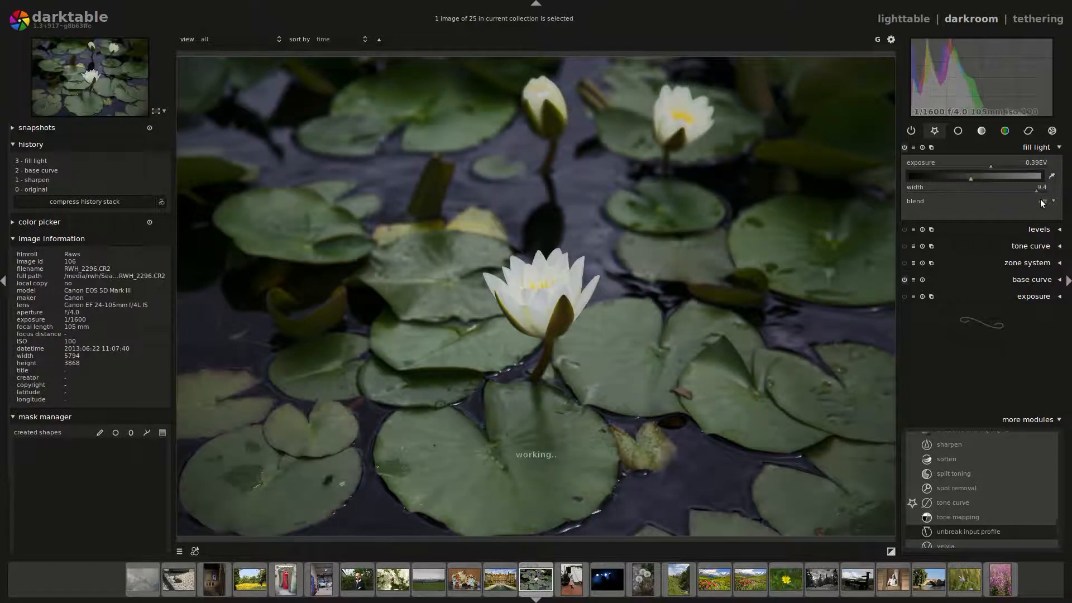
{"action": "left_click_drag", "start_coordinate": [969, 175], "coordinate": [1006, 175]}
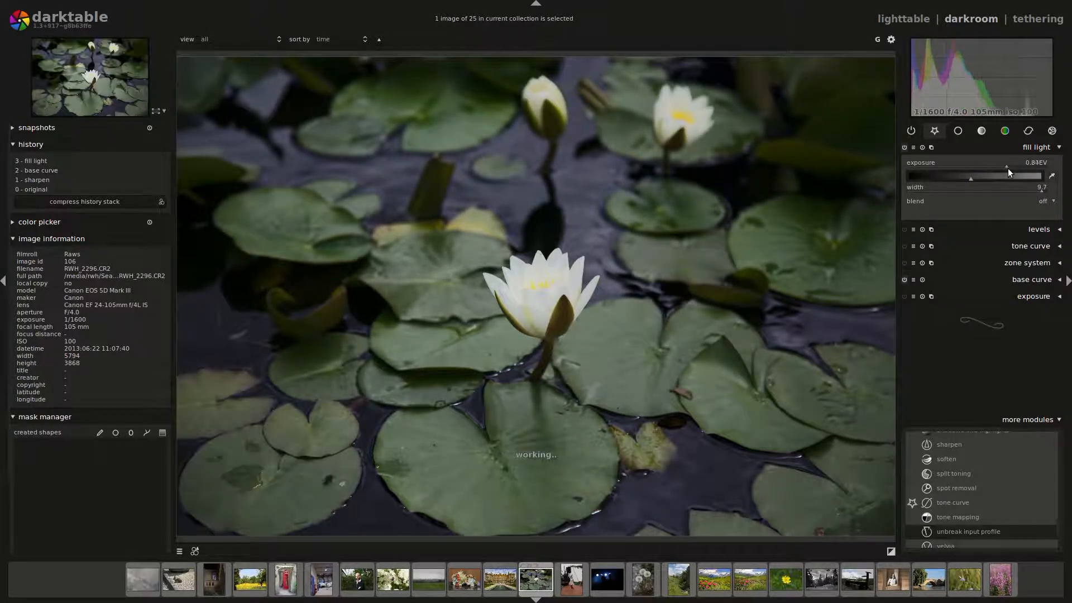
{"action": "left_click_drag", "start_coordinate": [1005, 175], "coordinate": [951, 175]}
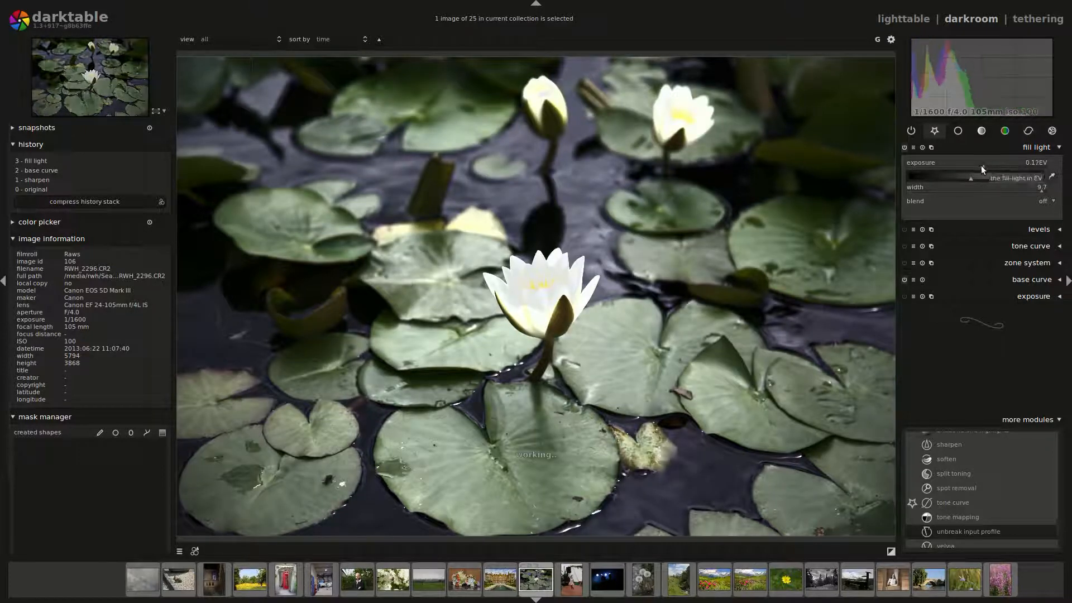
{"action": "left_click_drag", "start_coordinate": [985, 176], "coordinate": [983, 175]}
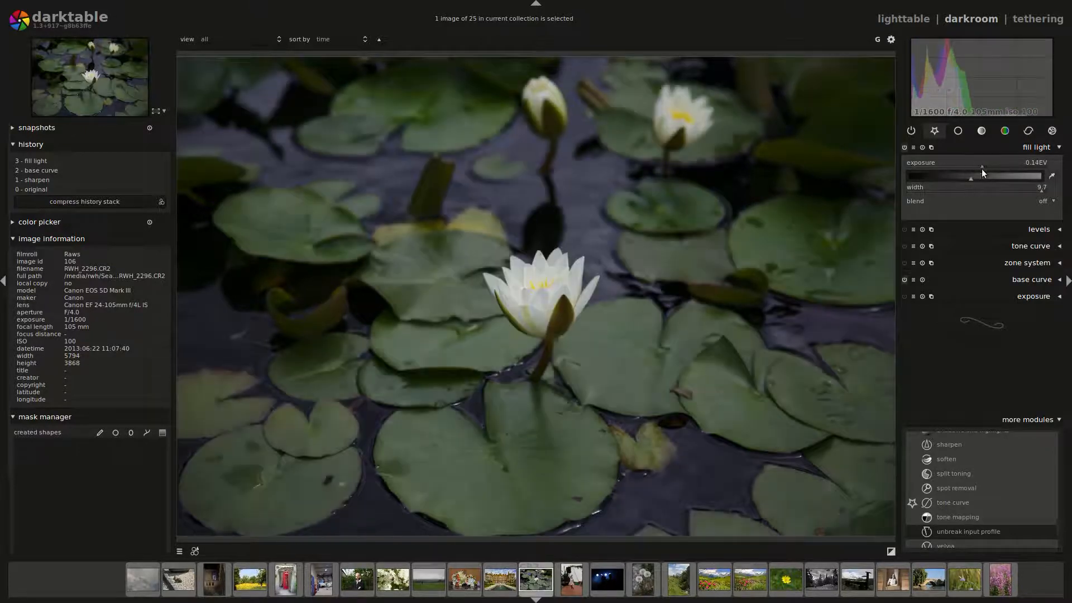
{"action": "left_click_drag", "start_coordinate": [970, 176], "coordinate": [997, 175]}
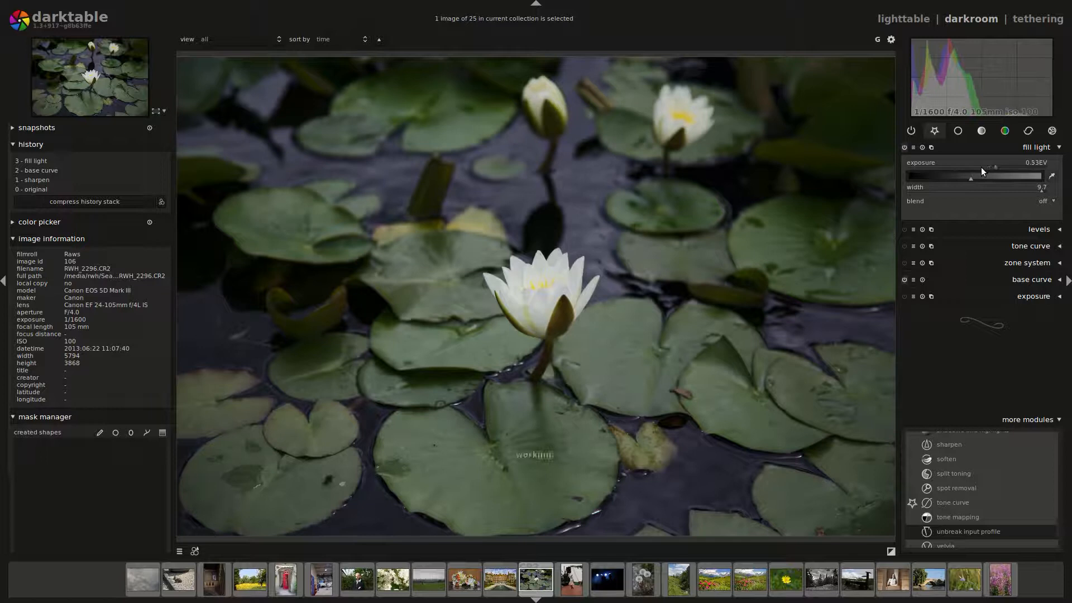
Settle the fill light at about −0.14 EV with width 9.7 and collapse the module.
{"action": "left_click_drag", "start_coordinate": [985, 175], "coordinate": [1005, 175]}
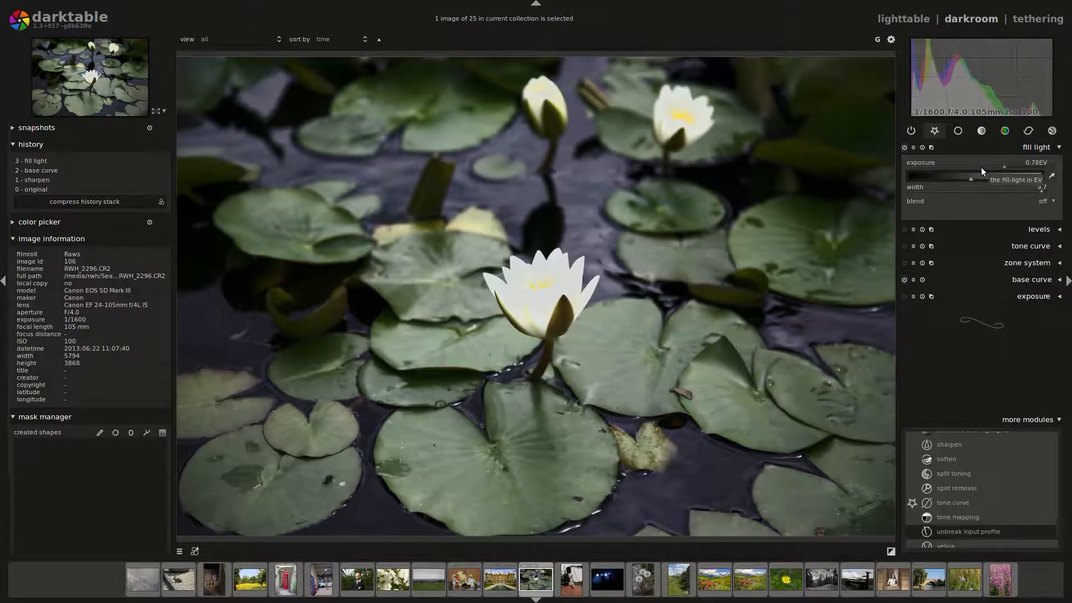
{"action": "left_click_drag", "start_coordinate": [1004, 167], "coordinate": [970, 167]}
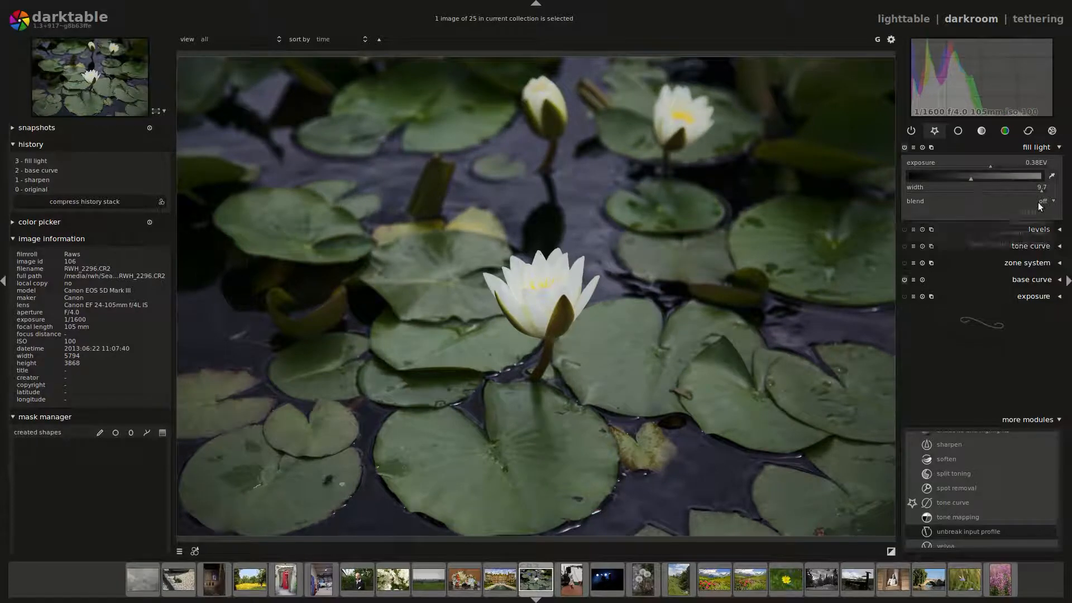
{"action": "left_click_drag", "start_coordinate": [1004, 175], "coordinate": [969, 175]}
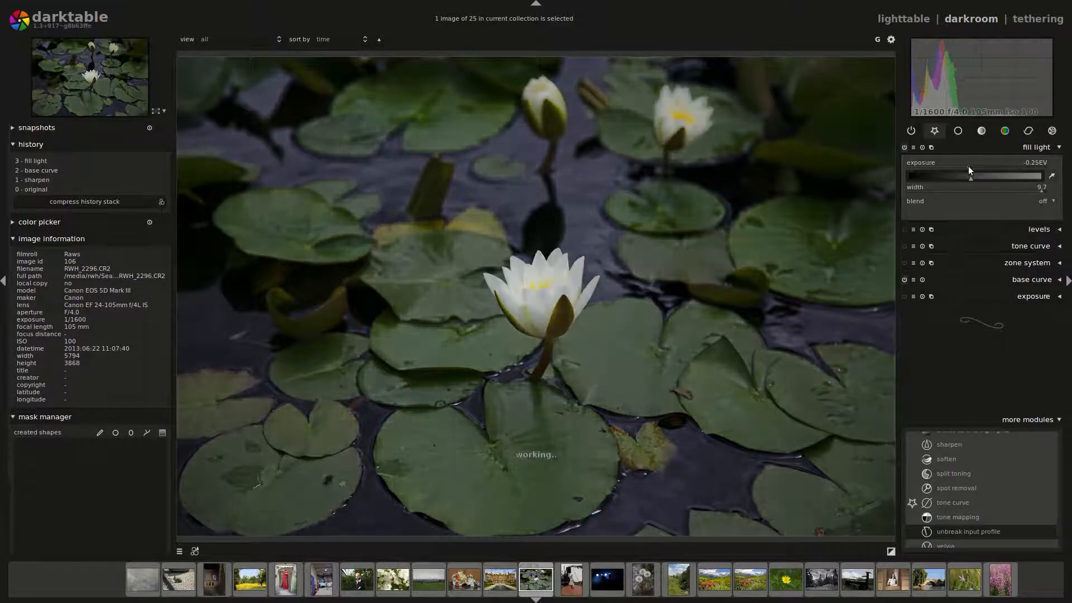
{"action": "left_click_drag", "start_coordinate": [973, 175], "coordinate": [970, 175]}
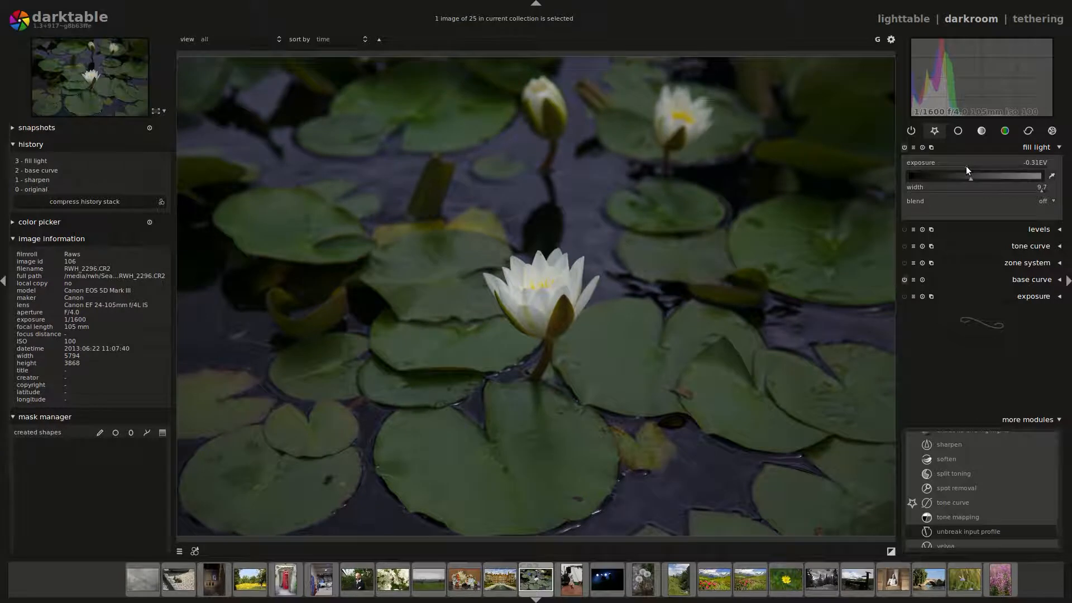
{"action": "left_click_drag", "start_coordinate": [969, 175], "coordinate": [972, 175]}
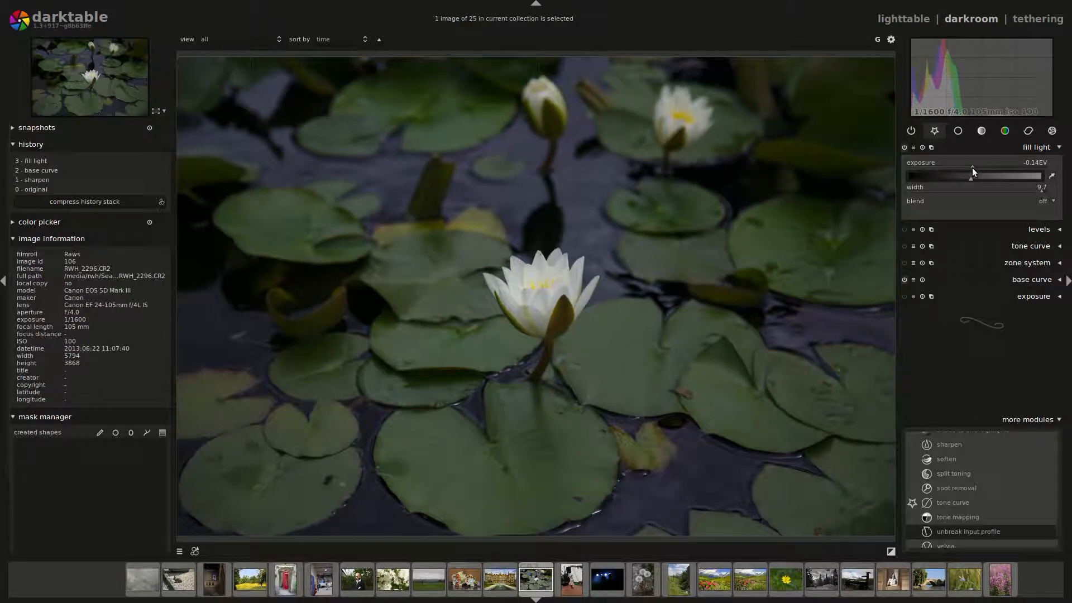
{"action": "mouse_move", "coordinate": [1039, 221]}
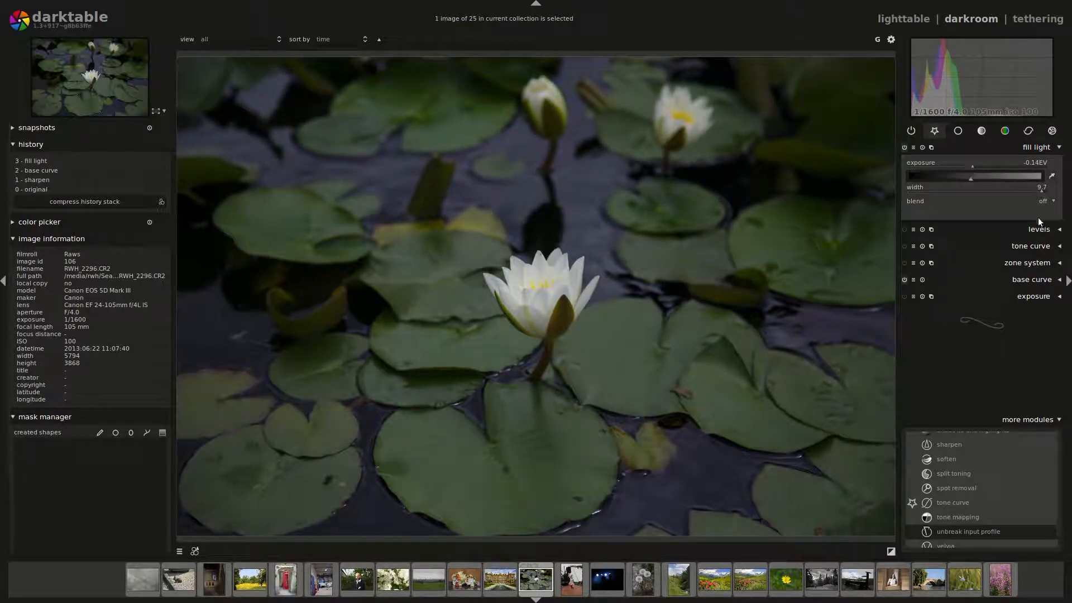
{"action": "left_click_drag", "start_coordinate": [998, 176], "coordinate": [973, 183]}
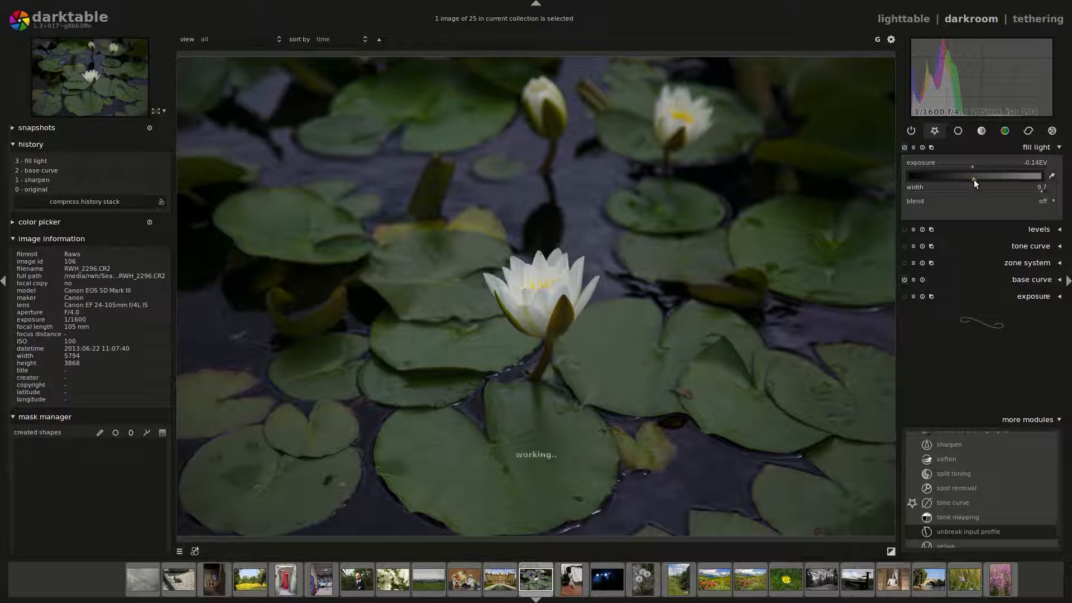
{"action": "left_click", "coordinate": [1037, 163]}
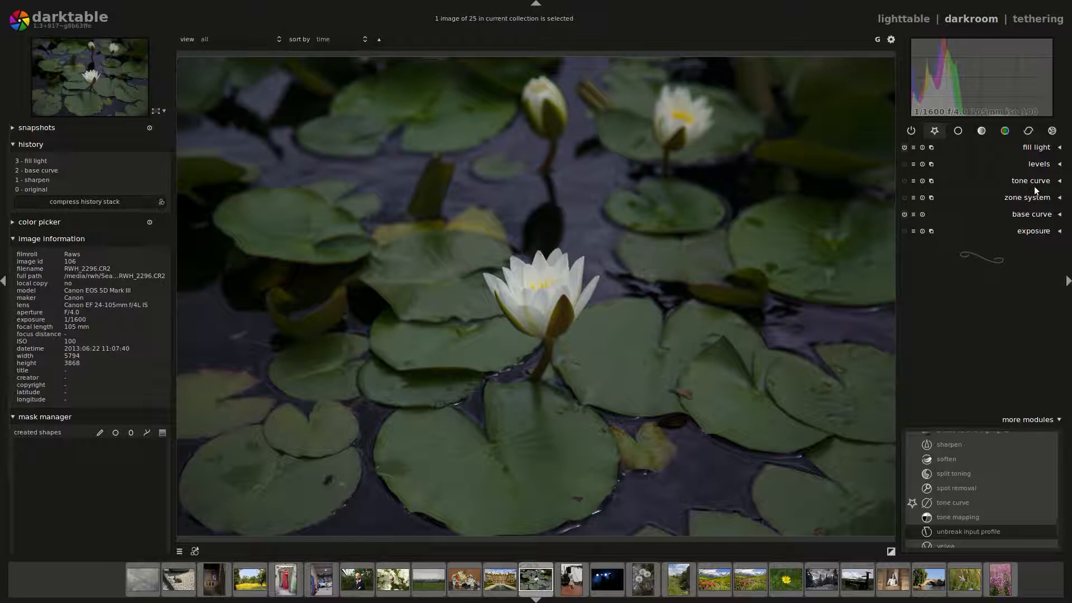
Add a tone curve bent upward to brighten the lily photo's midtones.
{"action": "left_click", "coordinate": [1030, 181]}
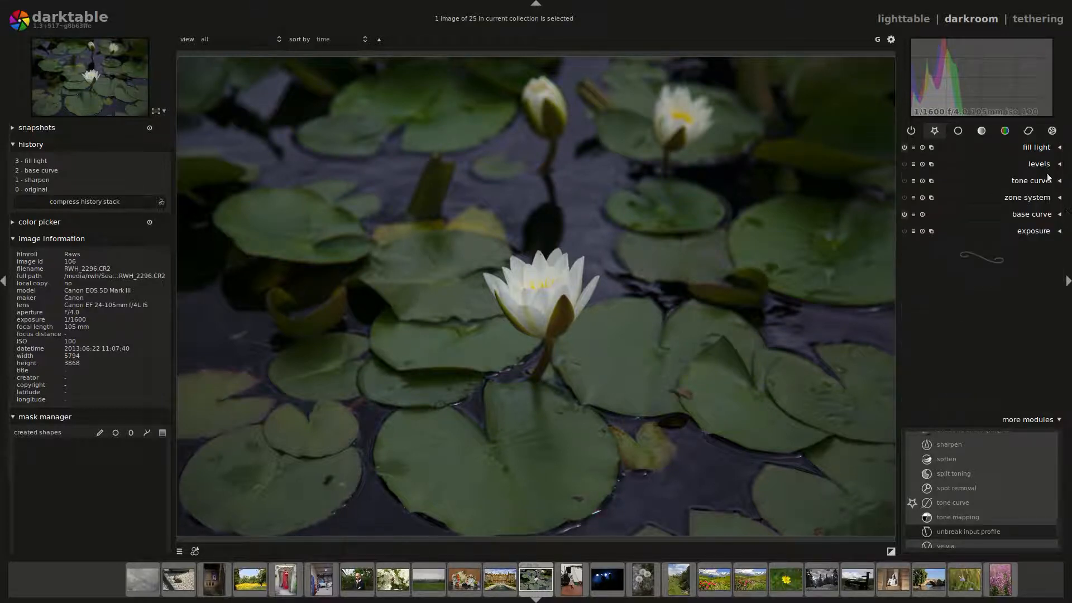
{"action": "left_click", "coordinate": [1037, 181]}
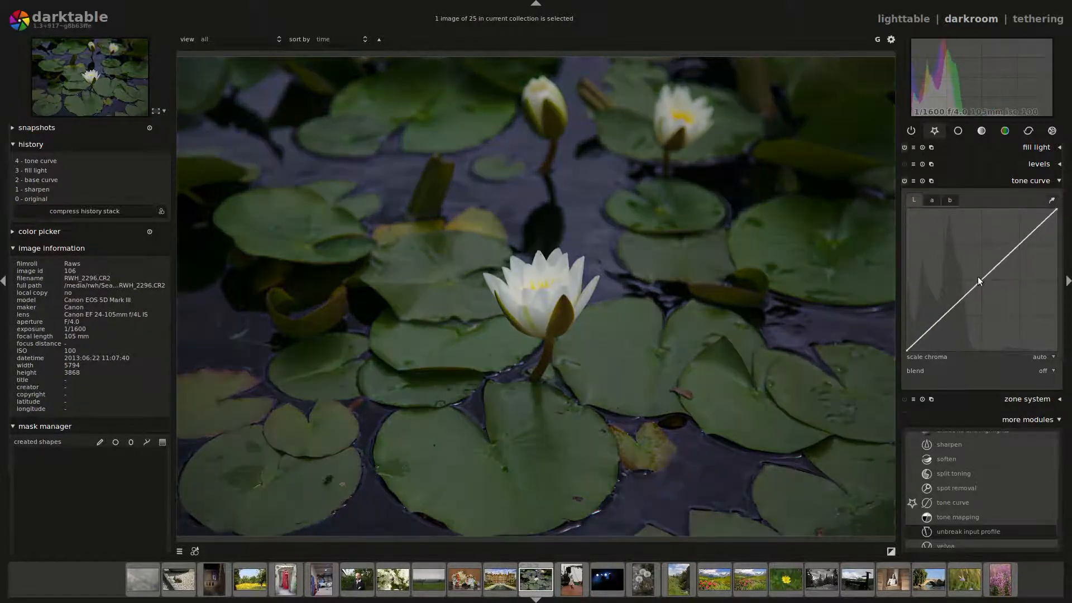
{"action": "left_click_drag", "start_coordinate": [978, 281], "coordinate": [980, 264]}
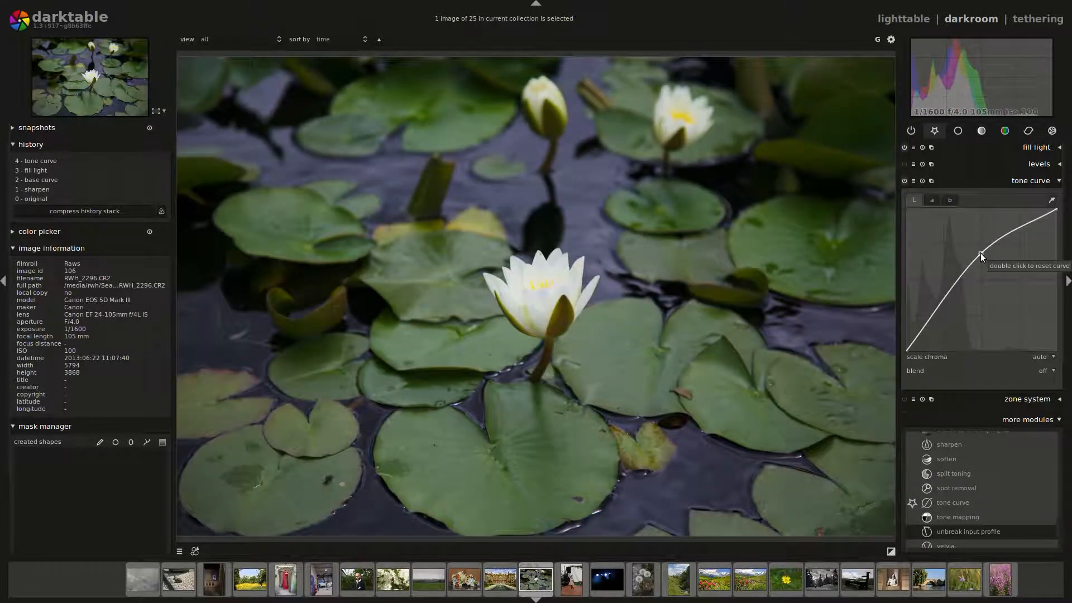
{"action": "left_click", "coordinate": [1036, 148]}
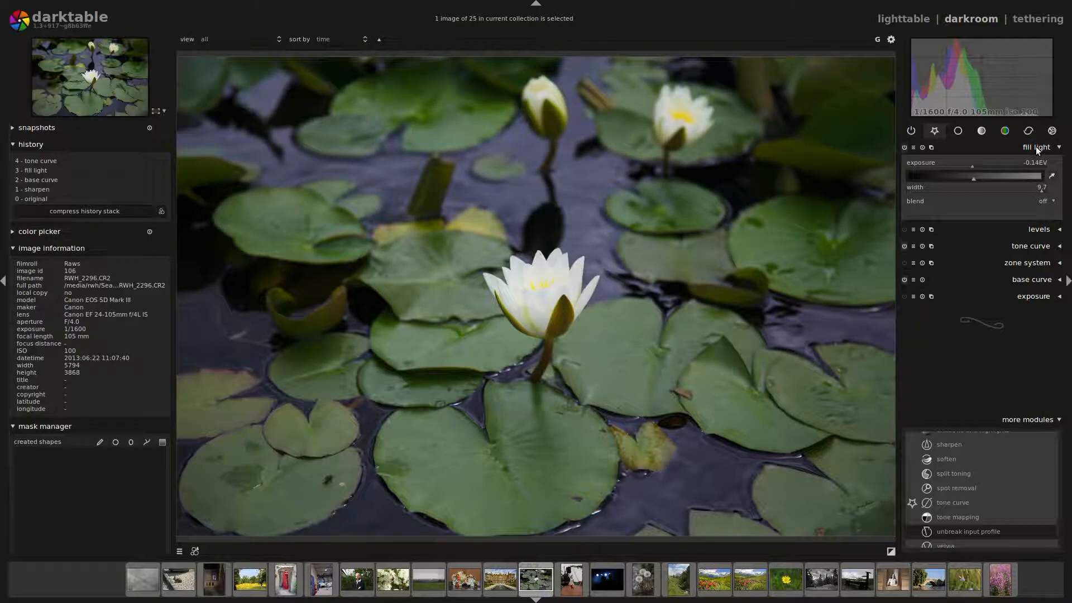
{"action": "left_click", "coordinate": [1031, 181]}
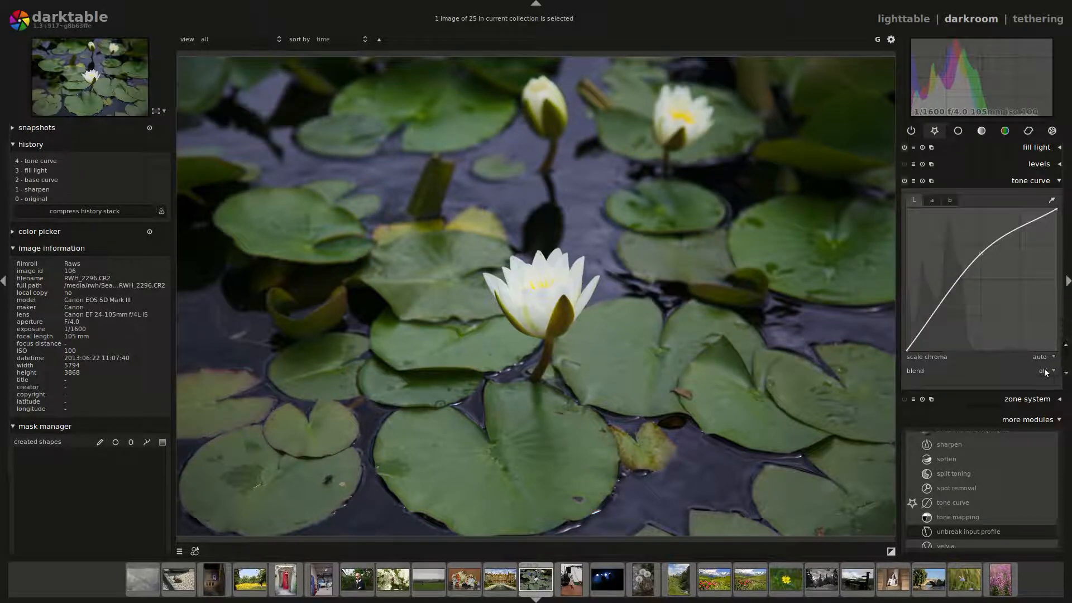
Set the tone curve's chroma scaling to manual and lift the curve further.
{"action": "left_click", "coordinate": [1039, 346]}
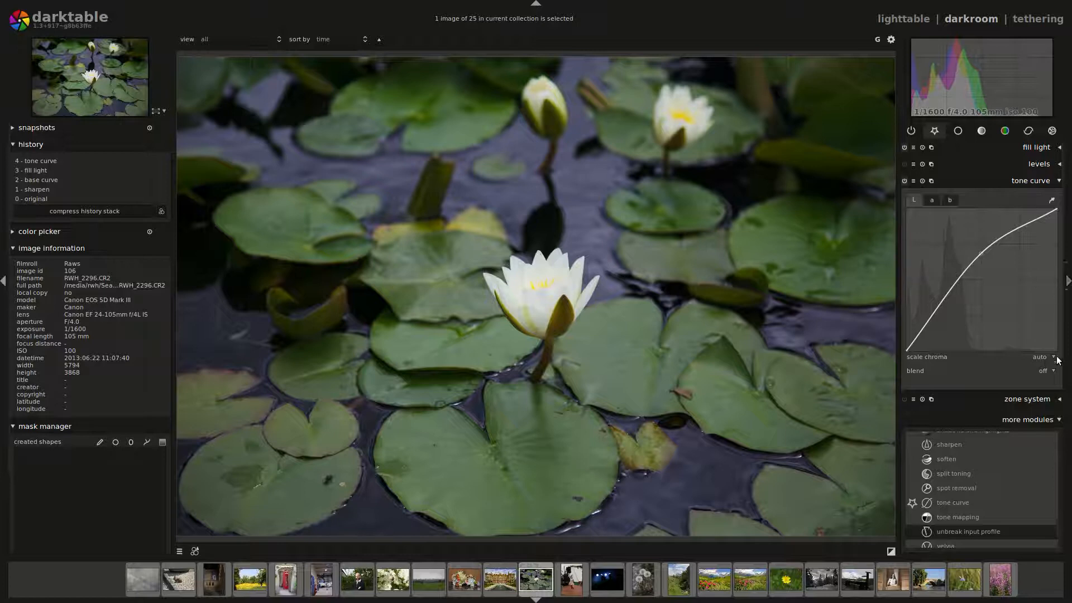
{"action": "left_click", "coordinate": [1042, 371]}
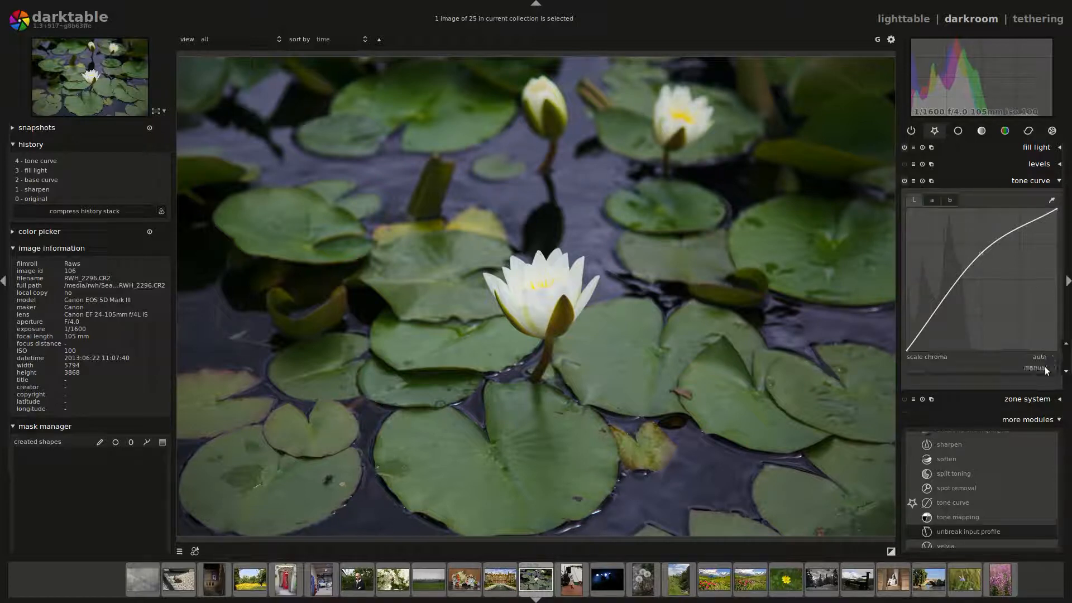
{"action": "left_click", "coordinate": [1034, 356]}
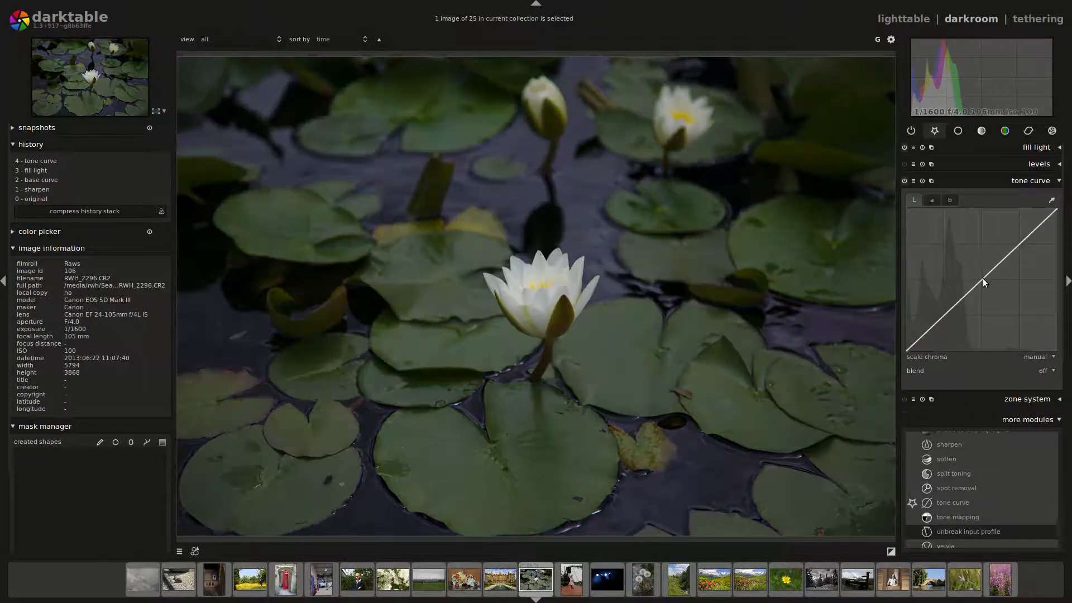
{"action": "left_click_drag", "start_coordinate": [982, 283], "coordinate": [982, 248]}
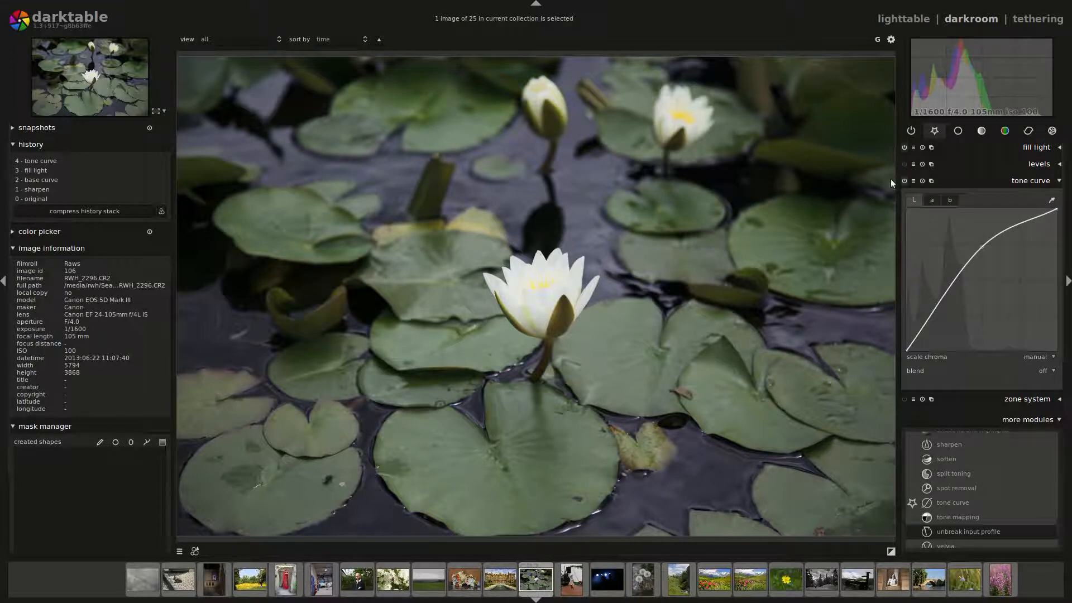
{"action": "mouse_move", "coordinate": [902, 161]}
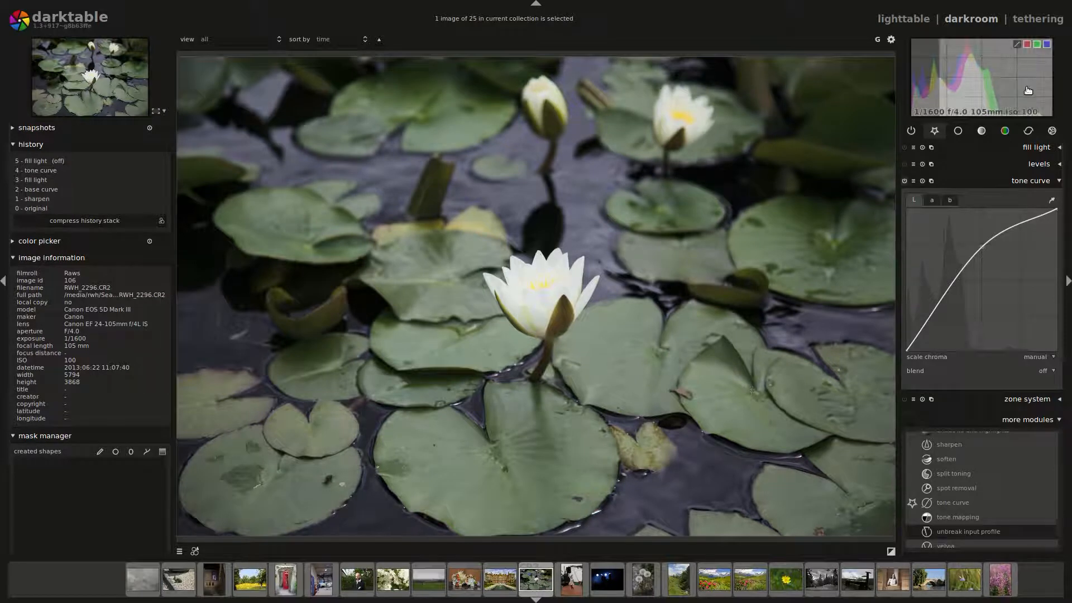
Switch the tone curve off and set fill light exposure to 0.46 EV with width 10.
{"action": "left_click", "coordinate": [903, 180]}
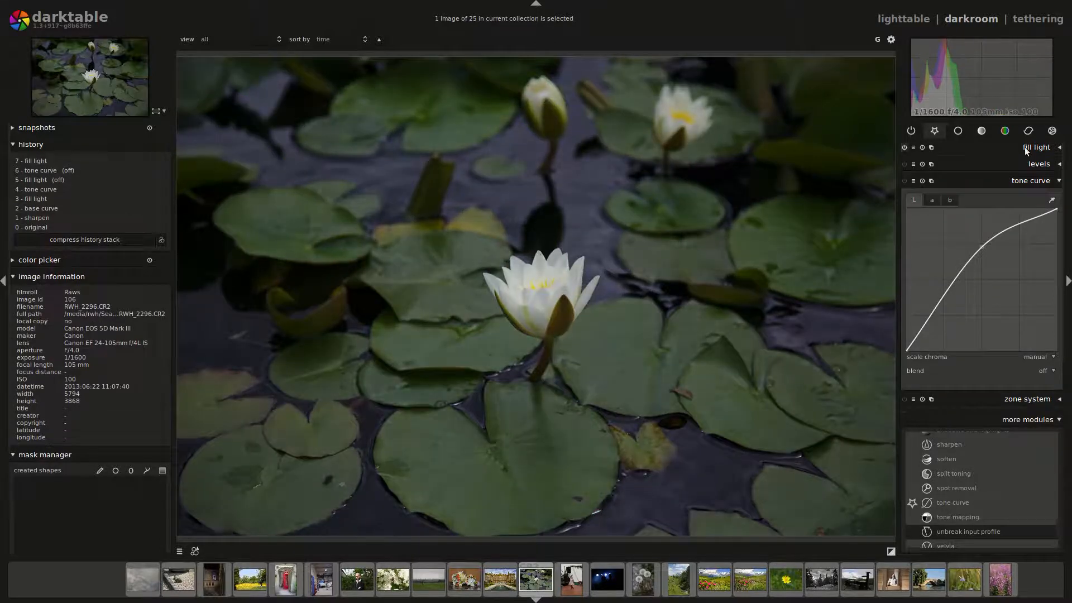
{"action": "left_click", "coordinate": [1036, 147]}
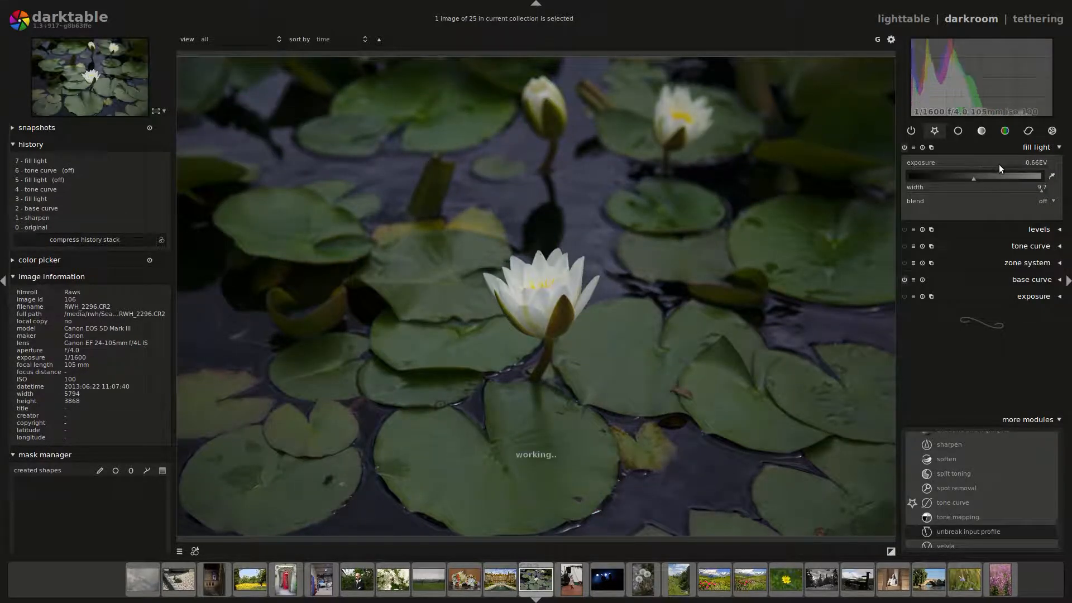
{"action": "left_click_drag", "start_coordinate": [991, 175], "coordinate": [970, 175]}
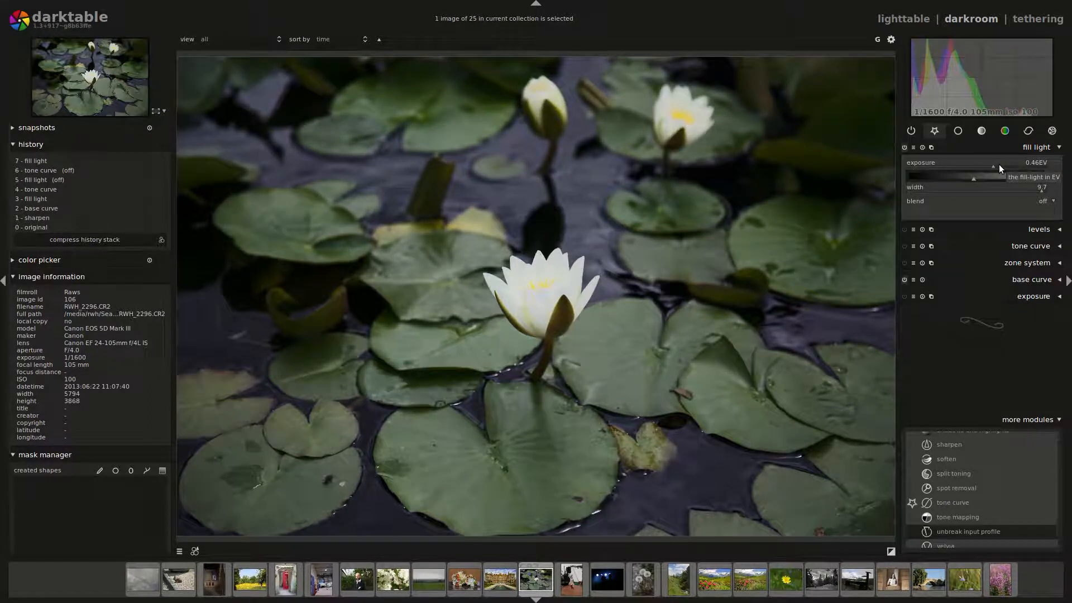
{"action": "mouse_move", "coordinate": [1046, 191]}
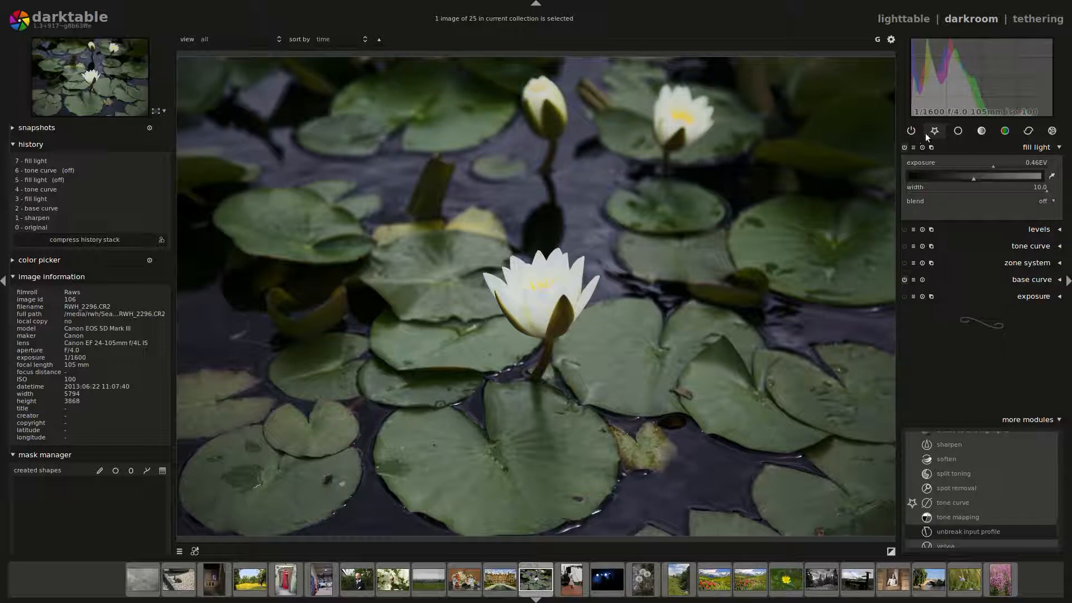
{"action": "left_click", "coordinate": [903, 246]}
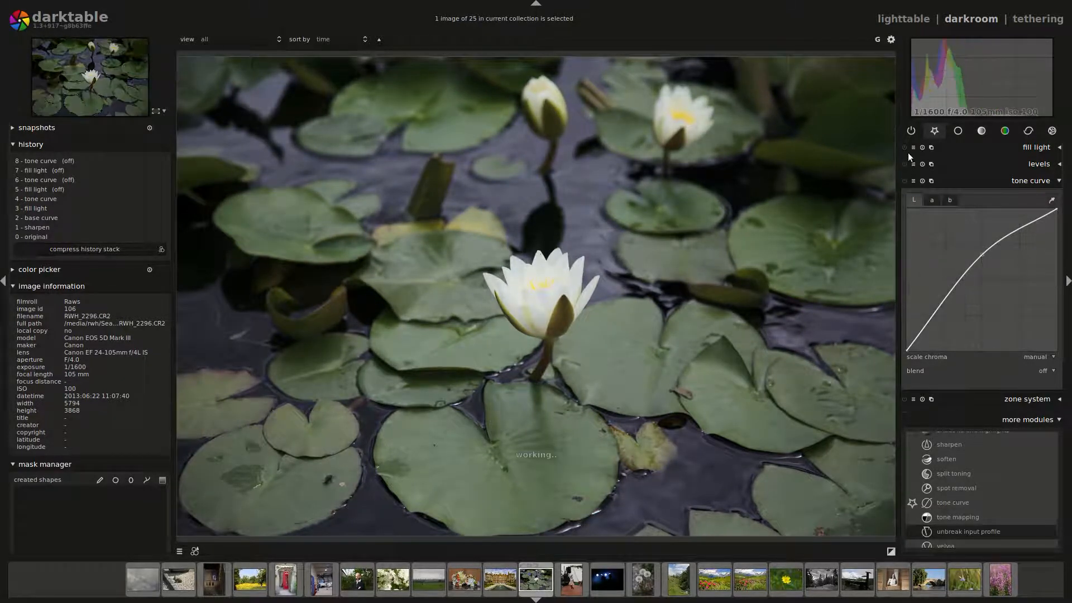
Toggle fill light and tone curve to compare, then flatten the tone curve to a straight line.
{"action": "left_click", "coordinate": [903, 148]}
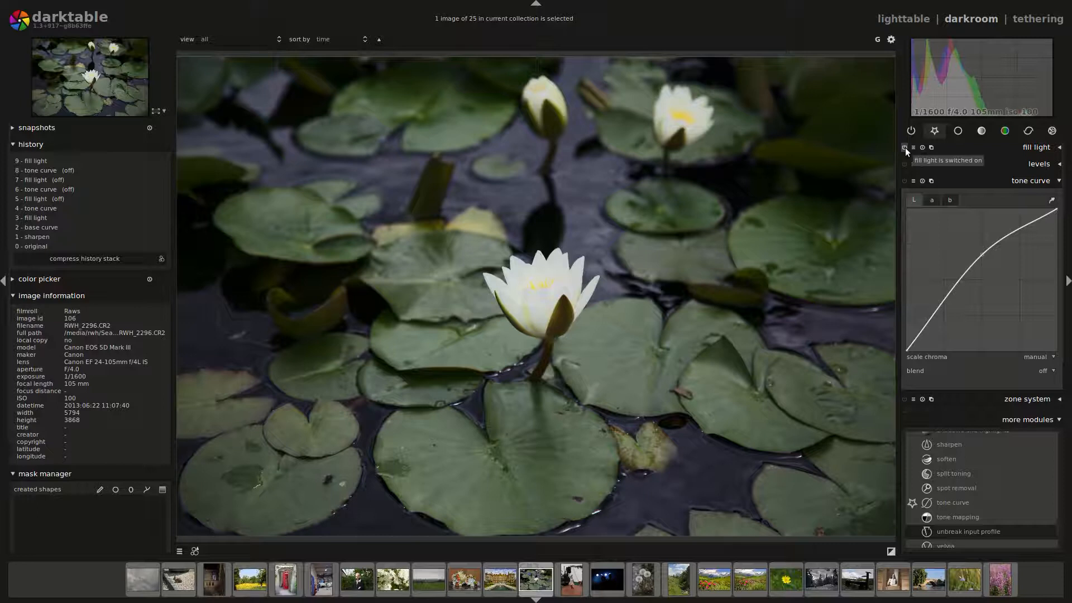
{"action": "left_click", "coordinate": [904, 180]}
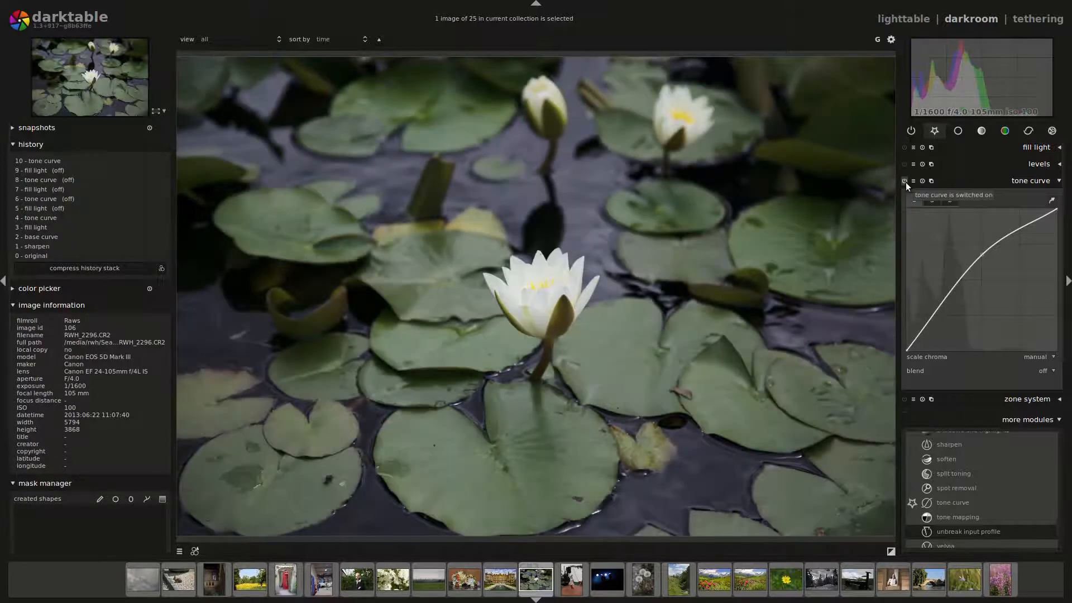
{"action": "left_click", "coordinate": [903, 148]}
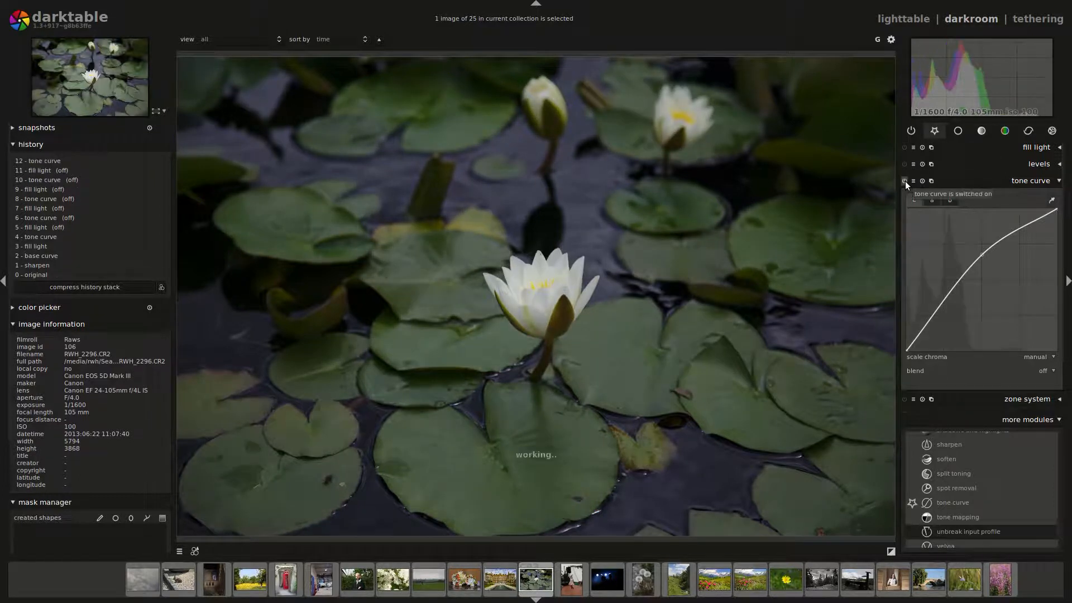
{"action": "left_click", "coordinate": [906, 181]}
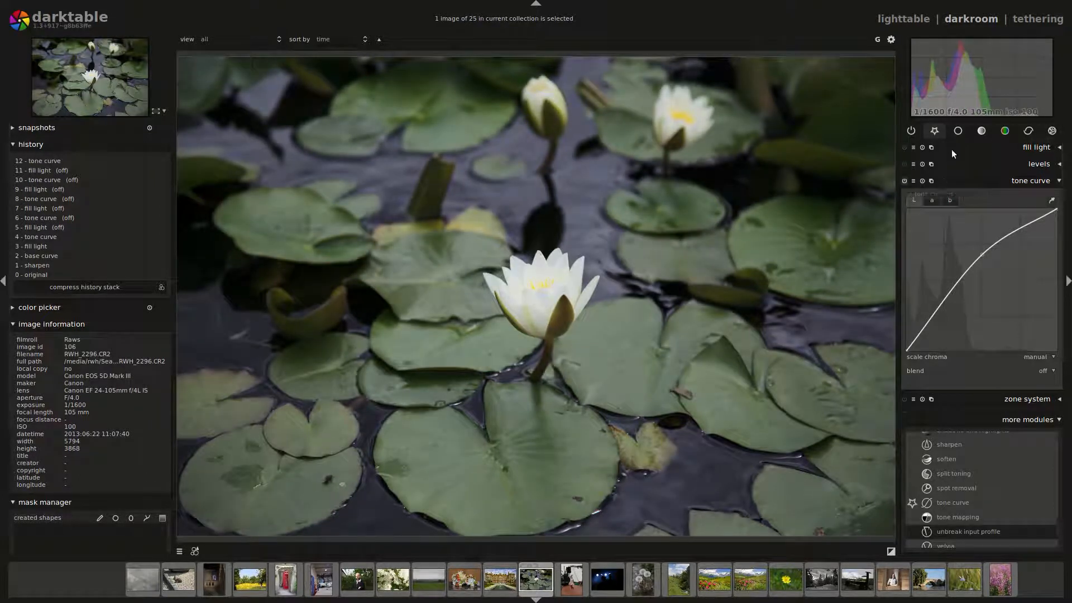
{"action": "left_click", "coordinate": [1035, 147]}
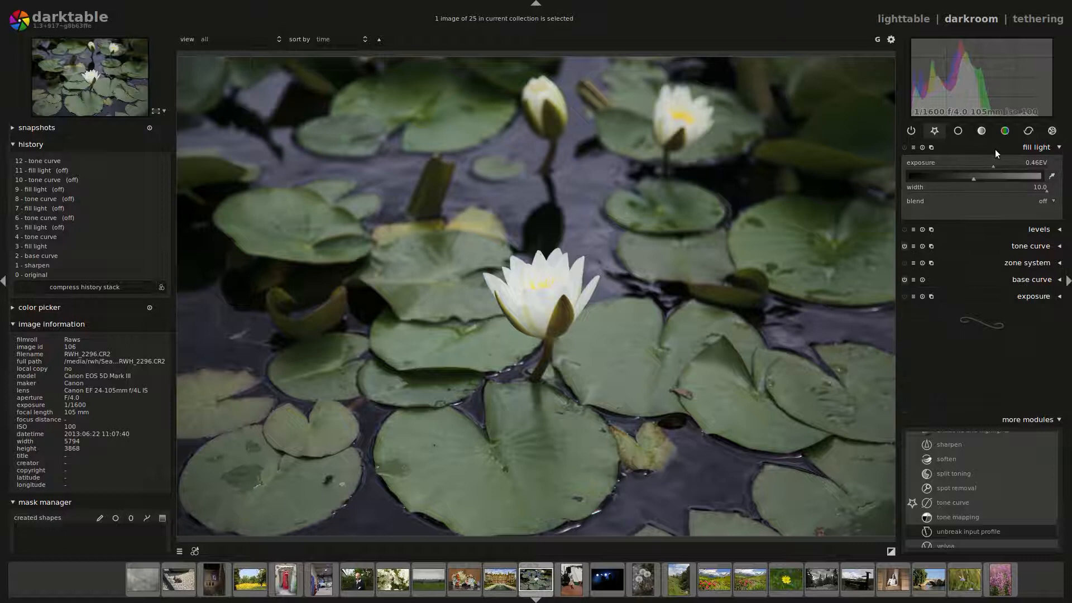
{"action": "mouse_move", "coordinate": [973, 182]}
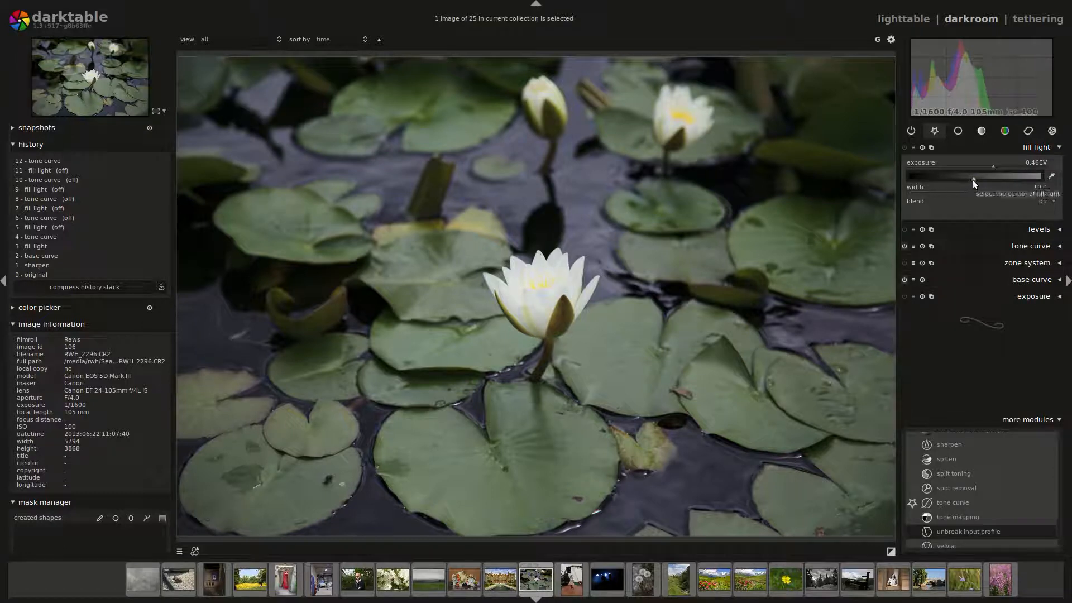
{"action": "mouse_move", "coordinate": [1010, 156]}
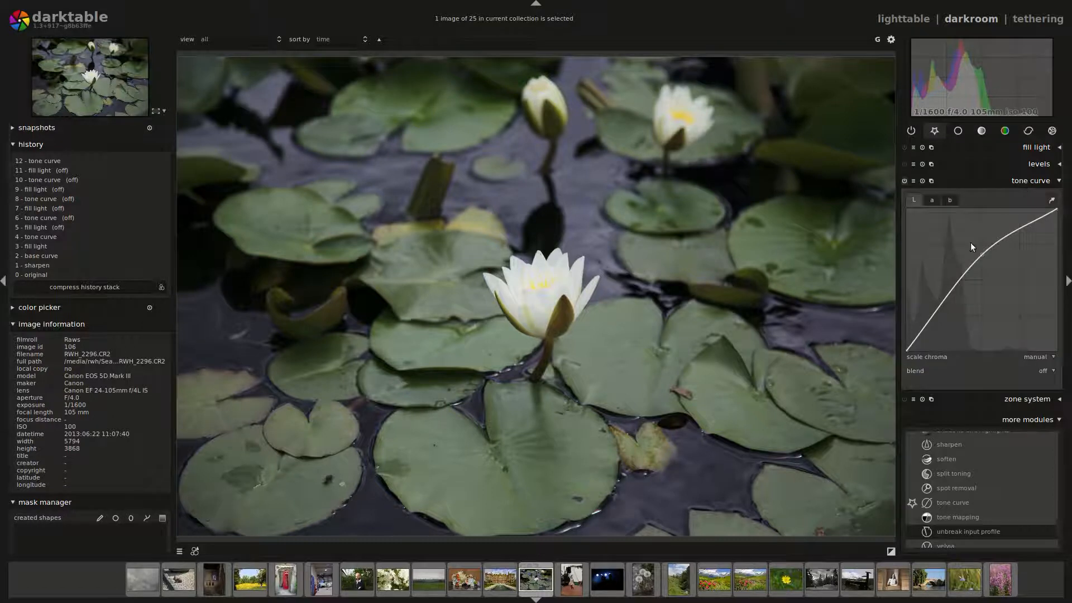
{"action": "mouse_move", "coordinate": [977, 258]}
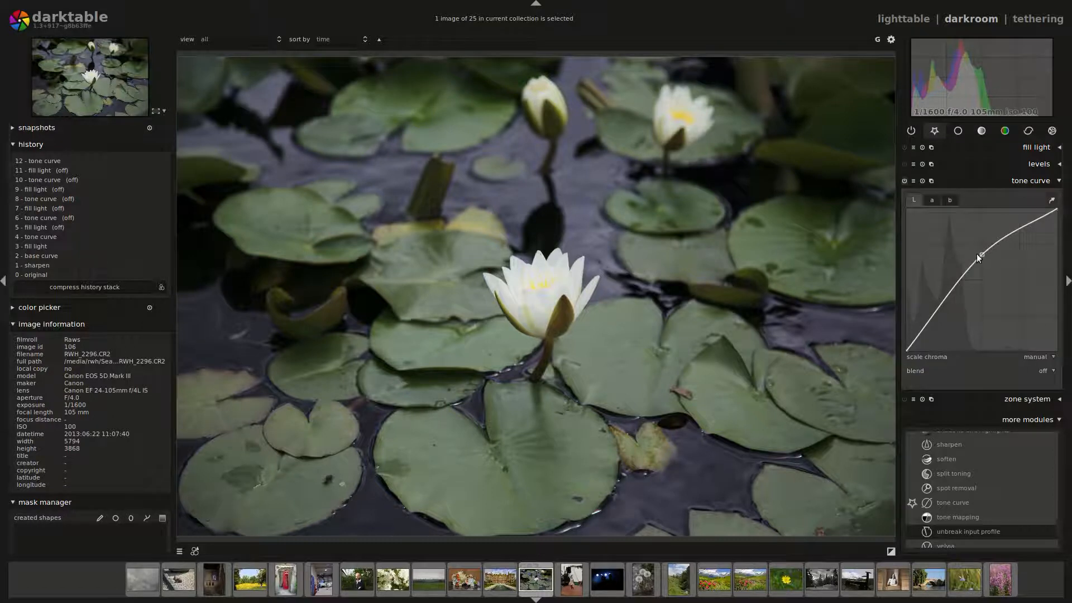
{"action": "left_click_drag", "start_coordinate": [978, 258], "coordinate": [978, 280]}
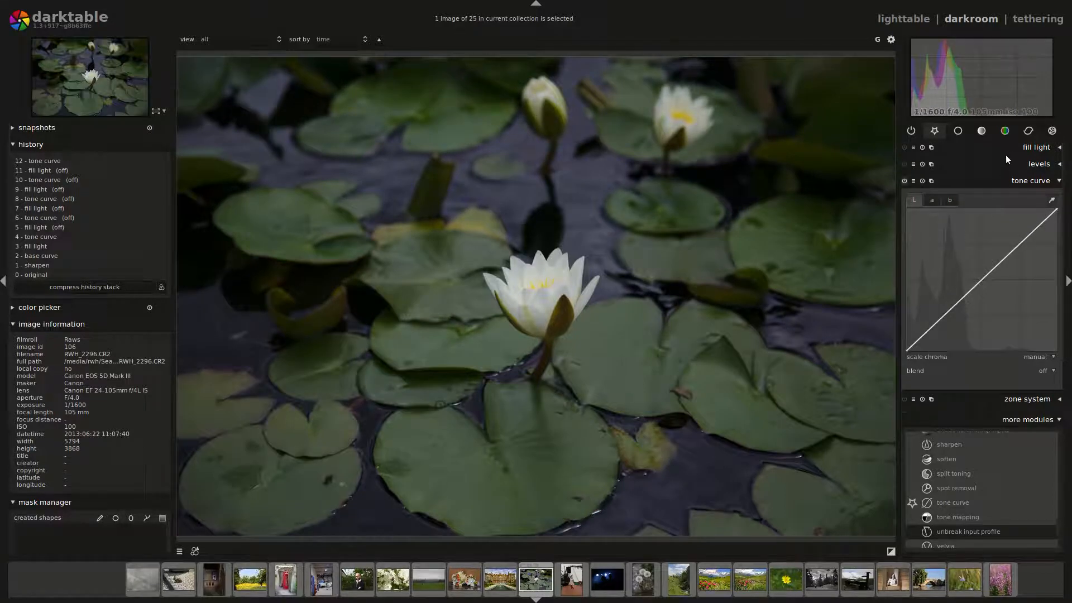
Try exposure's black level and brightness, then darken shadows with levels so the flower stands out.
{"action": "left_click", "coordinate": [1038, 163]}
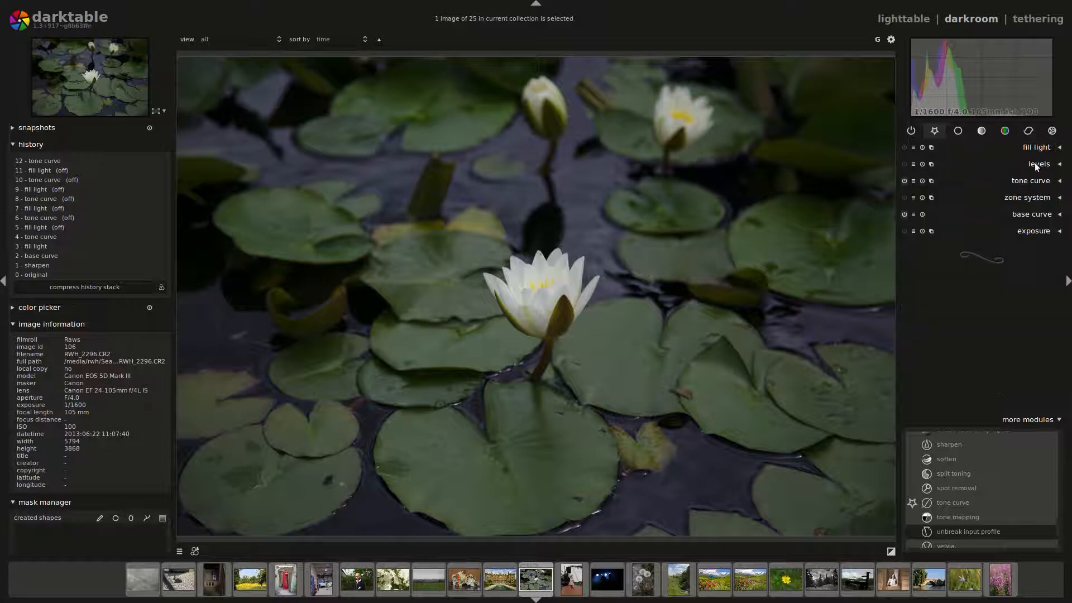
{"action": "left_click", "coordinate": [1033, 230]}
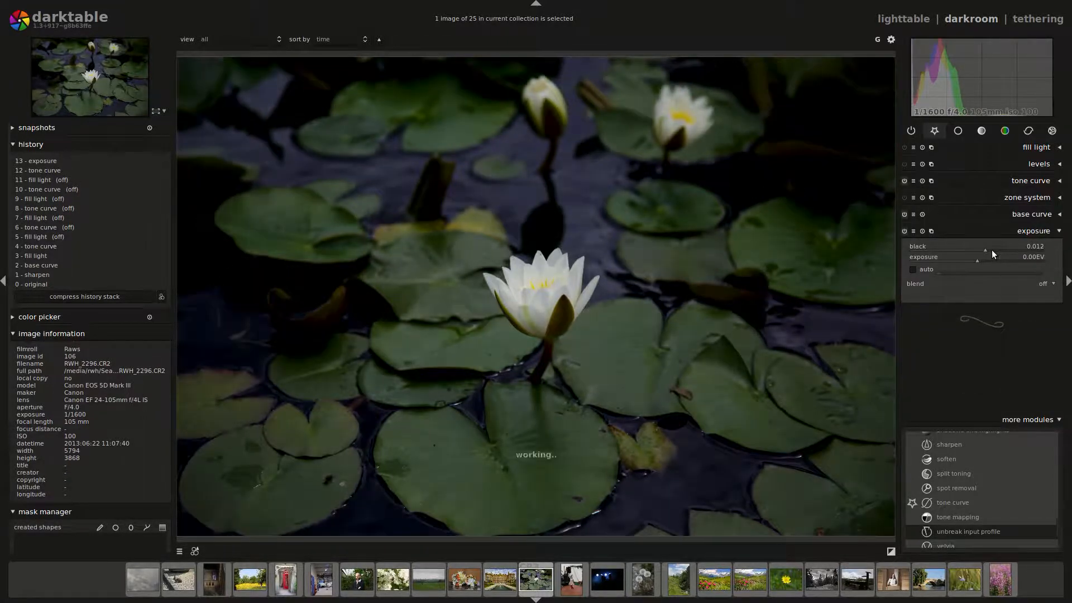
{"action": "left_click_drag", "start_coordinate": [963, 263], "coordinate": [988, 264]}
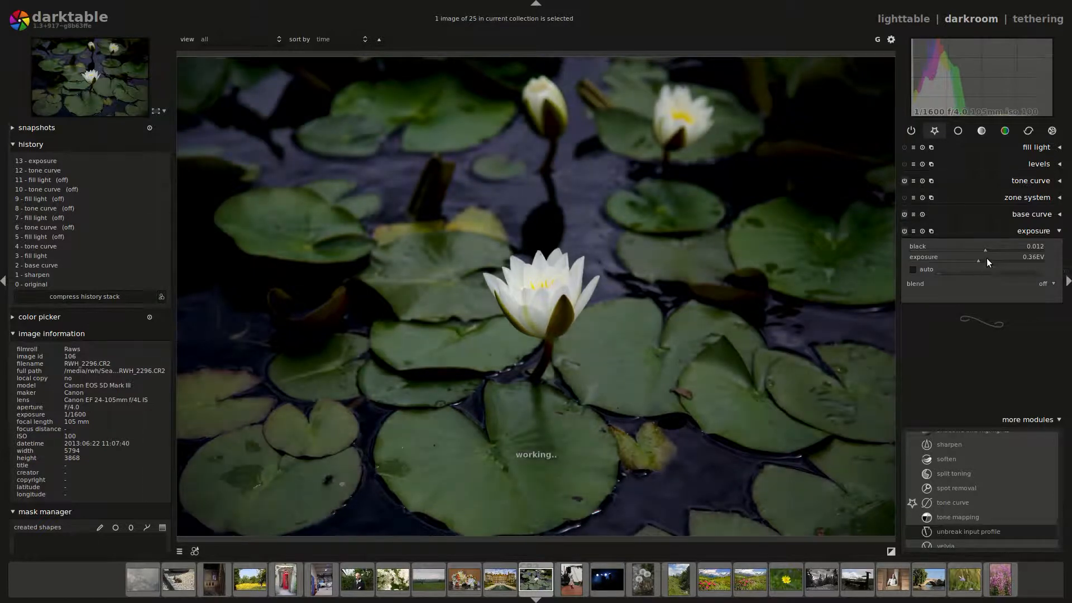
{"action": "left_click_drag", "start_coordinate": [977, 261], "coordinate": [982, 261]}
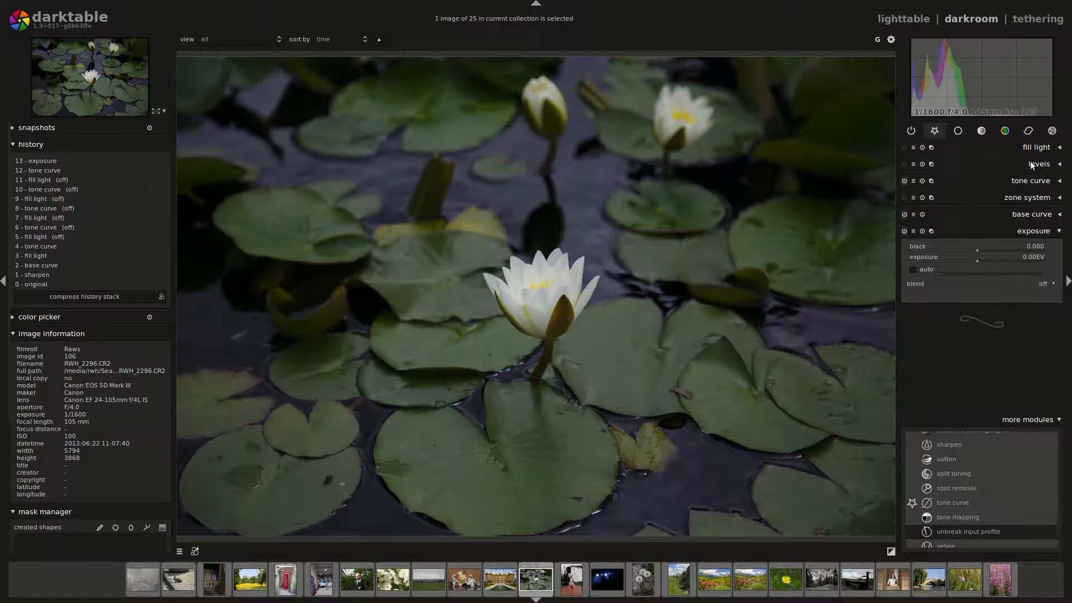
{"action": "left_click", "coordinate": [1038, 163]}
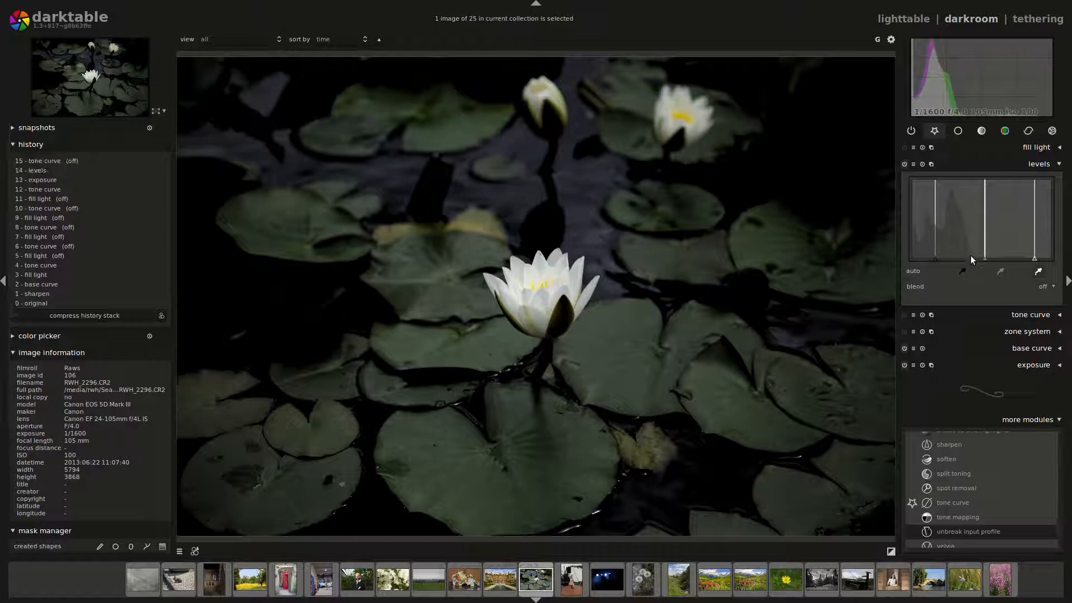
Switch levels off and shape a new midtone-lifting tone curve on the lily photo.
{"action": "left_click", "coordinate": [912, 270]}
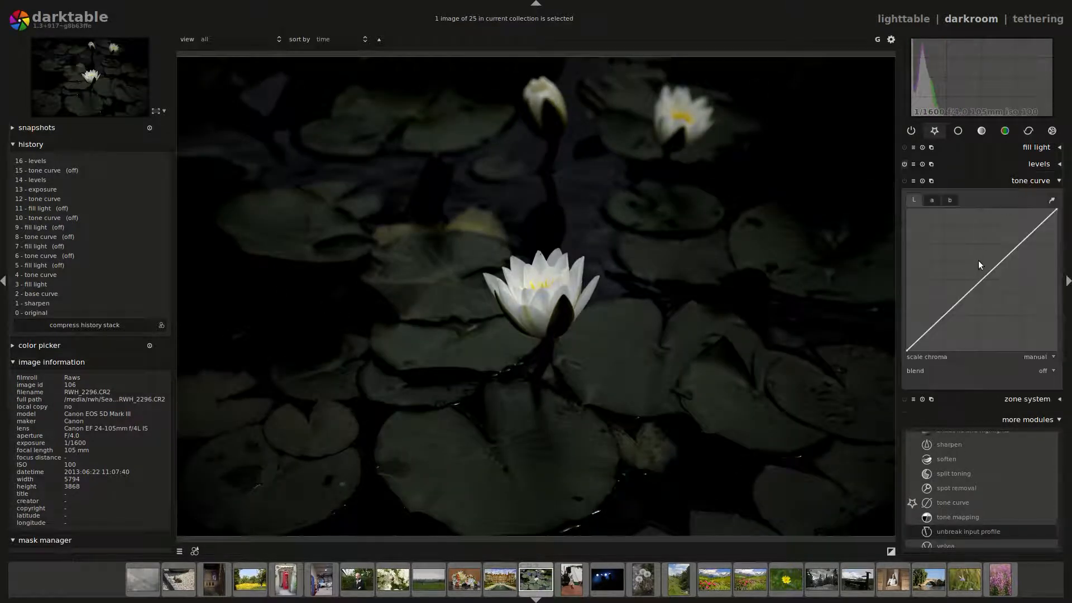
{"action": "left_click_drag", "start_coordinate": [979, 277], "coordinate": [976, 269]}
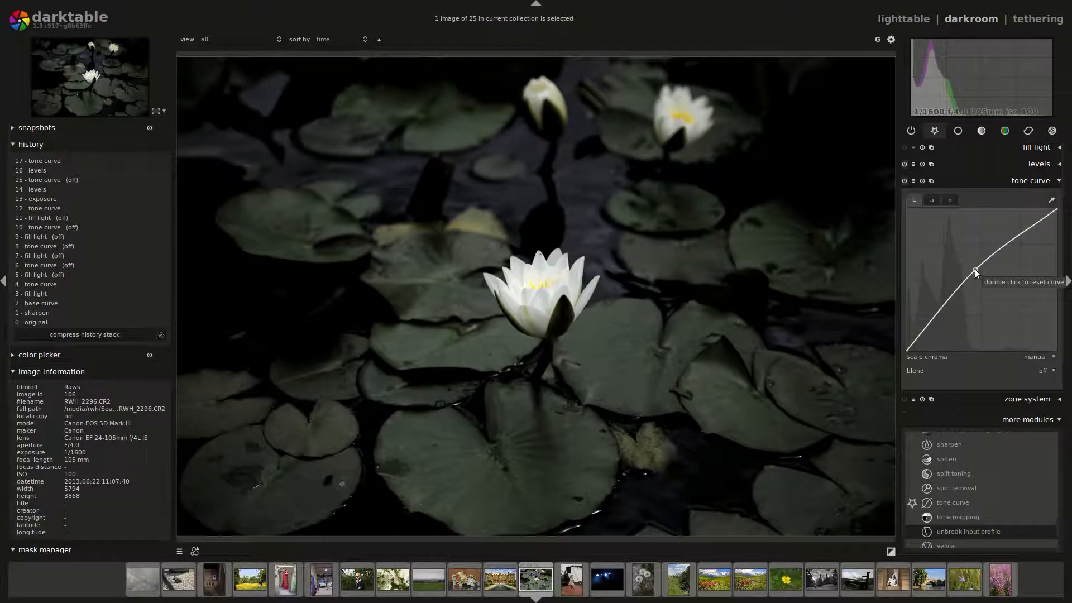
{"action": "left_click_drag", "start_coordinate": [973, 270], "coordinate": [1010, 261]}
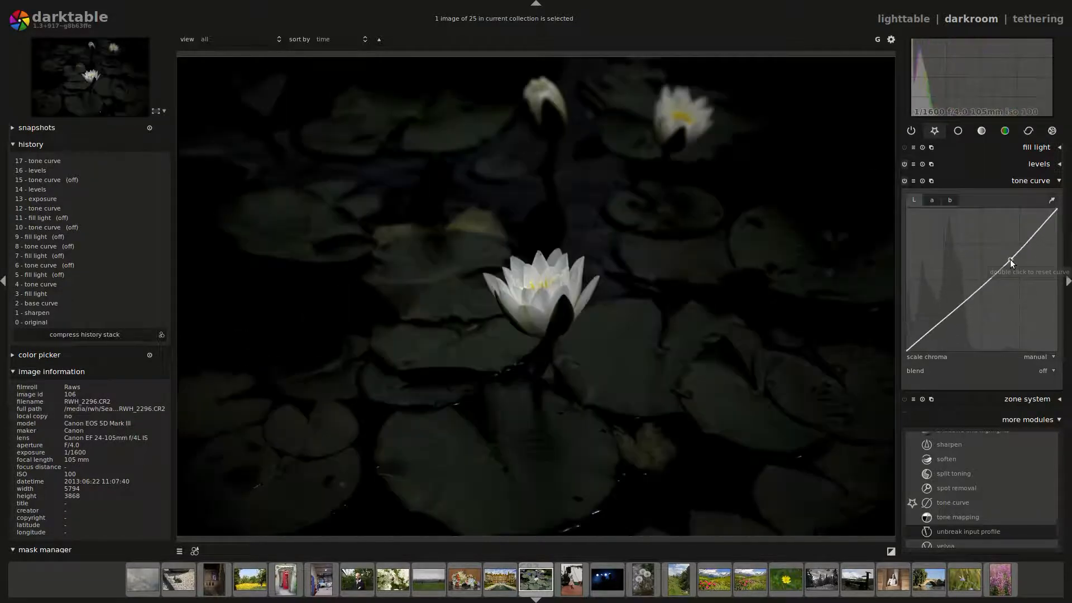
{"action": "left_click", "coordinate": [911, 164]}
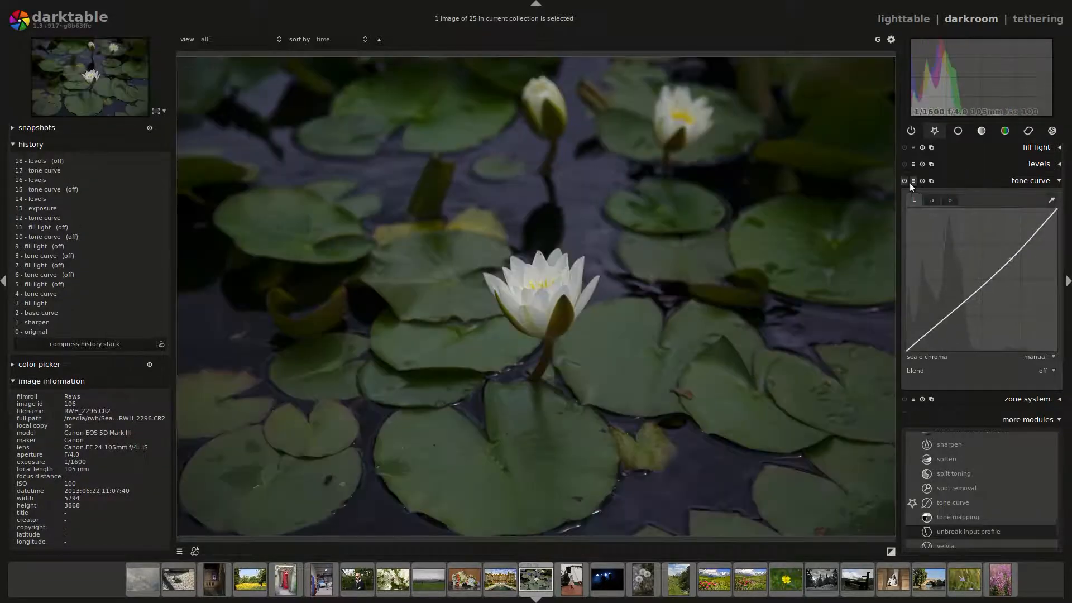
Turn the tone curve off and expand the levels module instead.
{"action": "left_click", "coordinate": [903, 181]}
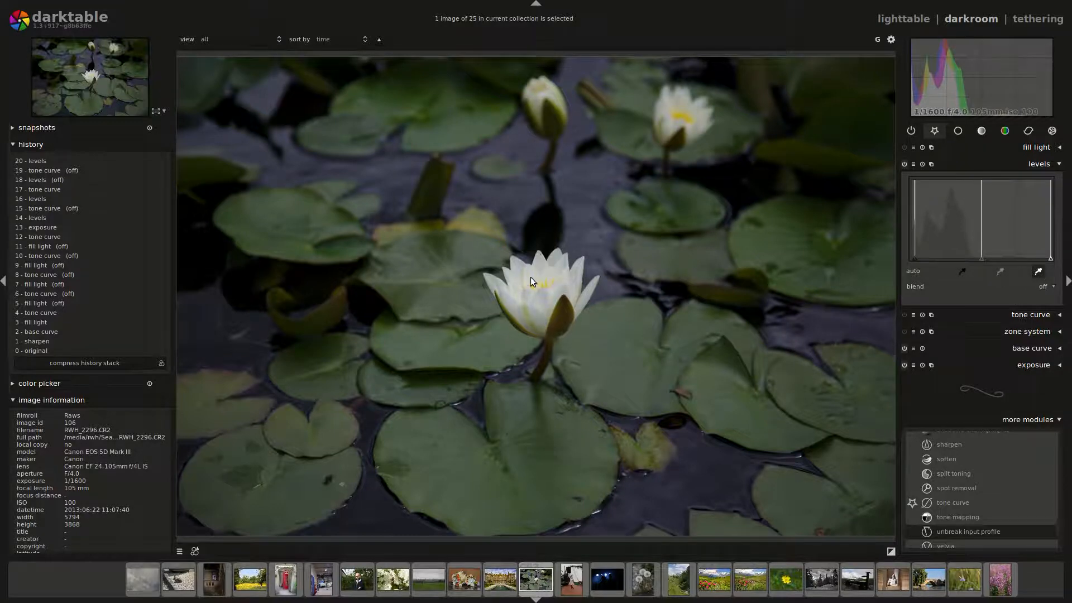
{"action": "left_click", "coordinate": [1036, 271]}
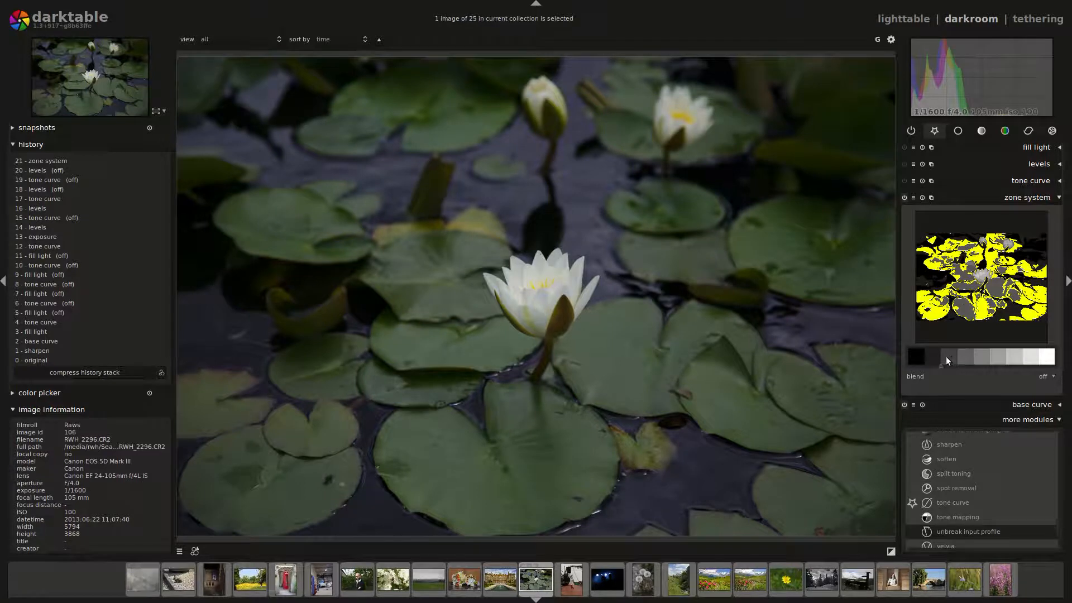
Drag the zone system dividers to brighten the shadow and midtone zones of the pond.
{"action": "left_click_drag", "start_coordinate": [948, 356], "coordinate": [973, 356]}
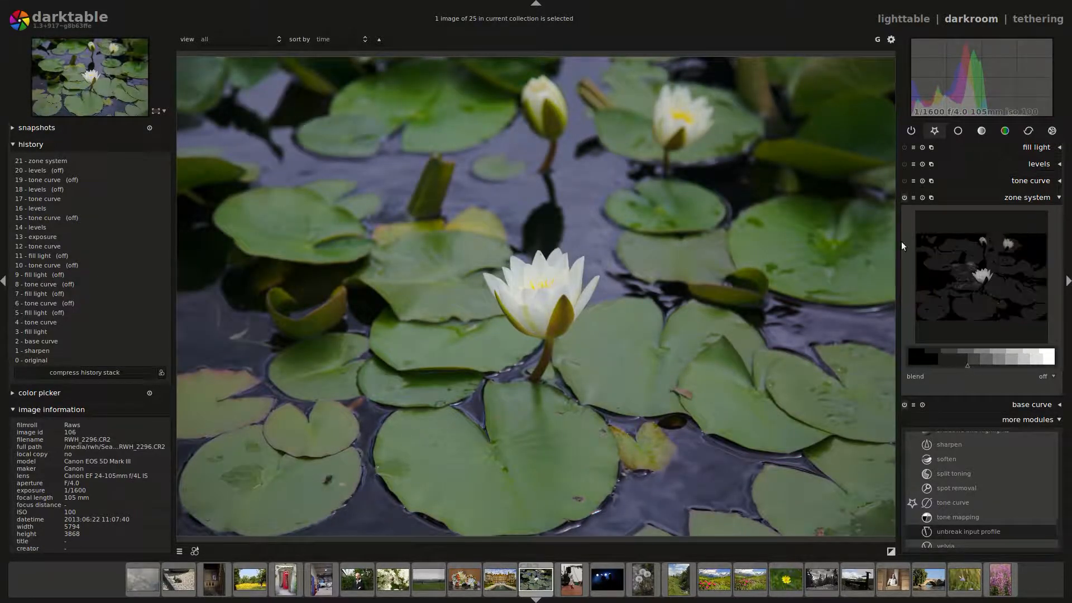
{"action": "left_click_drag", "start_coordinate": [967, 366], "coordinate": [933, 367]}
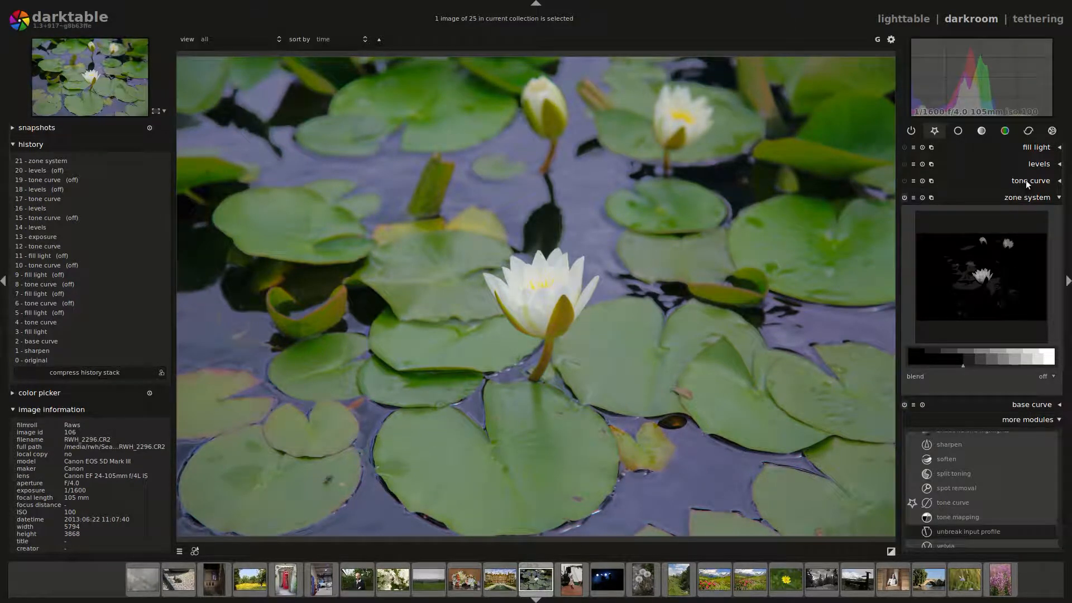
Turn zone system off and bend the tone curve steeply for a pale, washed brightening.
{"action": "left_click", "coordinate": [1030, 181]}
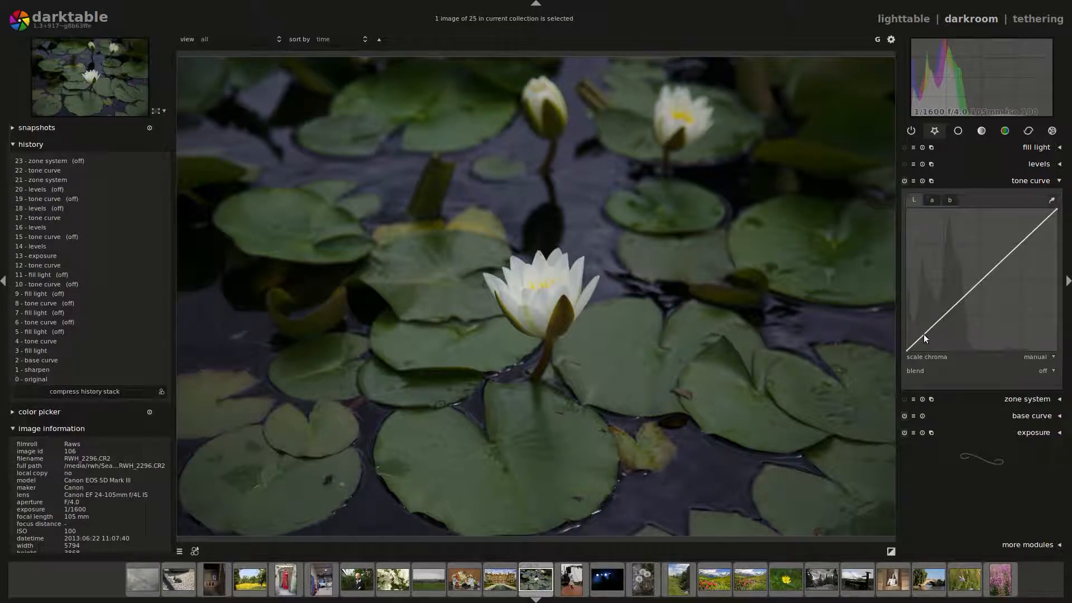
{"action": "left_click_drag", "start_coordinate": [950, 335], "coordinate": [950, 264]}
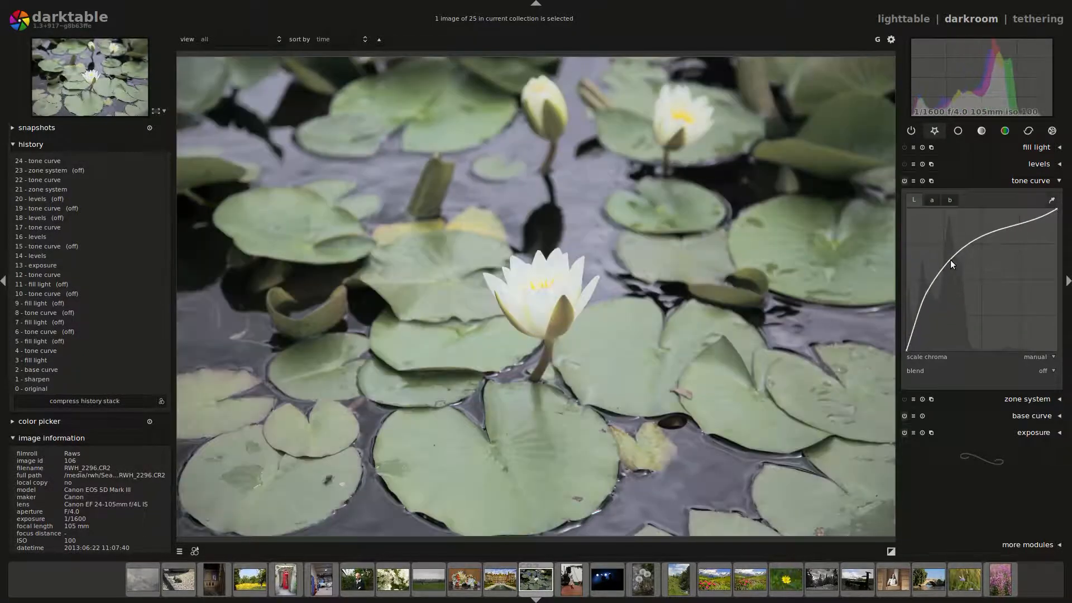
{"action": "left_click_drag", "start_coordinate": [950, 263], "coordinate": [933, 287]}
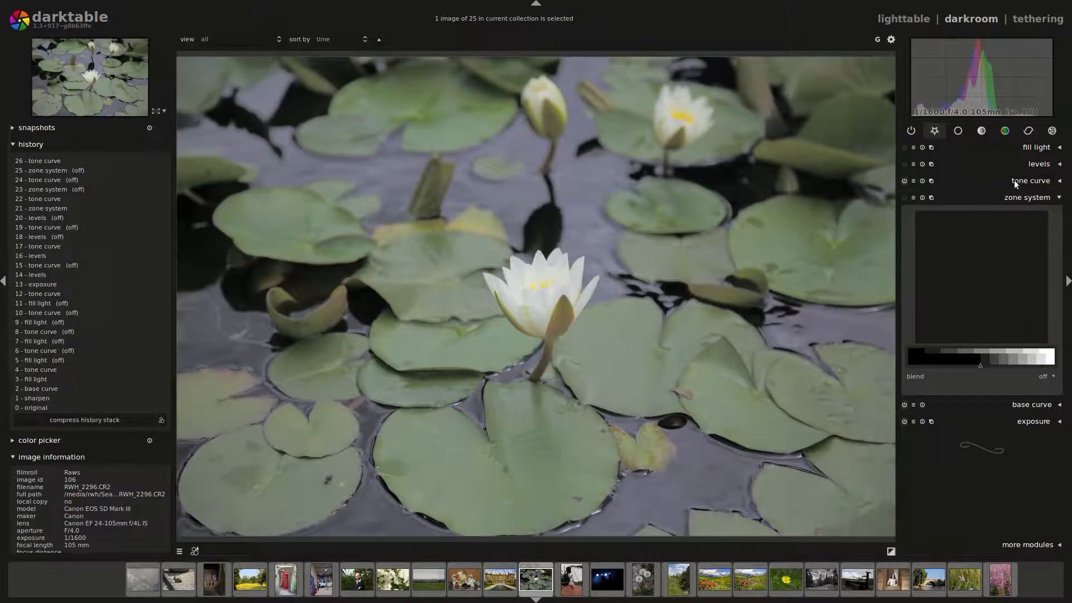
Toggle the tone curve and zone system on and off to compare, leaving both disabled.
{"action": "left_click", "coordinate": [1030, 180]}
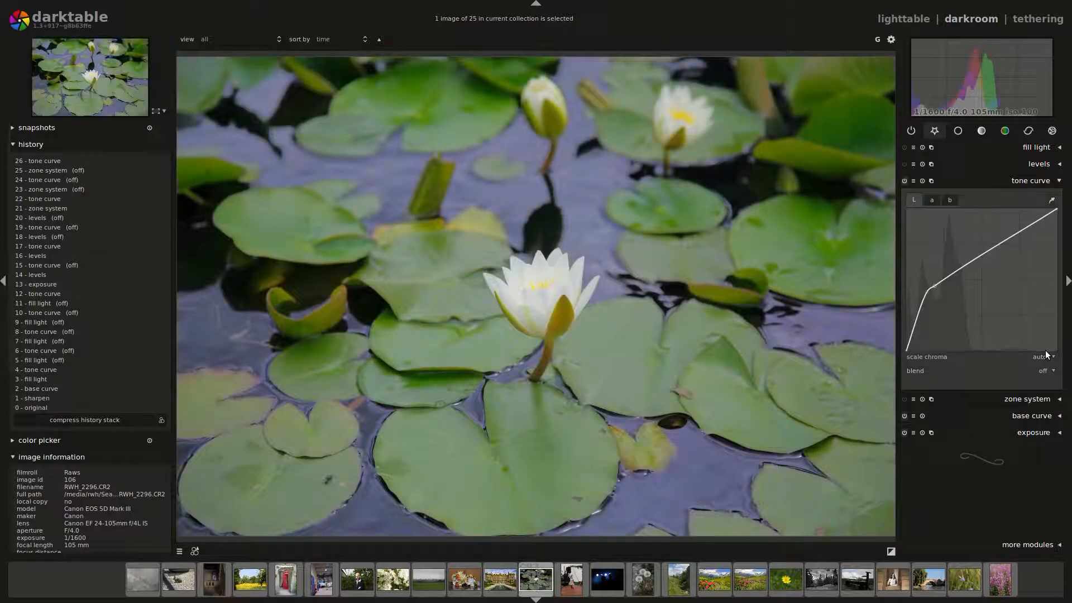
{"action": "left_click", "coordinate": [1030, 181]}
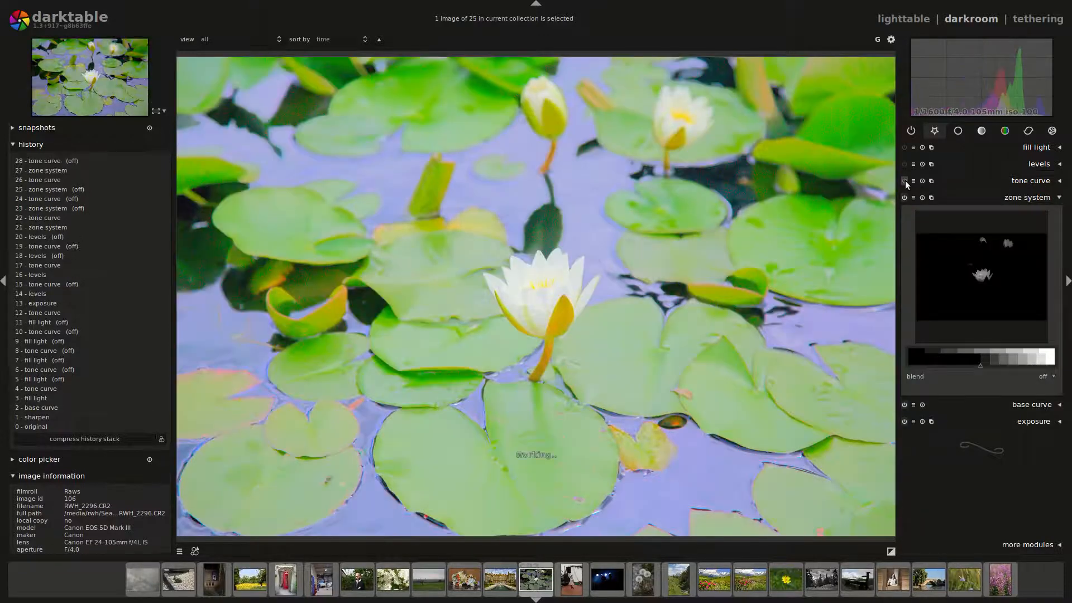
{"action": "left_click", "coordinate": [904, 198]}
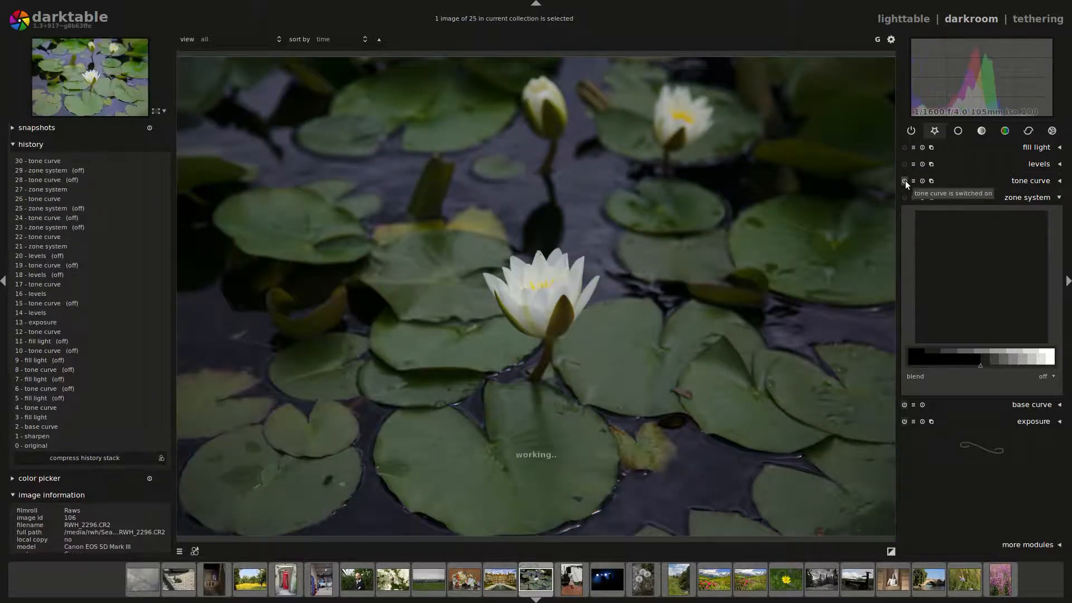
{"action": "left_click", "coordinate": [911, 198]}
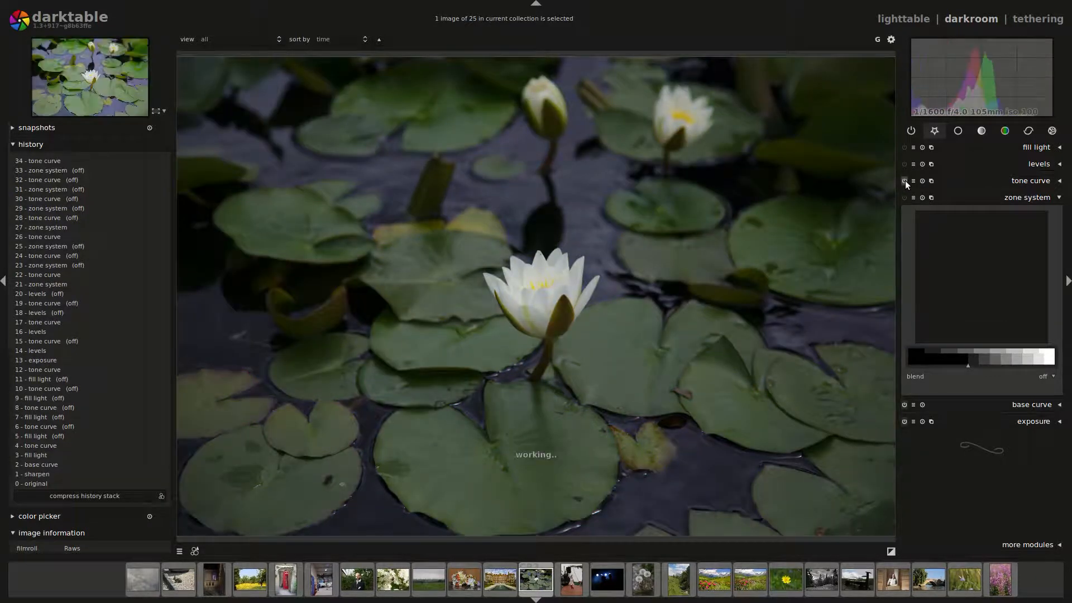
{"action": "left_click", "coordinate": [903, 198]}
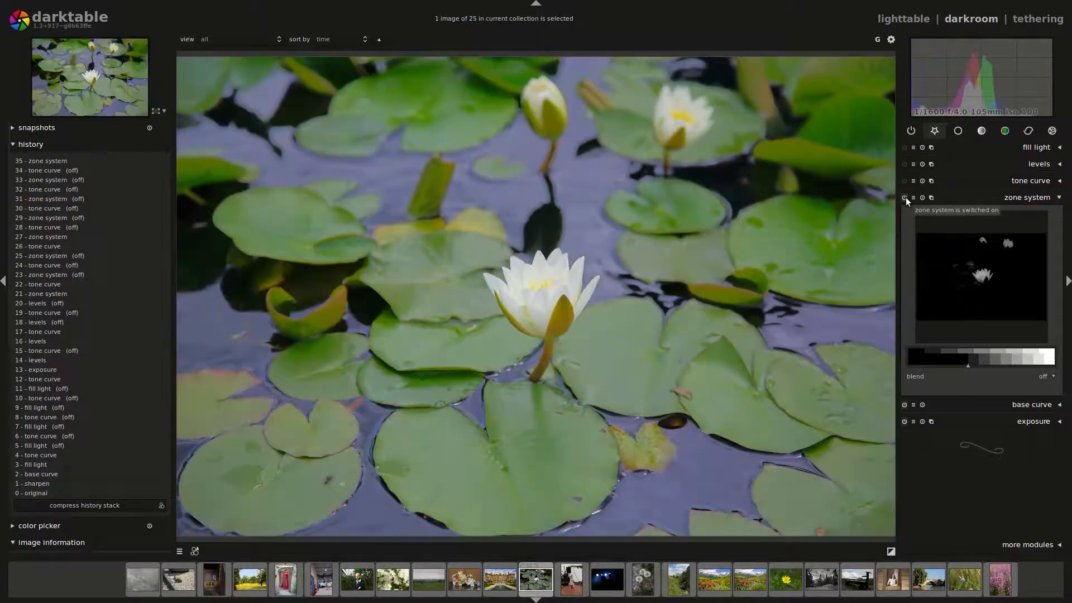
{"action": "left_click", "coordinate": [1030, 181]}
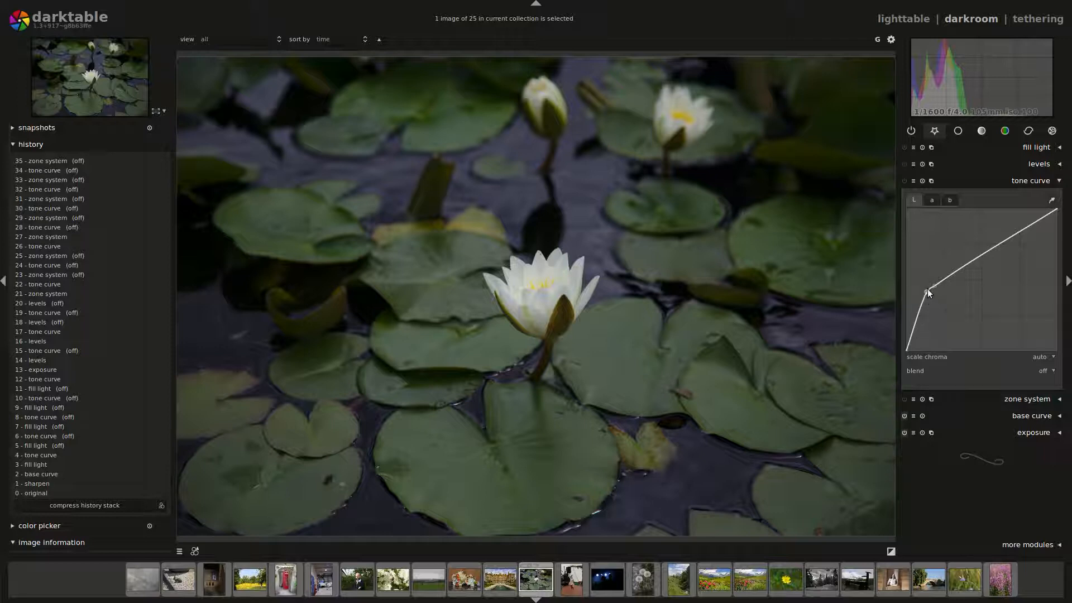
{"action": "mouse_move", "coordinate": [915, 287]}
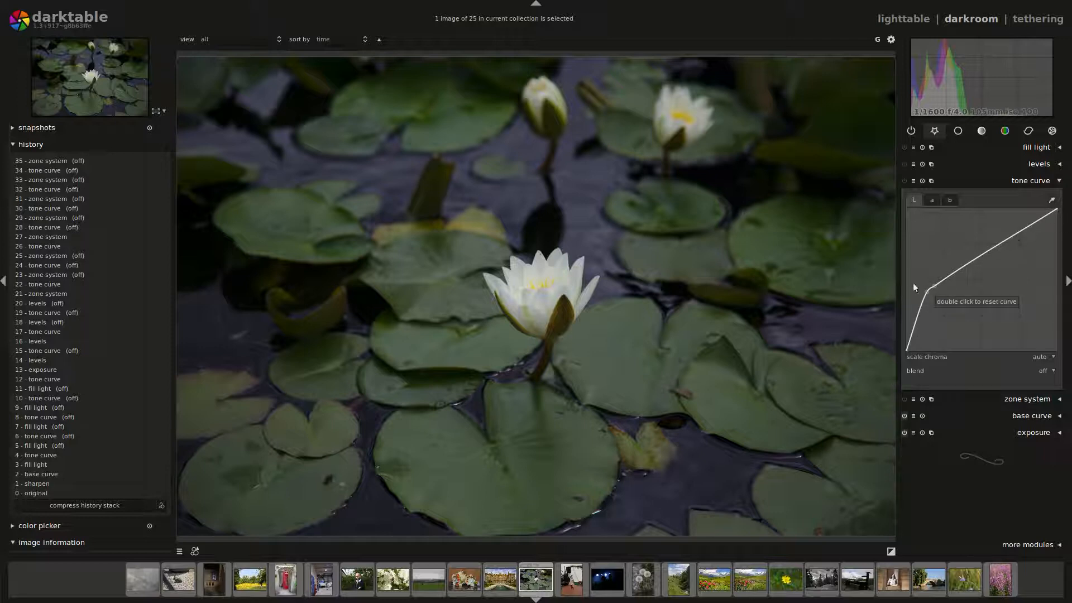
{"action": "left_click", "coordinate": [1030, 180]}
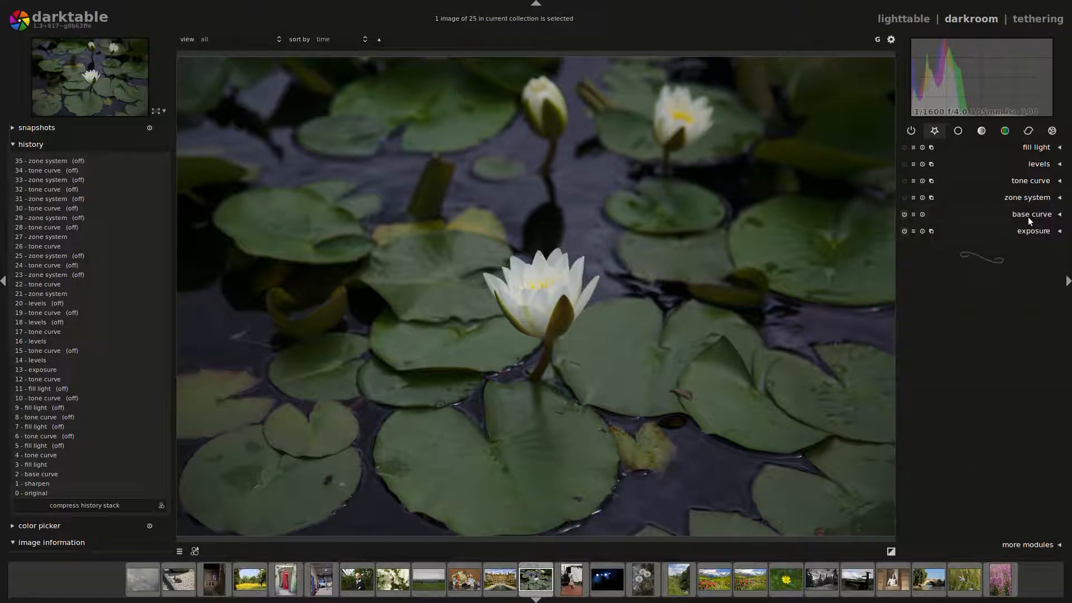
Enable the base curve and drag its node downward to reshape it.
{"action": "left_click", "coordinate": [1030, 214]}
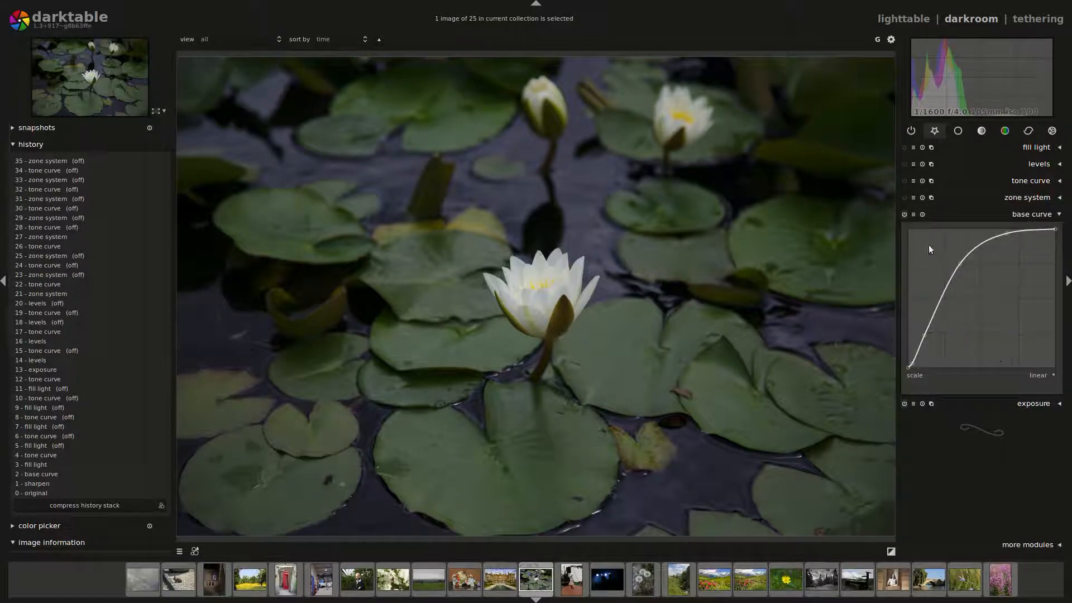
{"action": "left_click", "coordinate": [912, 215]}
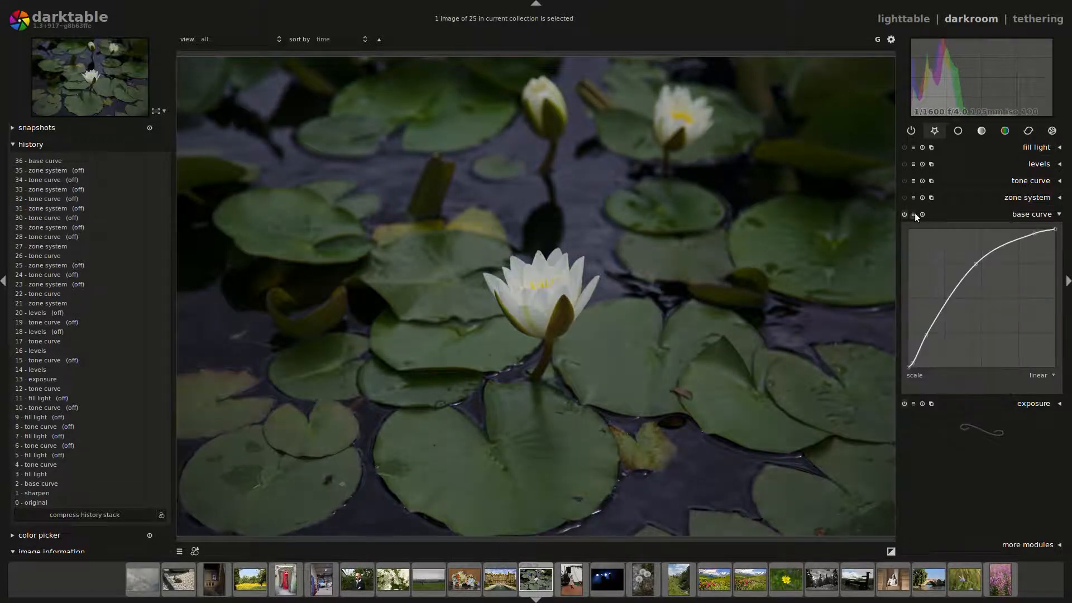
{"action": "left_click_drag", "start_coordinate": [981, 273], "coordinate": [972, 329]}
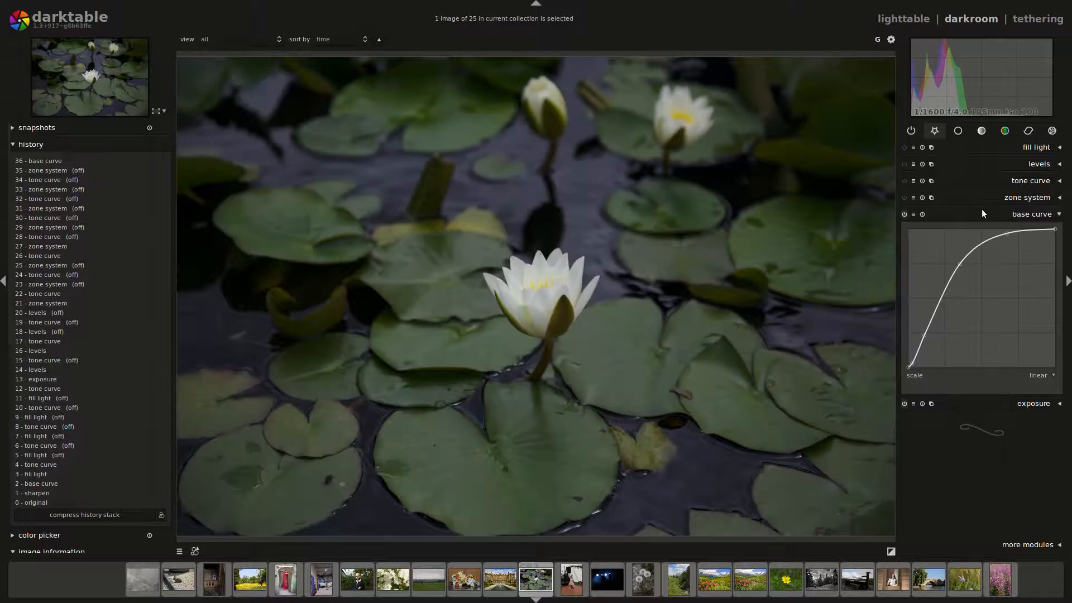
{"action": "left_click", "coordinate": [1032, 230]}
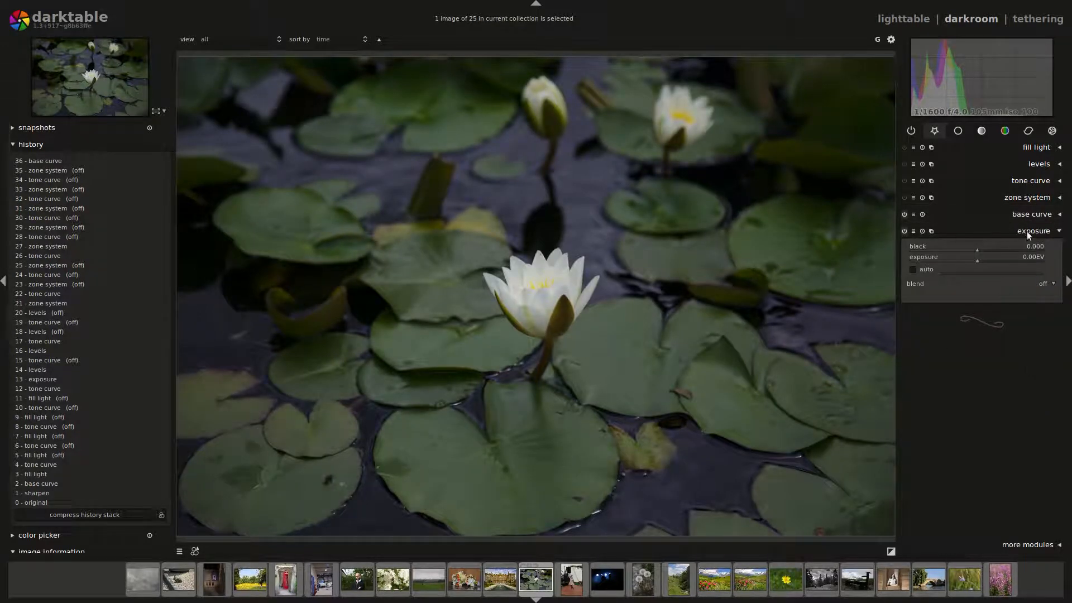
Switch off the base curve and exposure modules before compressing the history.
{"action": "left_click", "coordinate": [1033, 230]}
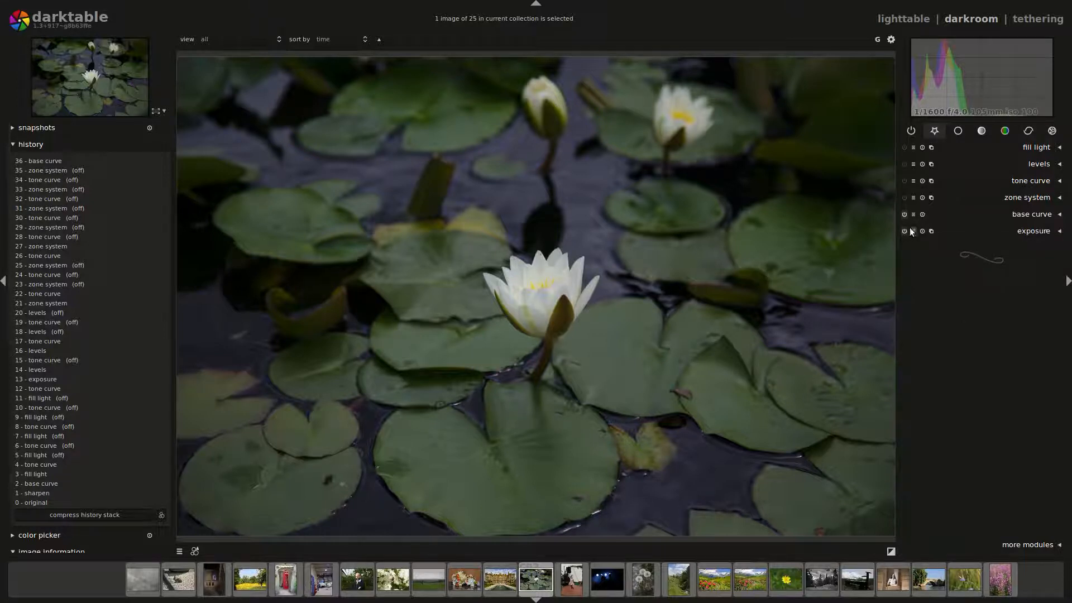
{"action": "left_click", "coordinate": [903, 229]}
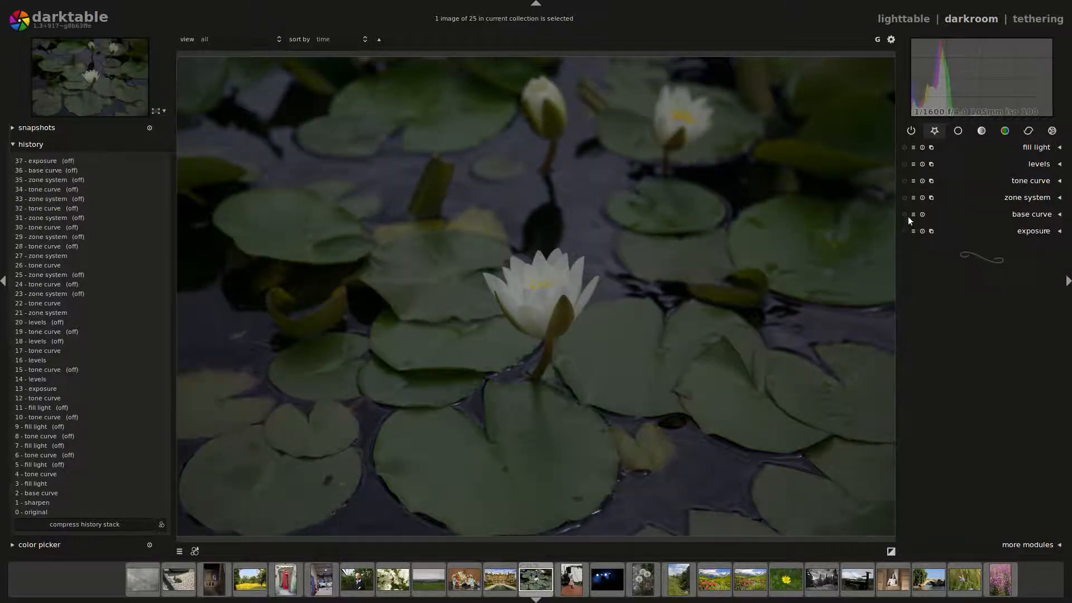
{"action": "left_click", "coordinate": [903, 215]}
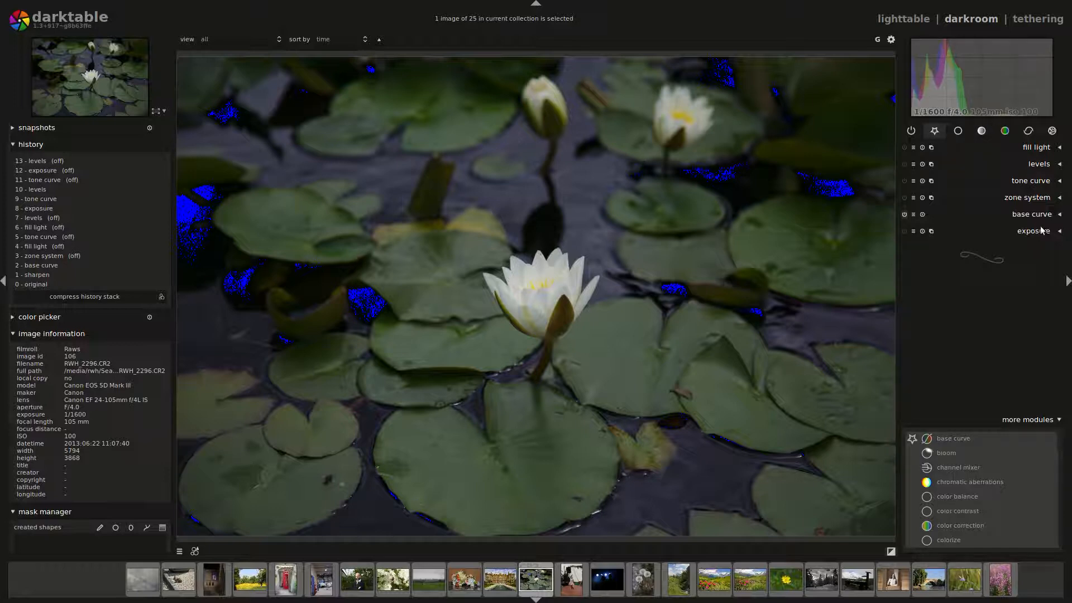
Push the exposure slider up to check where the flower highlights clip.
{"action": "left_click", "coordinate": [1032, 230]}
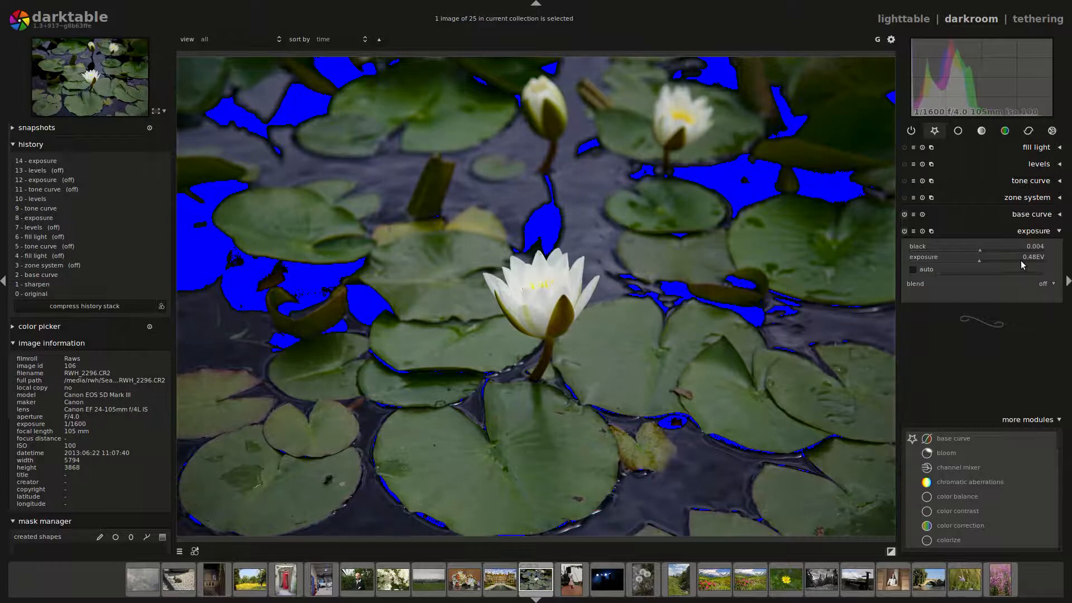
{"action": "left_click_drag", "start_coordinate": [998, 257], "coordinate": [979, 256]}
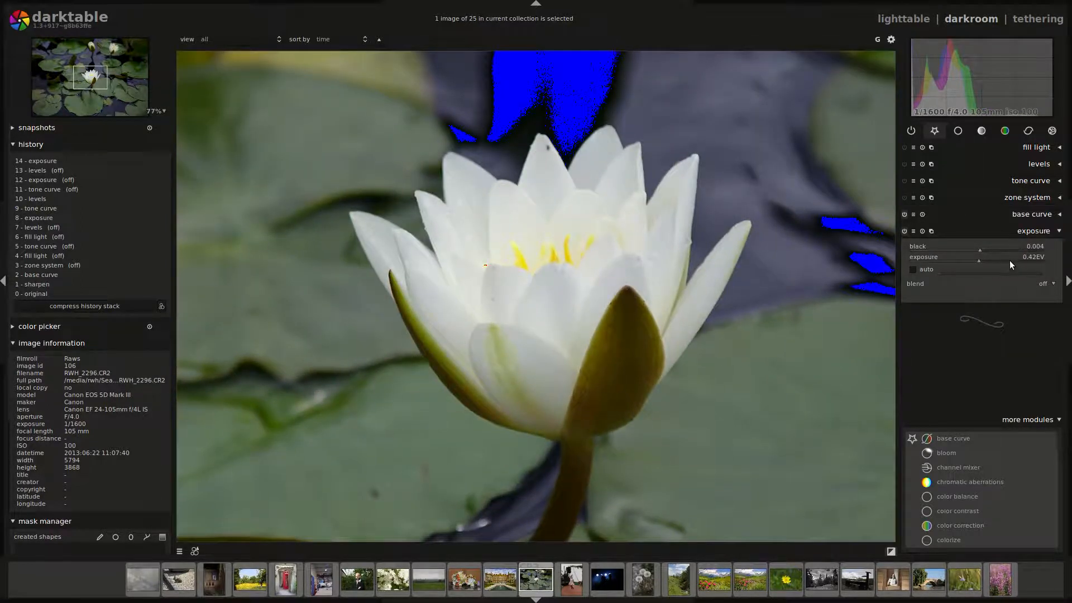
{"action": "left_click_drag", "start_coordinate": [978, 256], "coordinate": [1005, 257]}
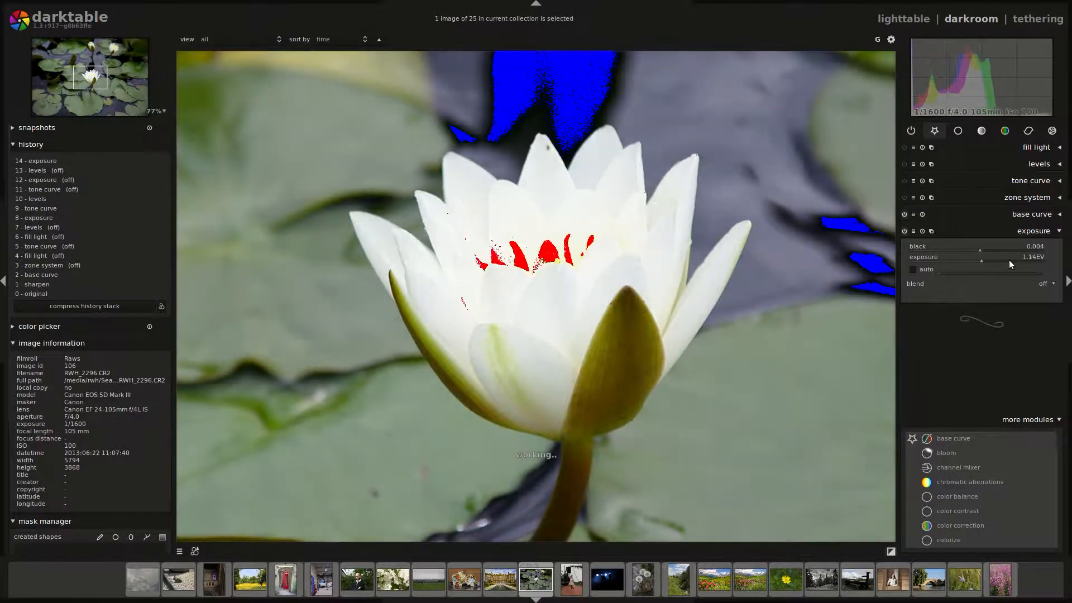
{"action": "left_click_drag", "start_coordinate": [991, 261], "coordinate": [1012, 261]}
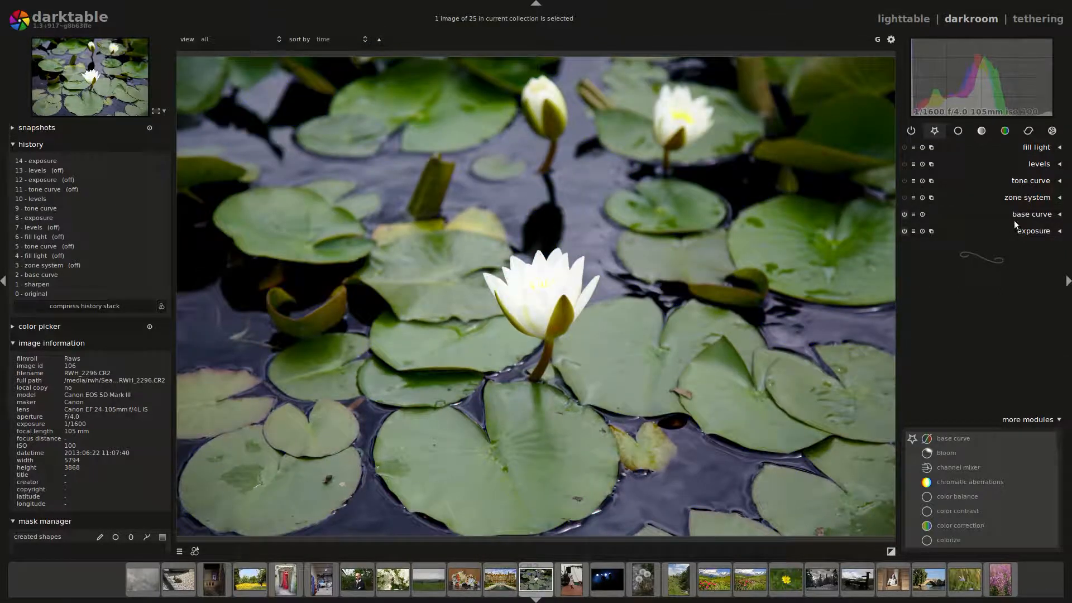
Settle exposure at about +1.22 EV with the black level near 0.003.
{"action": "left_click", "coordinate": [1031, 230]}
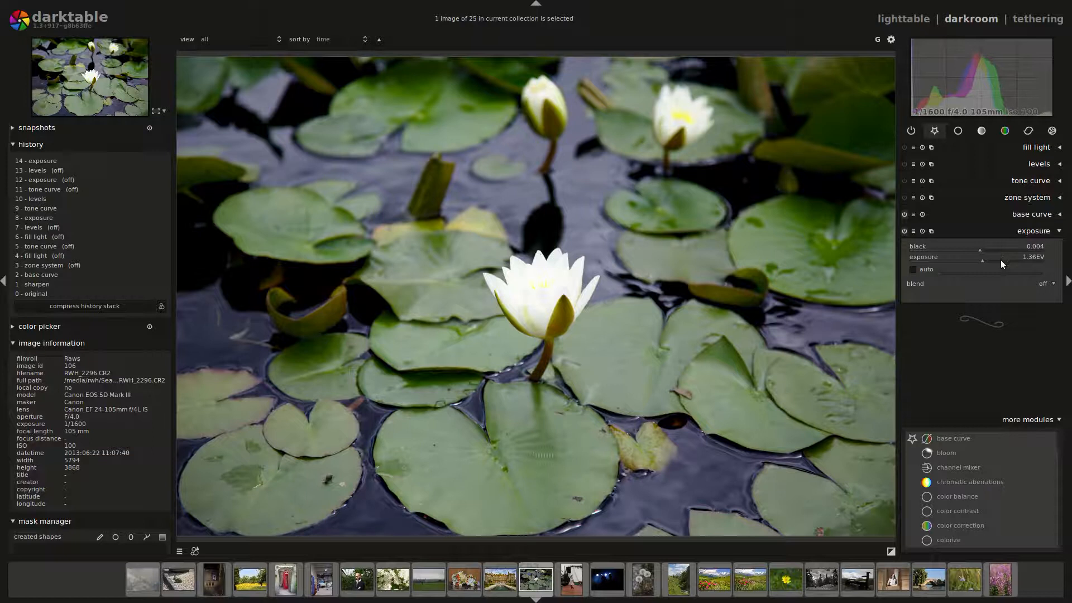
{"action": "left_click_drag", "start_coordinate": [1001, 260], "coordinate": [982, 260]}
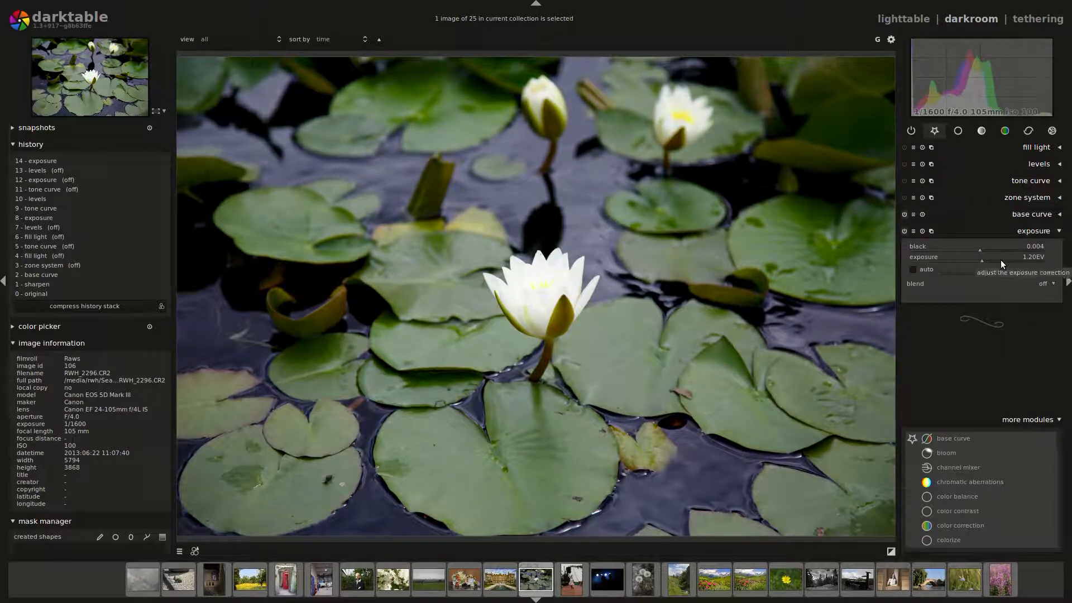
{"action": "left_click_drag", "start_coordinate": [982, 260], "coordinate": [986, 260]}
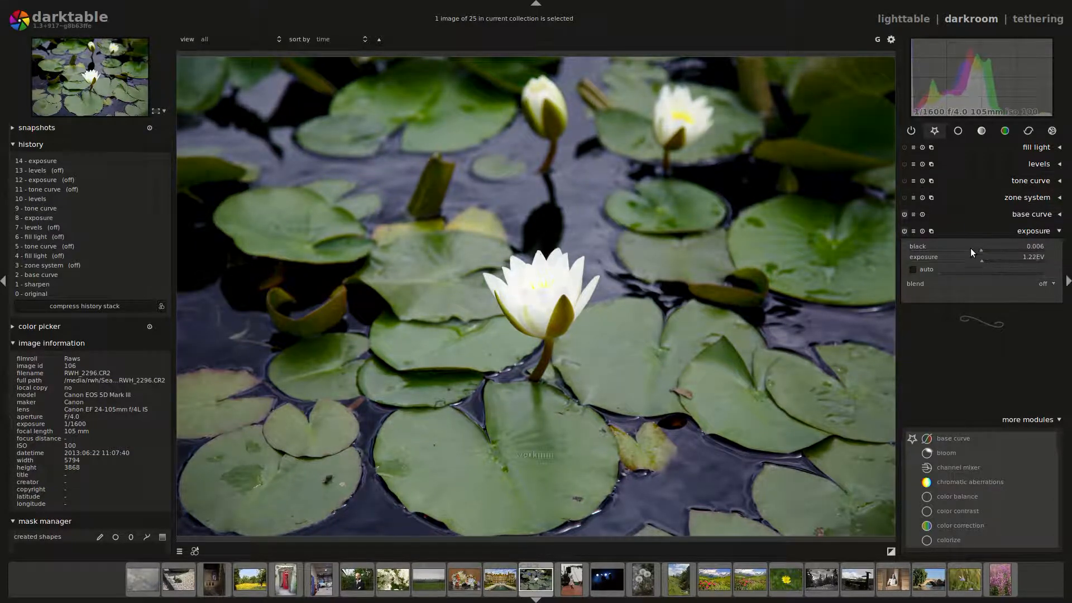
{"action": "left_click_drag", "start_coordinate": [998, 246], "coordinate": [978, 245]}
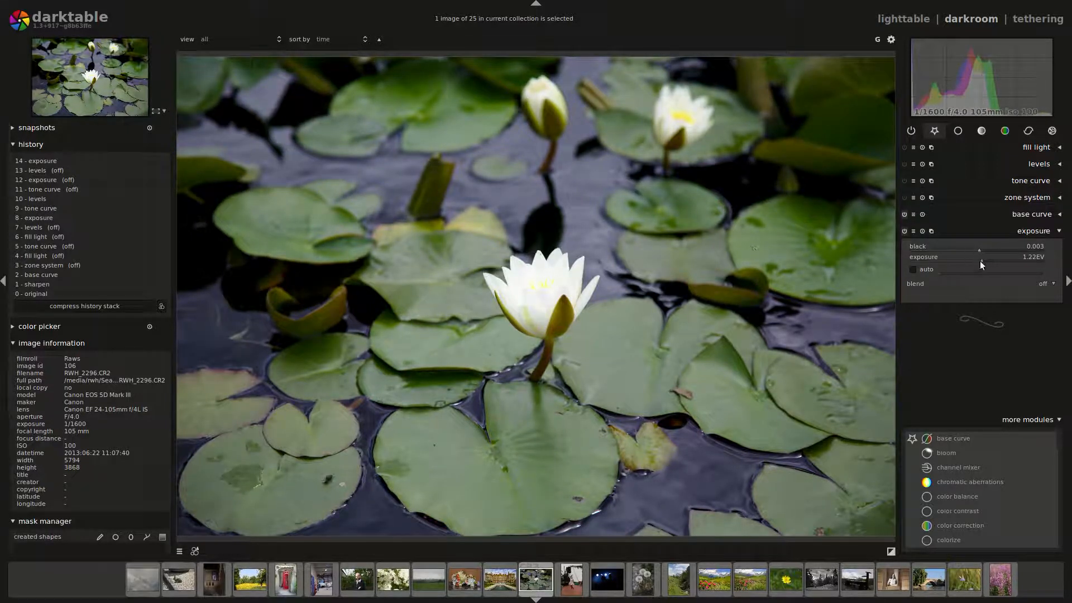
{"action": "mouse_move", "coordinate": [556, 389]}
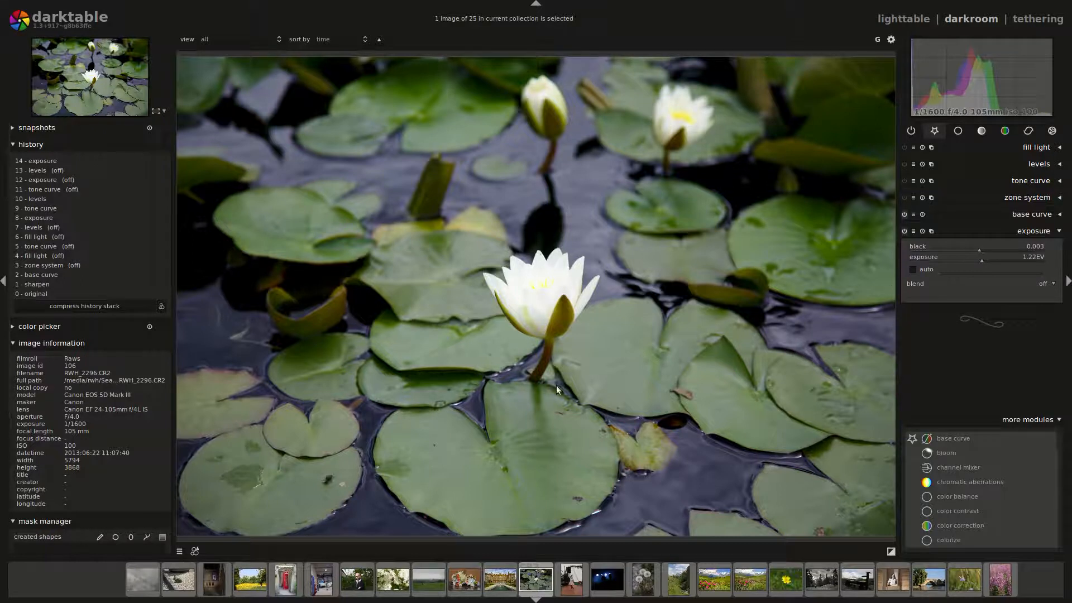
{"action": "mouse_move", "coordinate": [540, 284]}
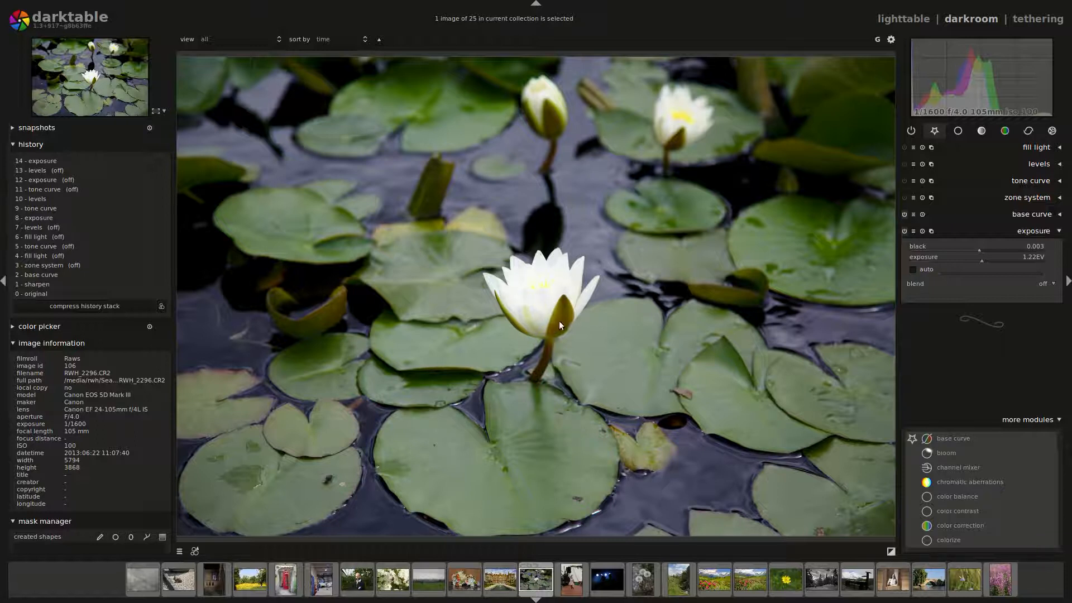
Create a new exposure instance and set its blending to parametric mask.
{"action": "left_click", "coordinate": [931, 230]}
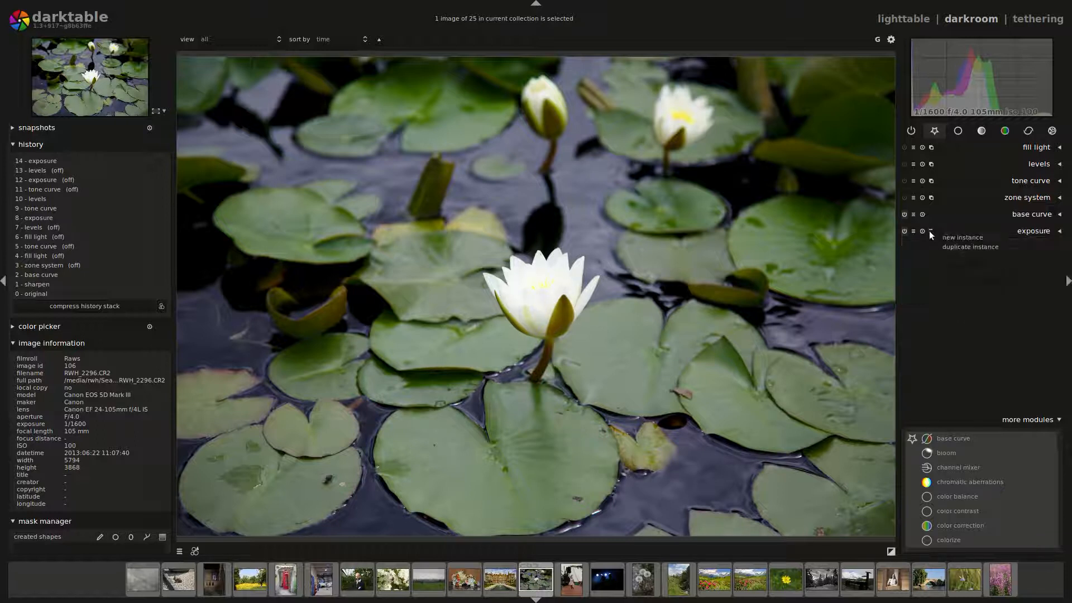
{"action": "left_click", "coordinate": [962, 236]}
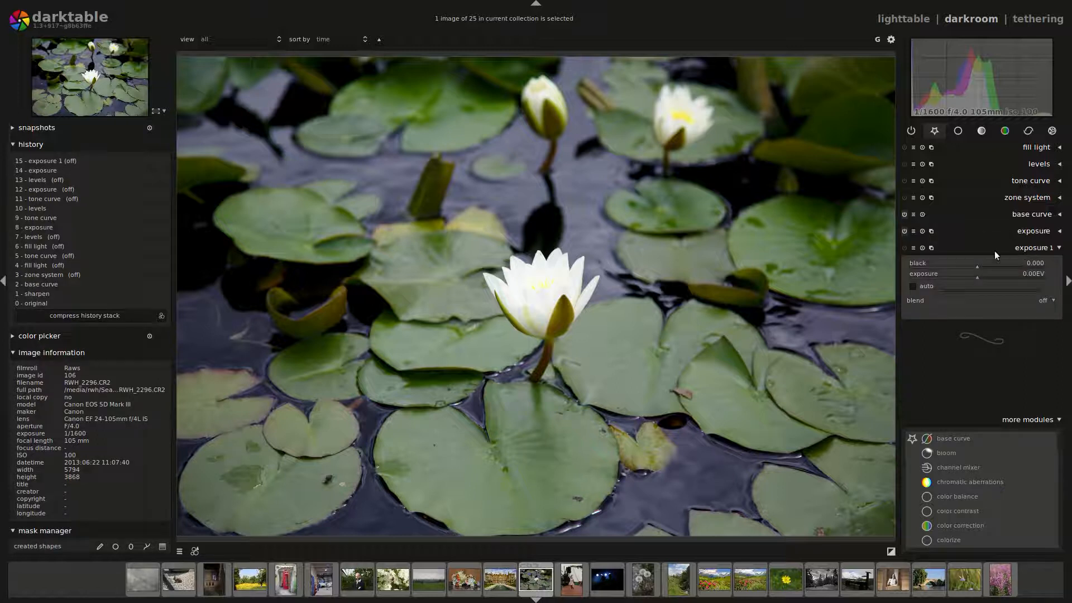
{"action": "left_click", "coordinate": [1042, 300]}
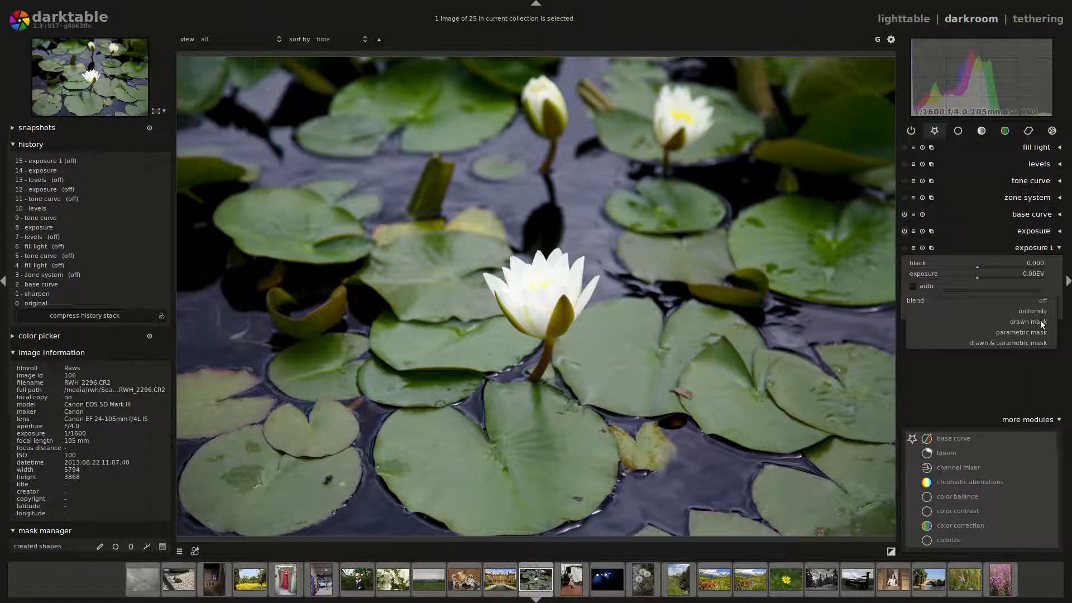
{"action": "left_click", "coordinate": [1021, 331]}
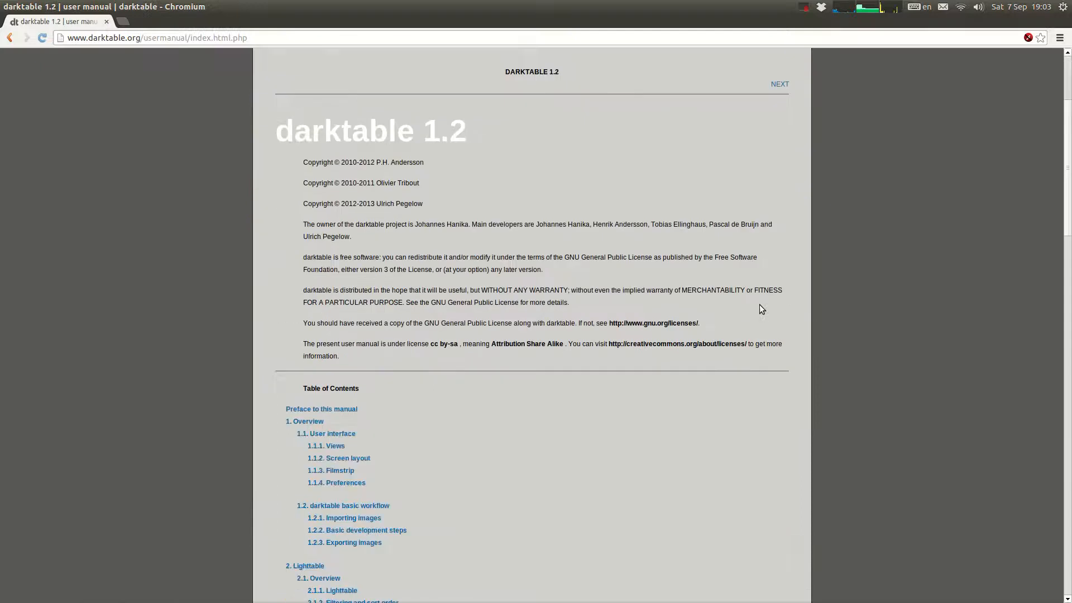
Find 'condi' in the manual, open the Conditional blending page and scroll to its examples.
{"action": "type", "text": "condi"}
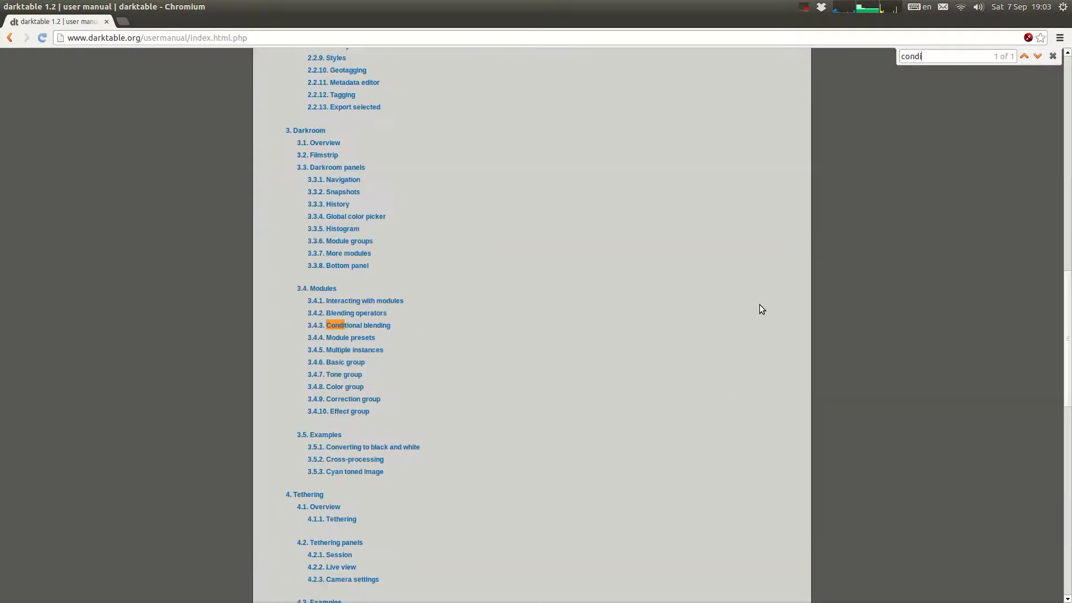
{"action": "left_click", "coordinate": [358, 325]}
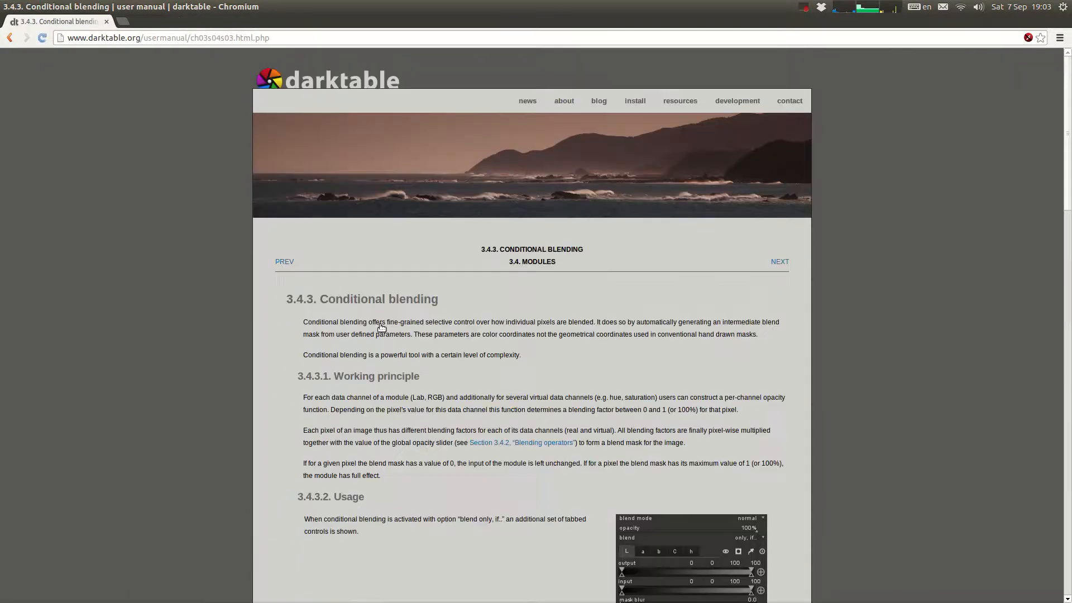
{"action": "scroll", "scroll_direction": "down", "scroll_amount": 3}
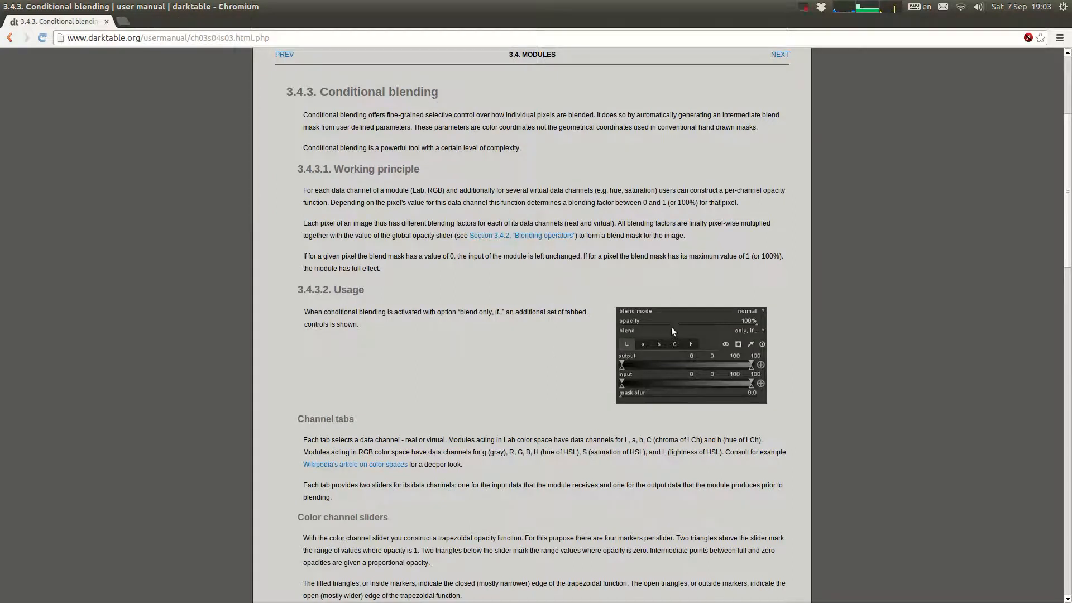
{"action": "scroll", "scroll_direction": "down", "scroll_amount": 3}
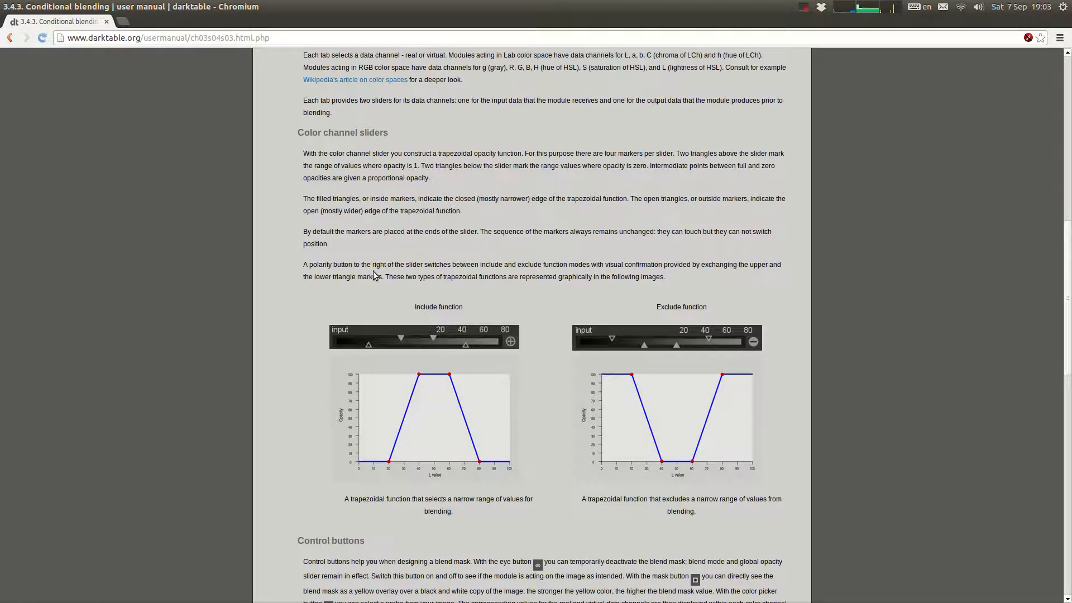
{"action": "scroll", "scroll_direction": "down", "scroll_amount": 3}
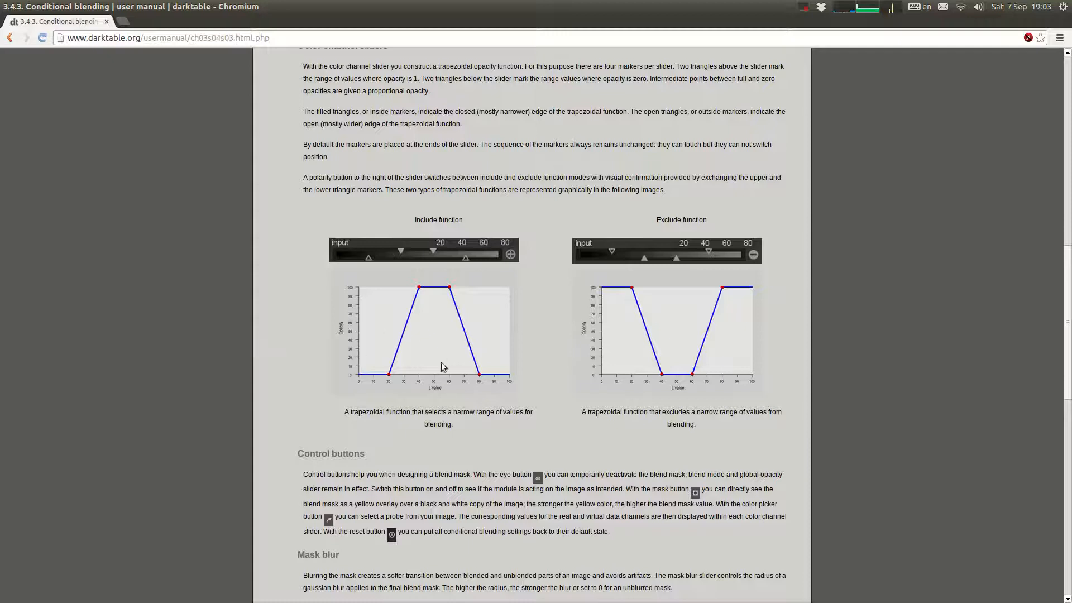
{"action": "mouse_move", "coordinate": [368, 379]}
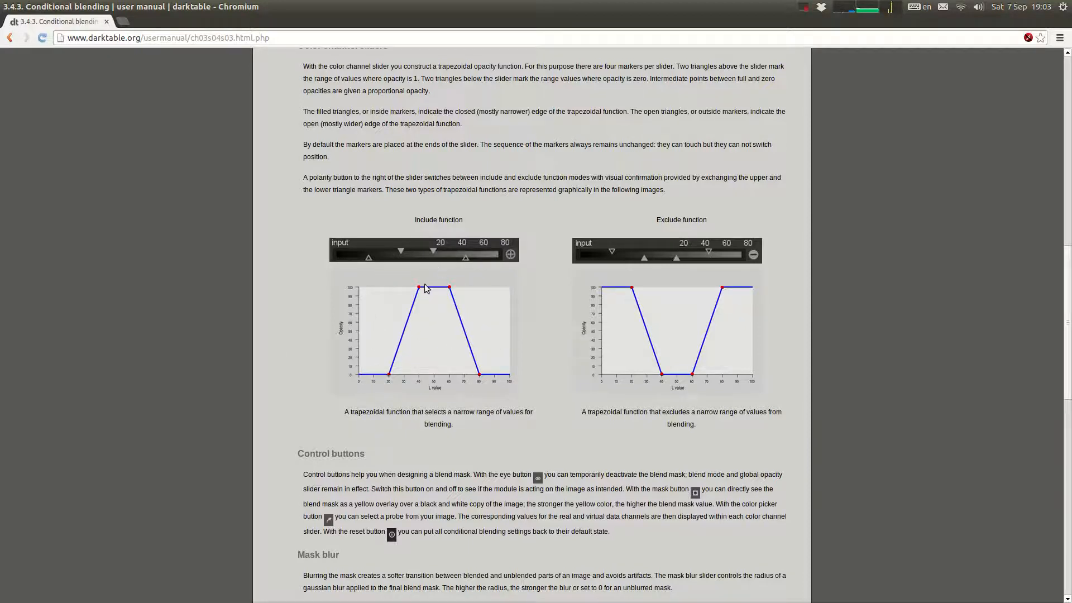
{"action": "mouse_move", "coordinate": [428, 358]}
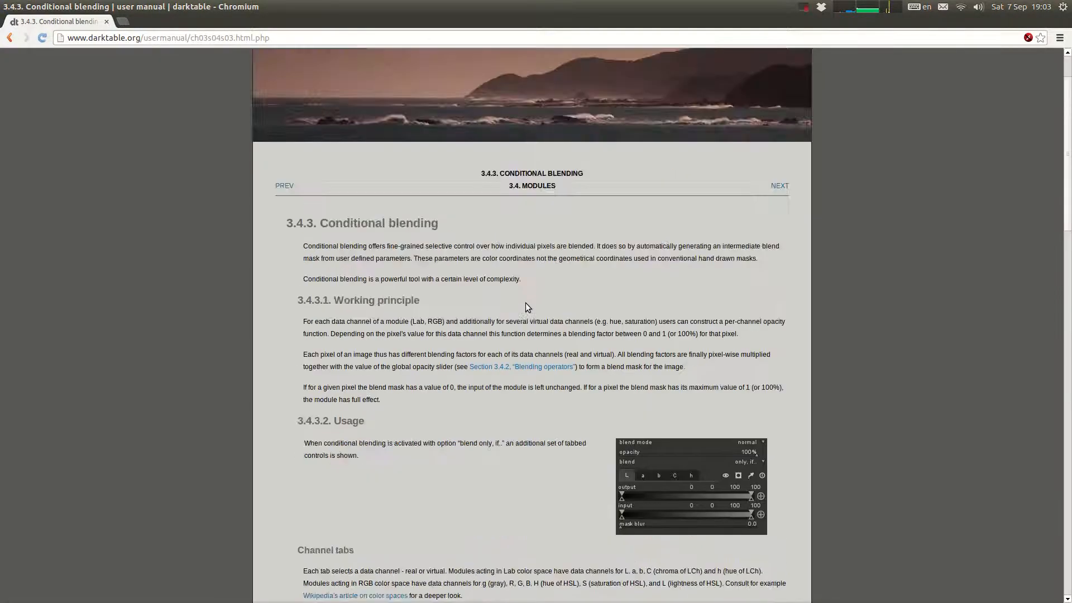
{"action": "scroll", "scroll_direction": "down", "scroll_amount": 3}
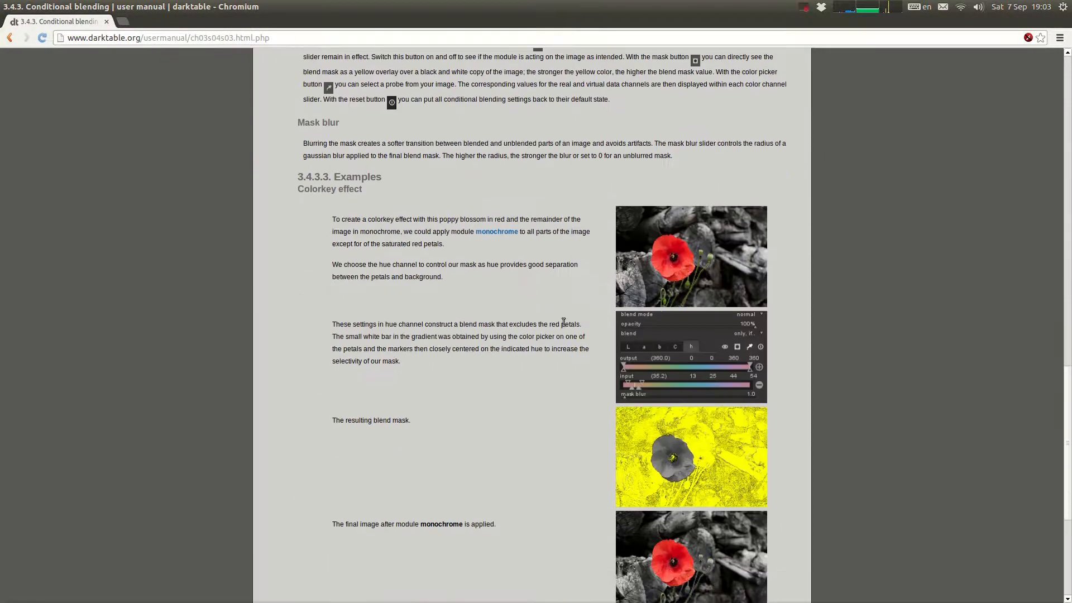
{"action": "scroll", "scroll_direction": "down", "scroll_amount": 3}
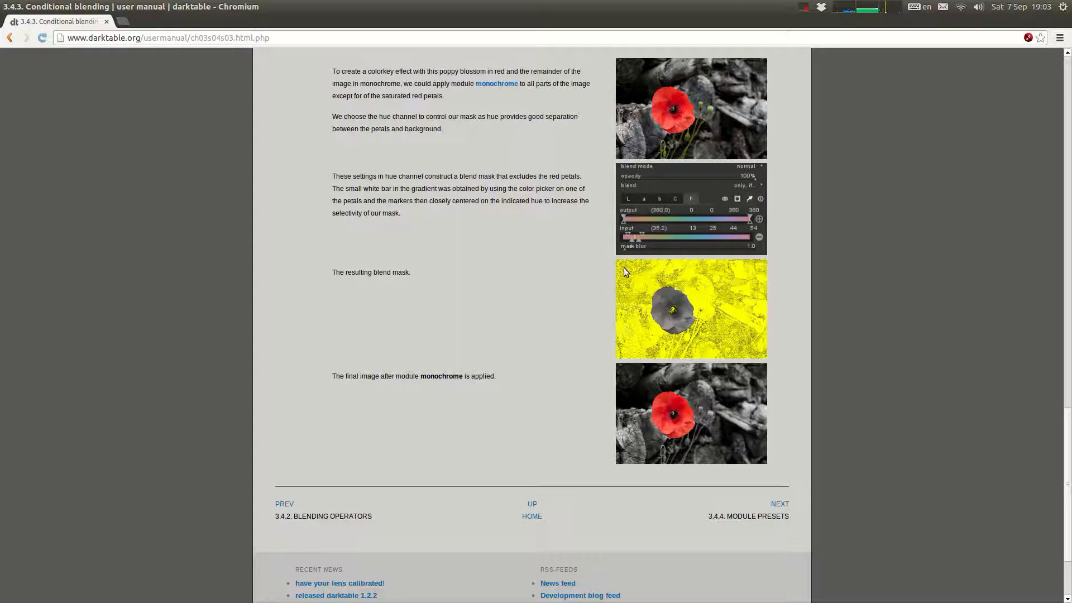
{"action": "mouse_move", "coordinate": [676, 335]}
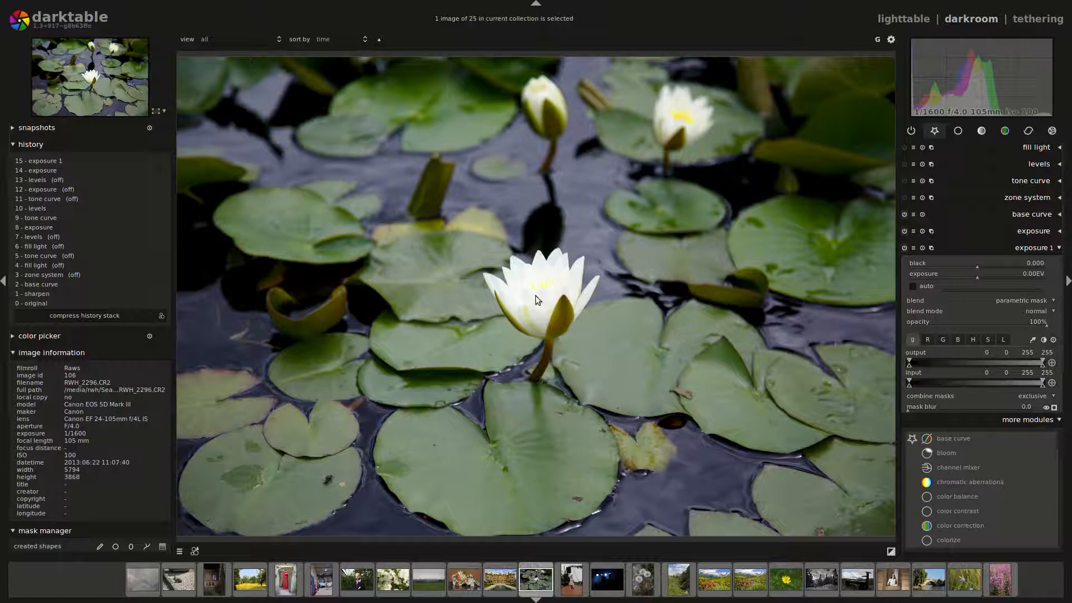
{"action": "mouse_move", "coordinate": [695, 106]}
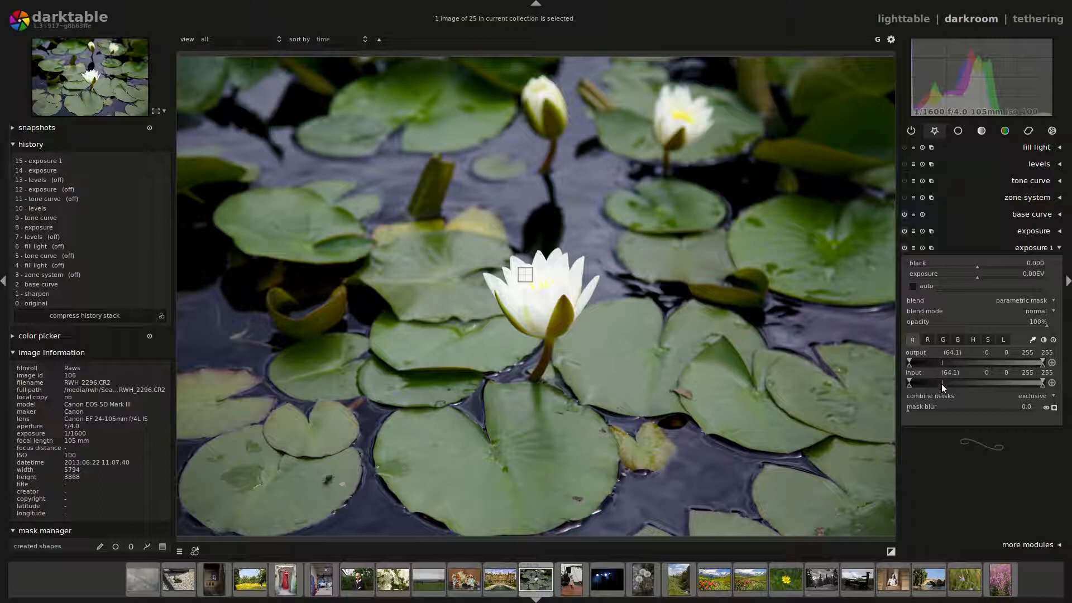
Test the new exposure instance by brightening then darkening, returning it to zero.
{"action": "left_click_drag", "start_coordinate": [978, 280], "coordinate": [1011, 281]}
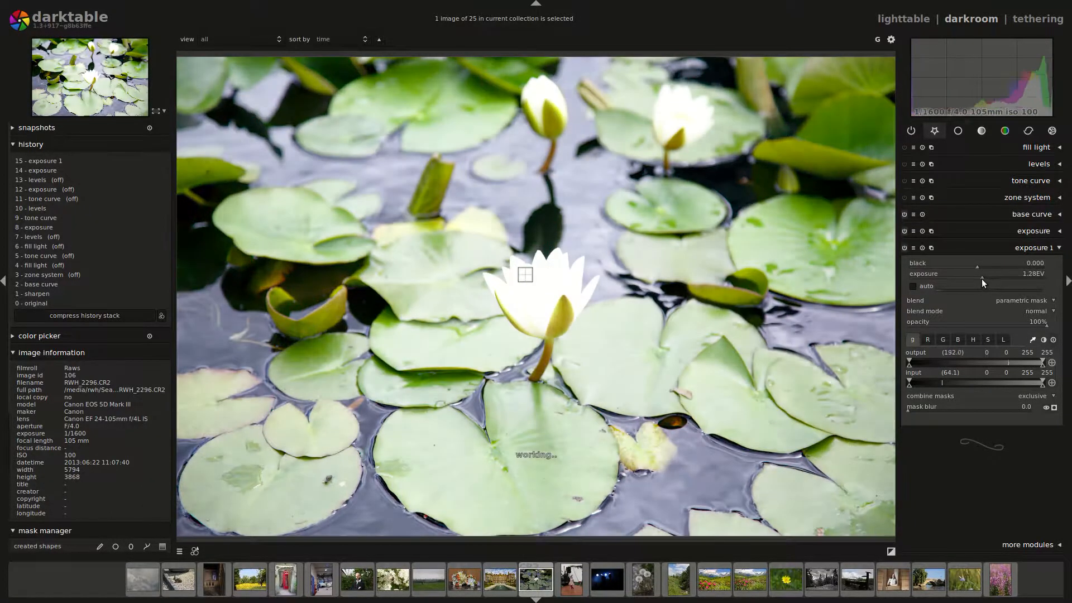
{"action": "left_click_drag", "start_coordinate": [995, 360], "coordinate": [970, 360]}
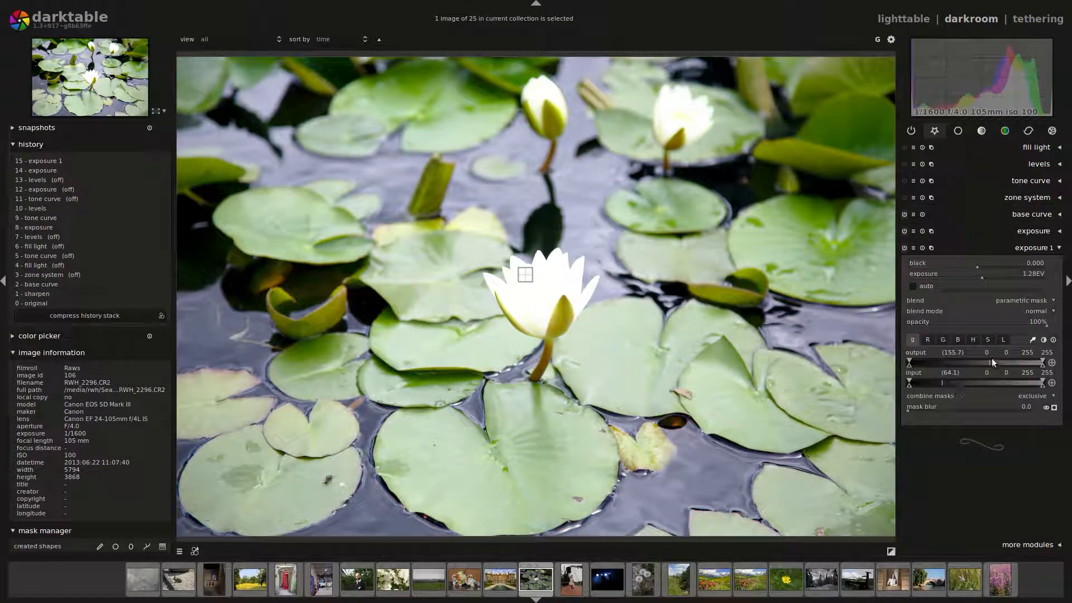
{"action": "left_click_drag", "start_coordinate": [992, 280], "coordinate": [979, 280]}
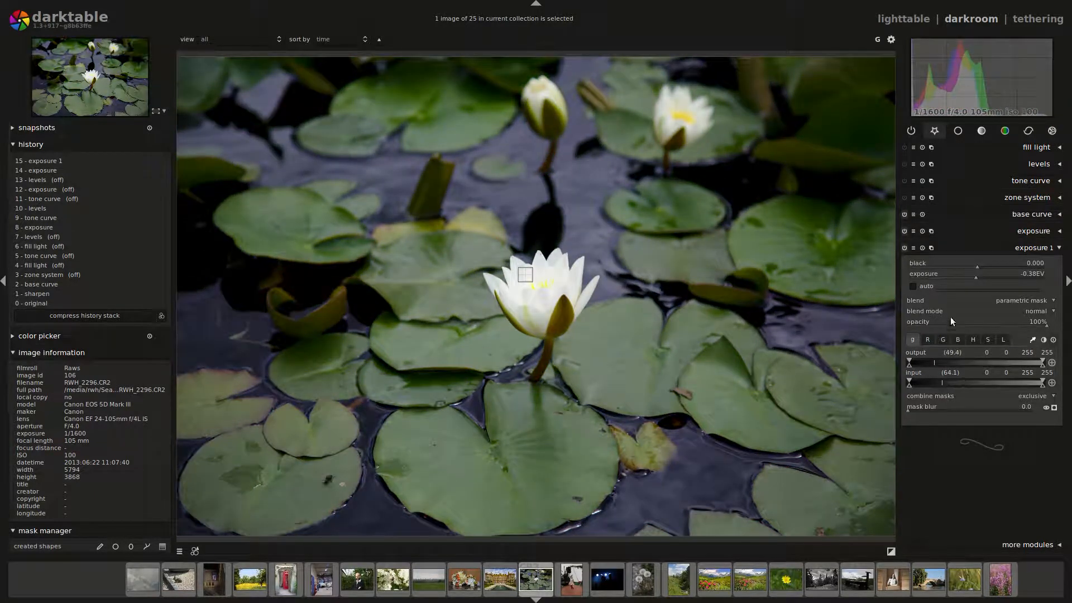
{"action": "left_click_drag", "start_coordinate": [957, 274], "coordinate": [1018, 274]}
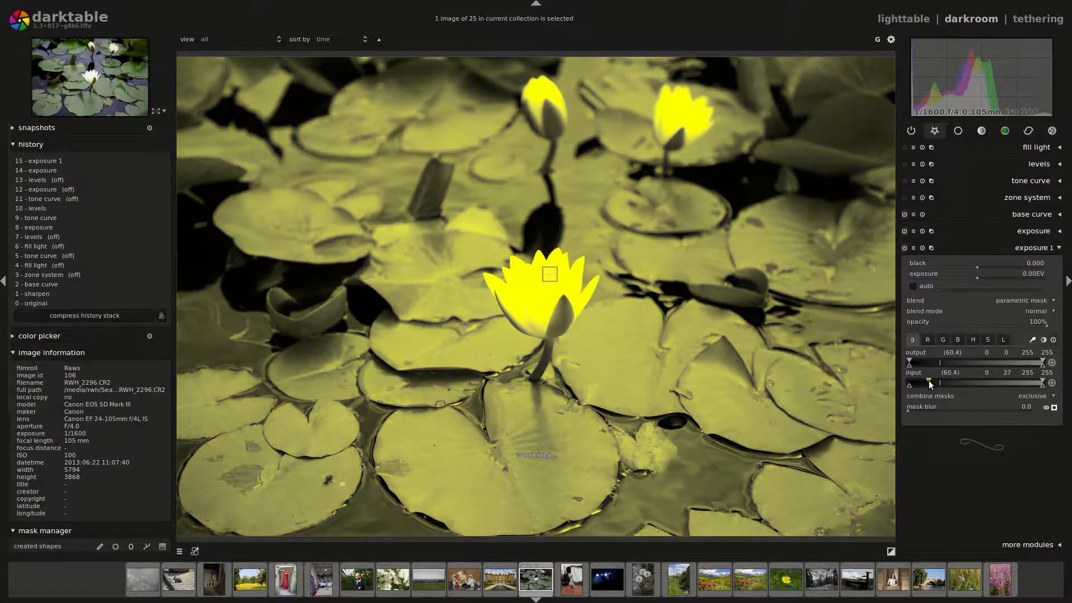
Raise the gray channel's lower input markers so the mask covers only the bright petals.
{"action": "left_click_drag", "start_coordinate": [929, 382], "coordinate": [935, 383]}
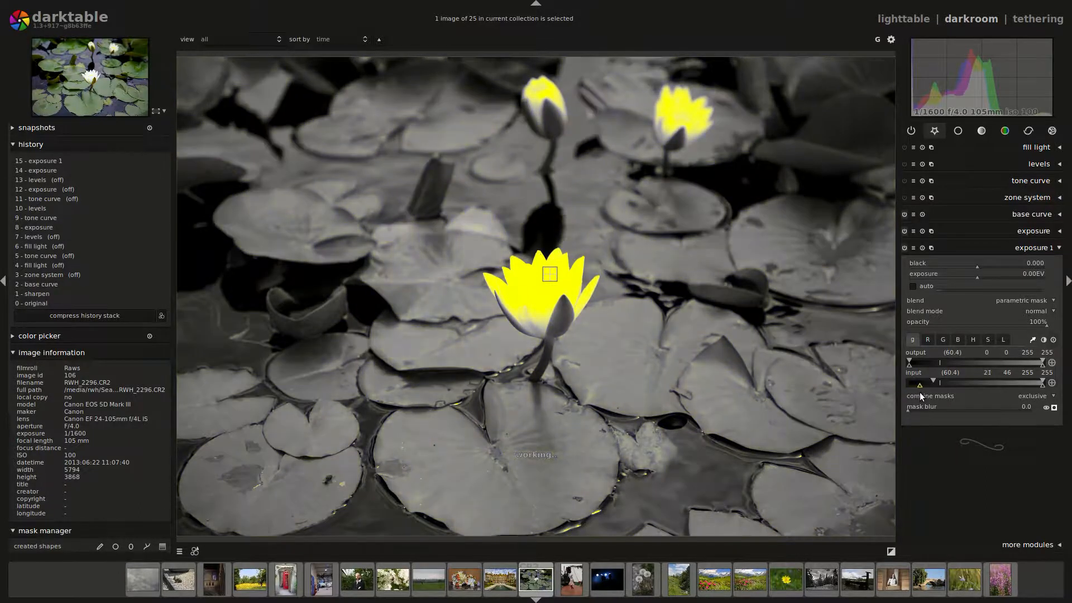
{"action": "left_click_drag", "start_coordinate": [909, 384], "coordinate": [918, 384]}
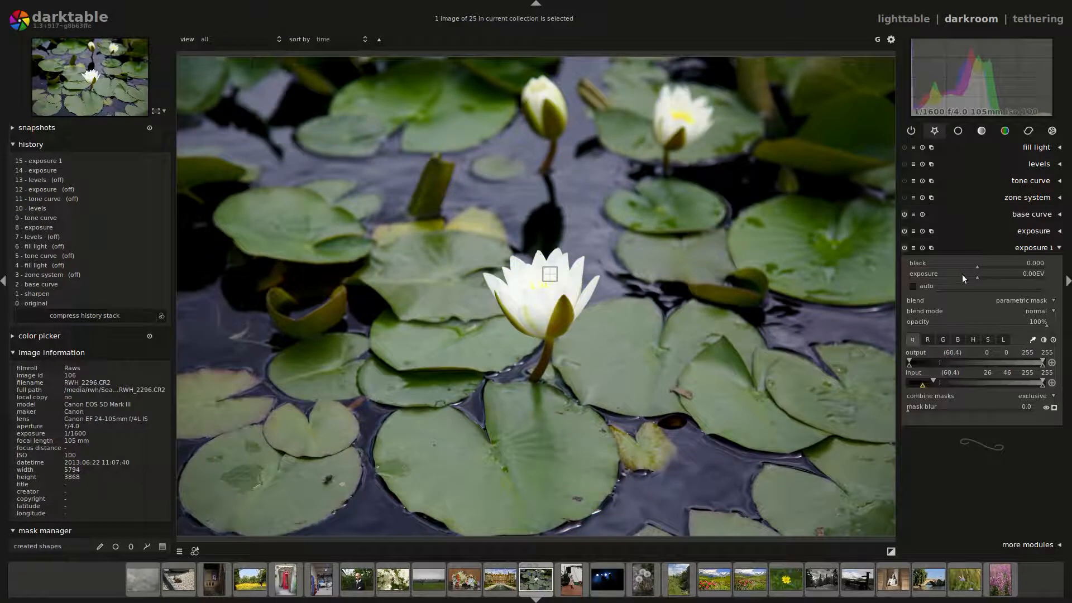
Lower the masked exposure instance to about -0.66 EV to darken the petals.
{"action": "left_click_drag", "start_coordinate": [991, 278], "coordinate": [975, 278]}
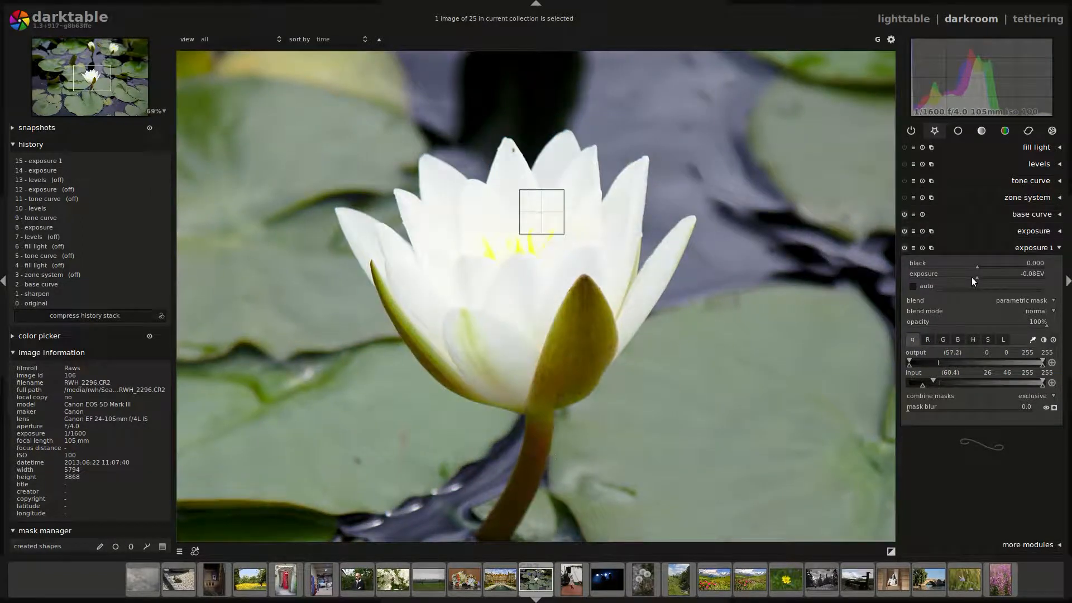
{"action": "left_click_drag", "start_coordinate": [991, 280], "coordinate": [970, 280]}
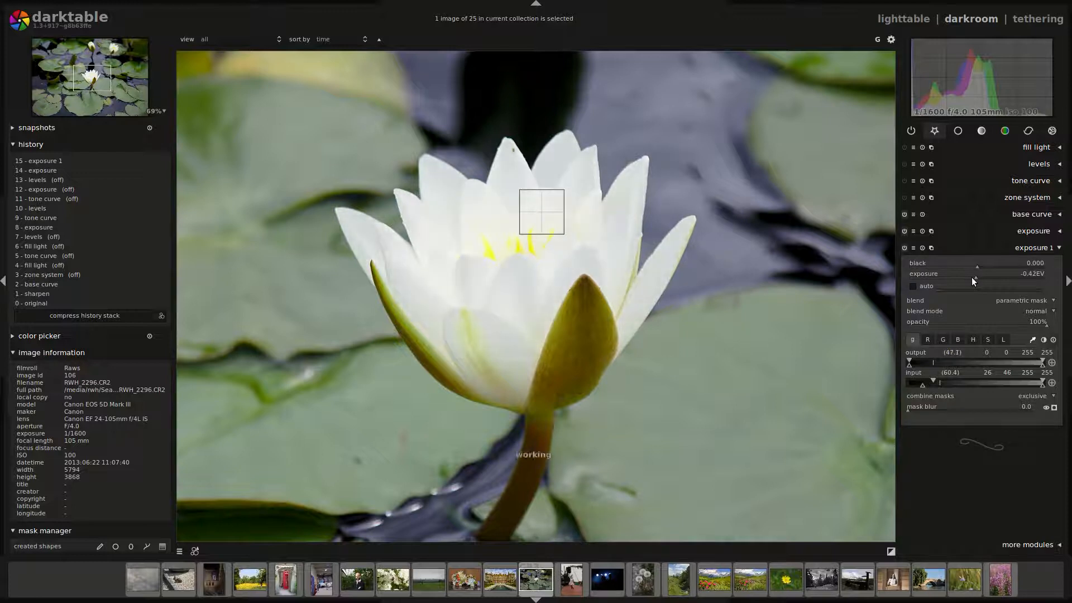
{"action": "left_click_drag", "start_coordinate": [977, 280], "coordinate": [972, 281]}
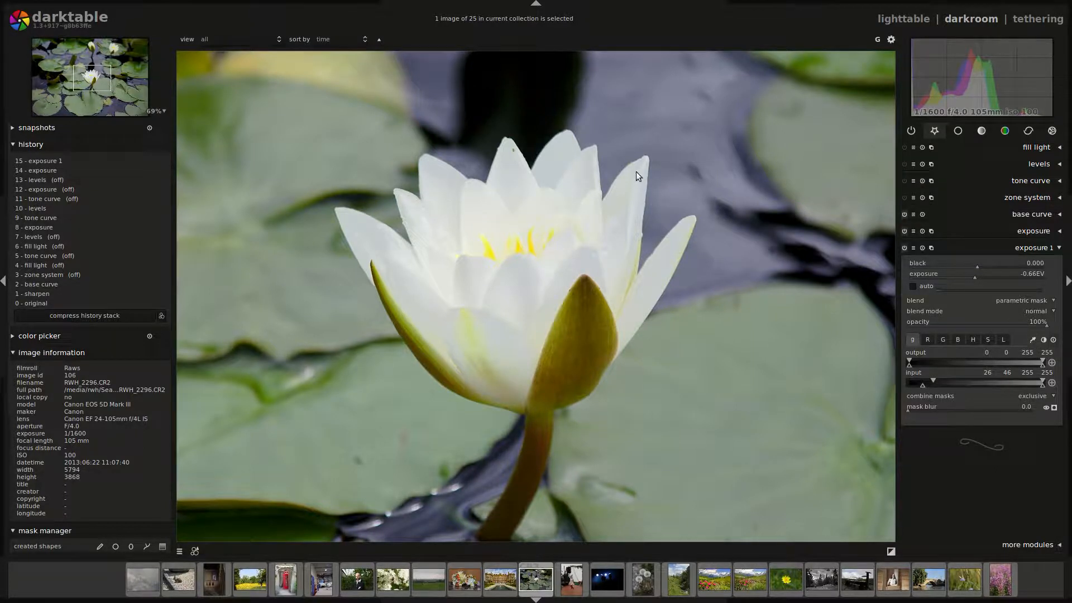
{"action": "scroll", "scroll_direction": "down", "scroll_amount": 3}
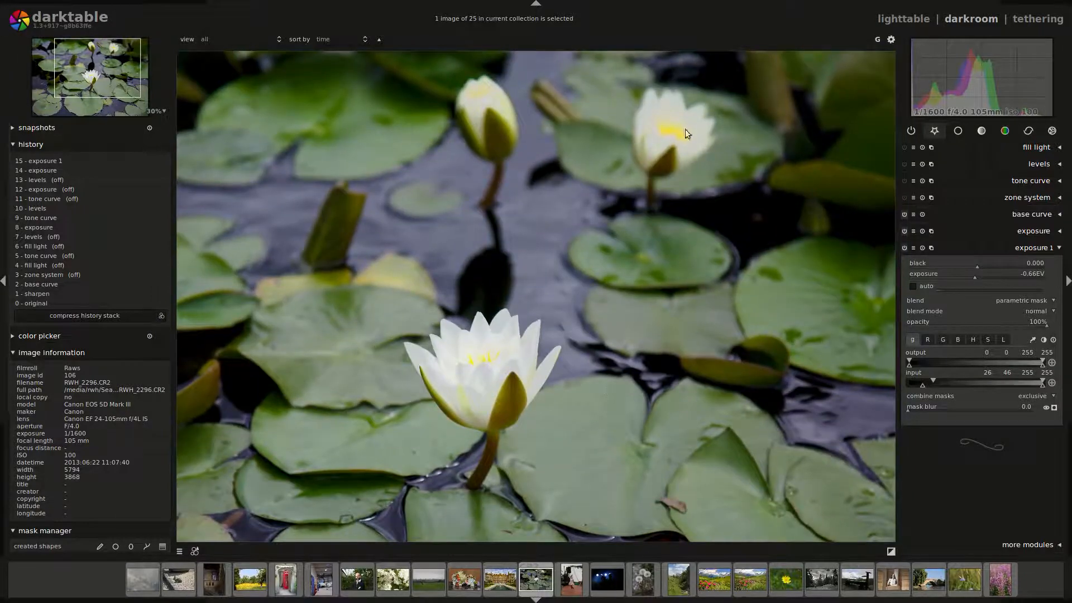
{"action": "mouse_move", "coordinate": [893, 425]}
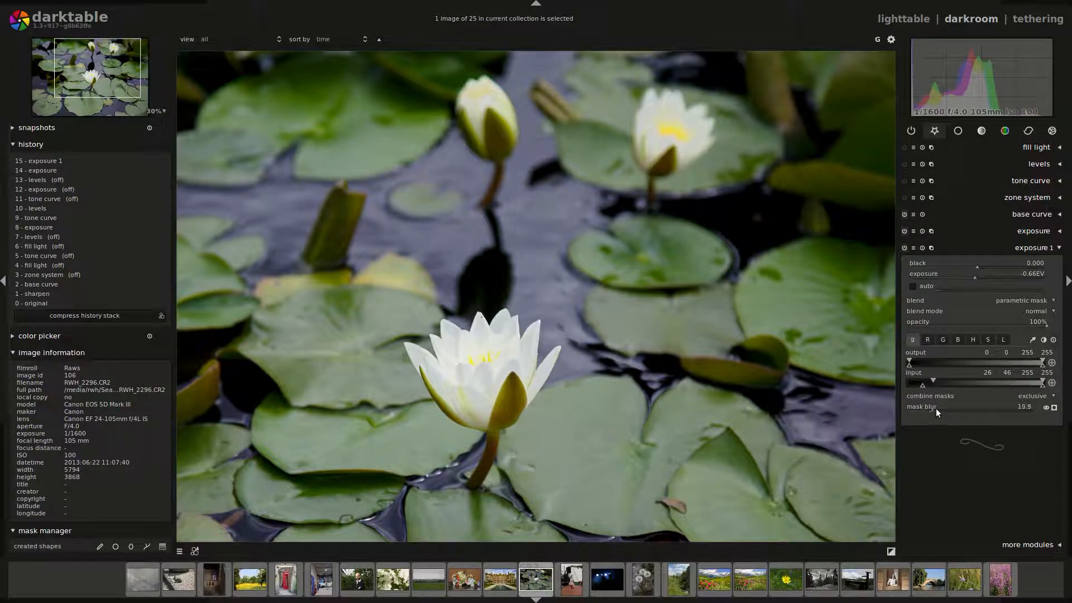
Drag the mask blur back and forth, settling on a value around 23.
{"action": "left_click_drag", "start_coordinate": [991, 406], "coordinate": [915, 406]}
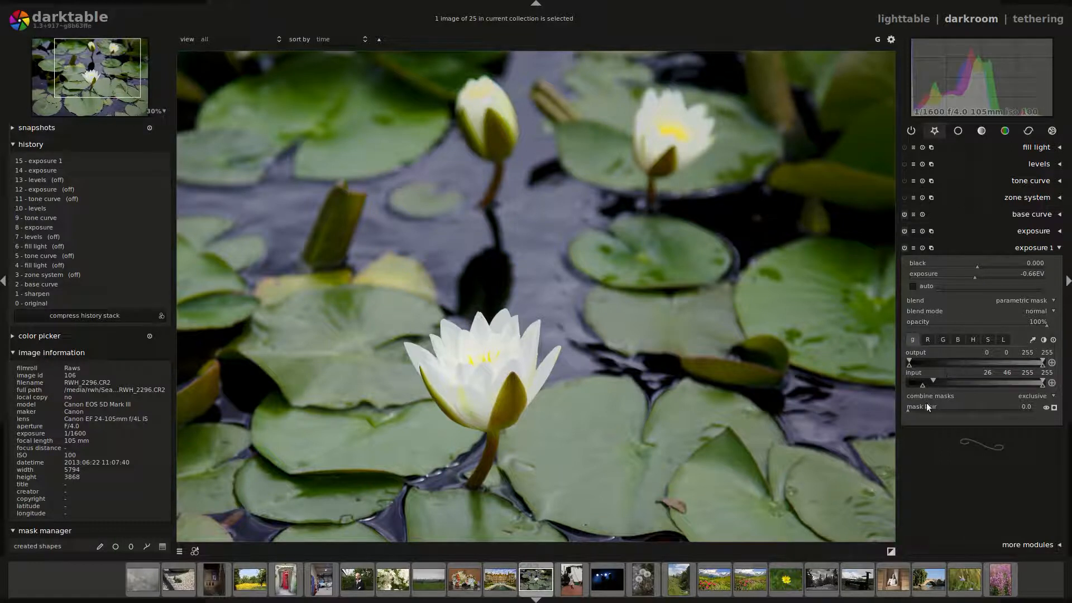
{"action": "left_click_drag", "start_coordinate": [915, 407], "coordinate": [947, 410]}
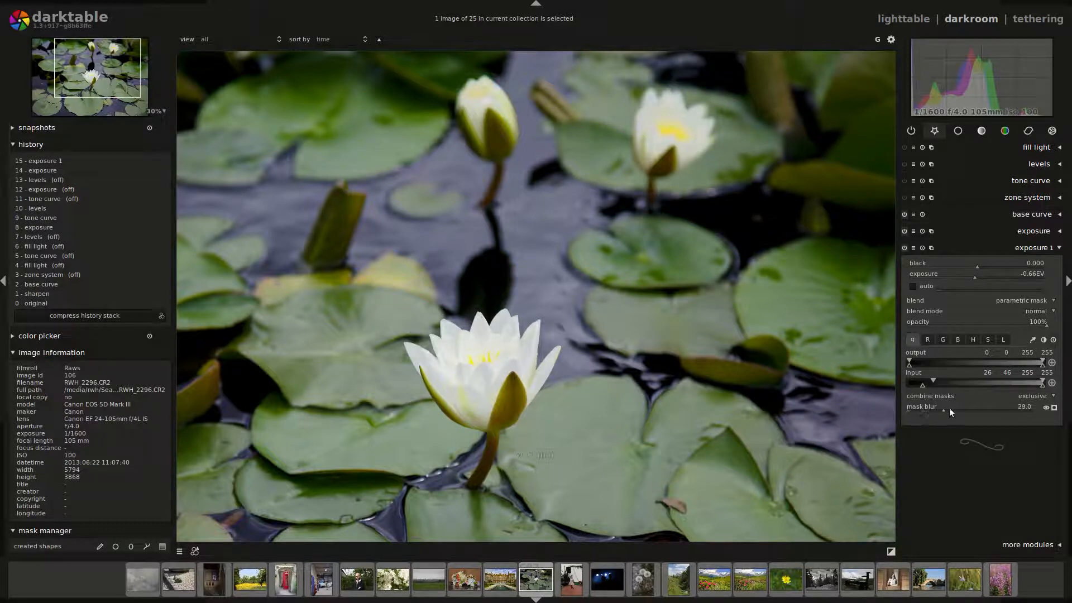
{"action": "left_click_drag", "start_coordinate": [950, 412], "coordinate": [959, 412]}
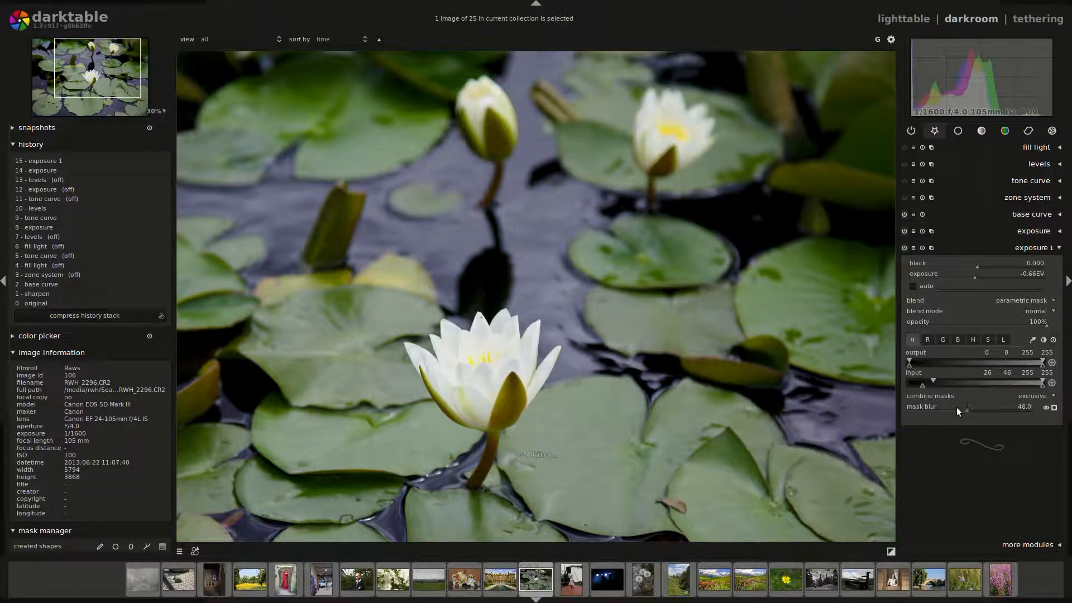
{"action": "left_click_drag", "start_coordinate": [957, 416], "coordinate": [930, 415]}
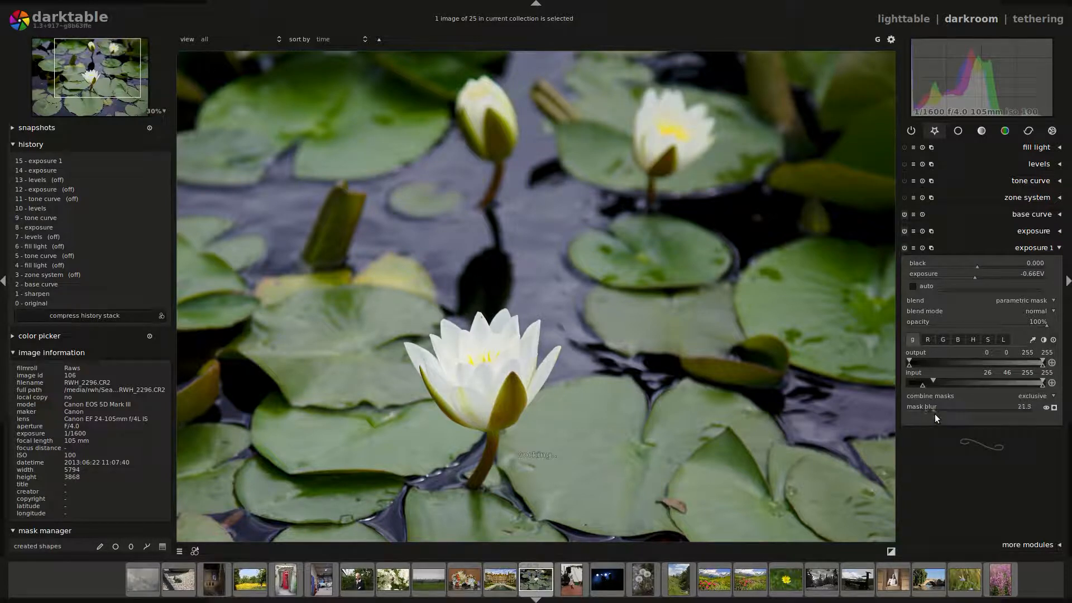
{"action": "left_click_drag", "start_coordinate": [928, 415], "coordinate": [951, 416]}
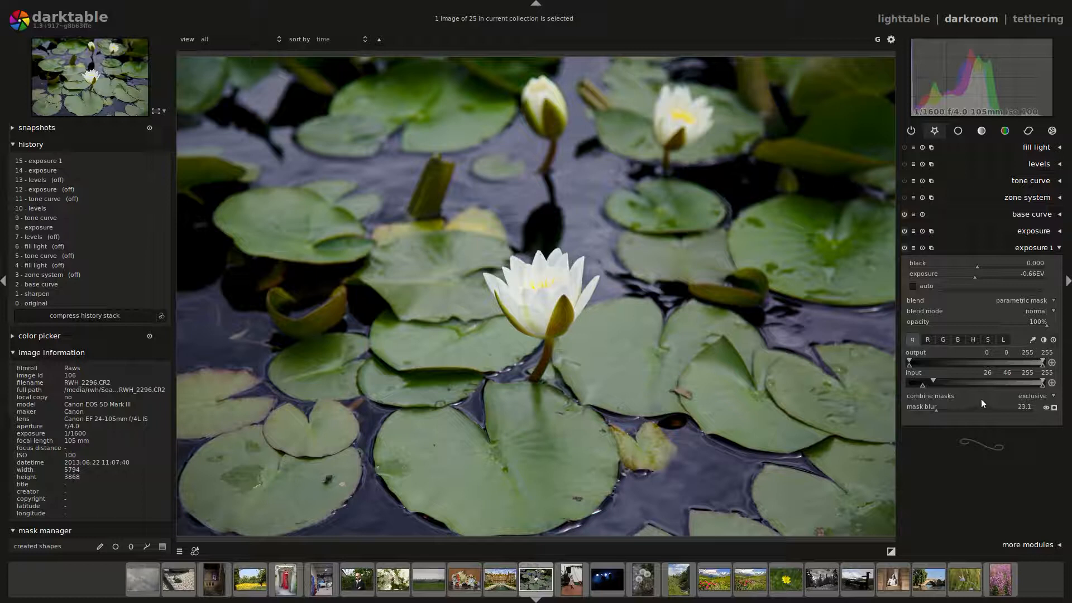
{"action": "left_click_drag", "start_coordinate": [991, 274], "coordinate": [978, 273]}
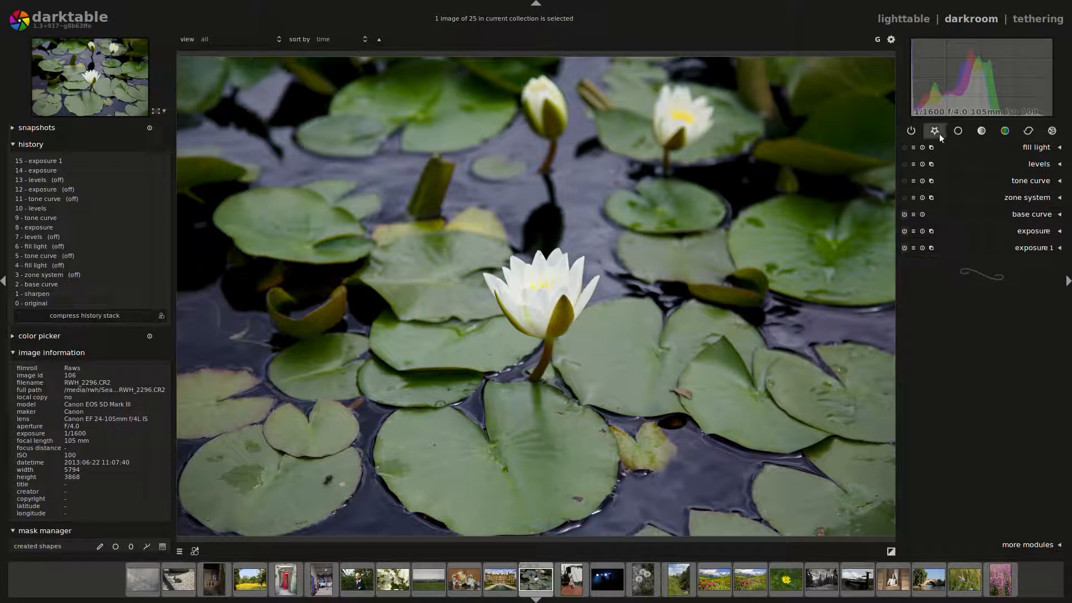
Add the contrast brightness saturation module from the basic group's more modules list and expand its settings.
{"action": "left_click", "coordinate": [934, 131]}
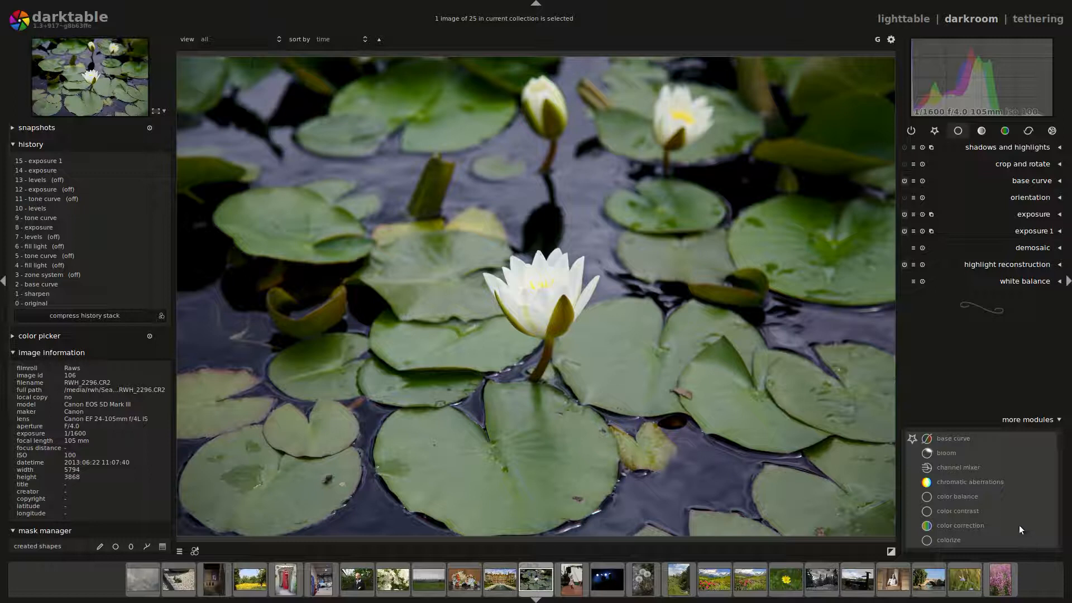
{"action": "scroll", "scroll_direction": "down", "scroll_amount": 3}
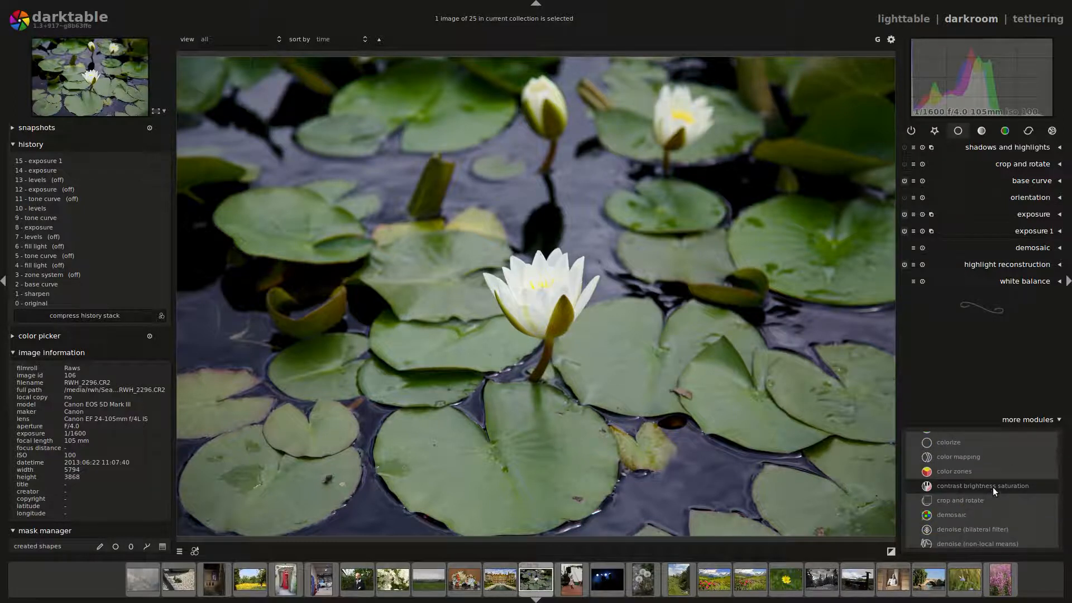
{"action": "left_click", "coordinate": [982, 485]}
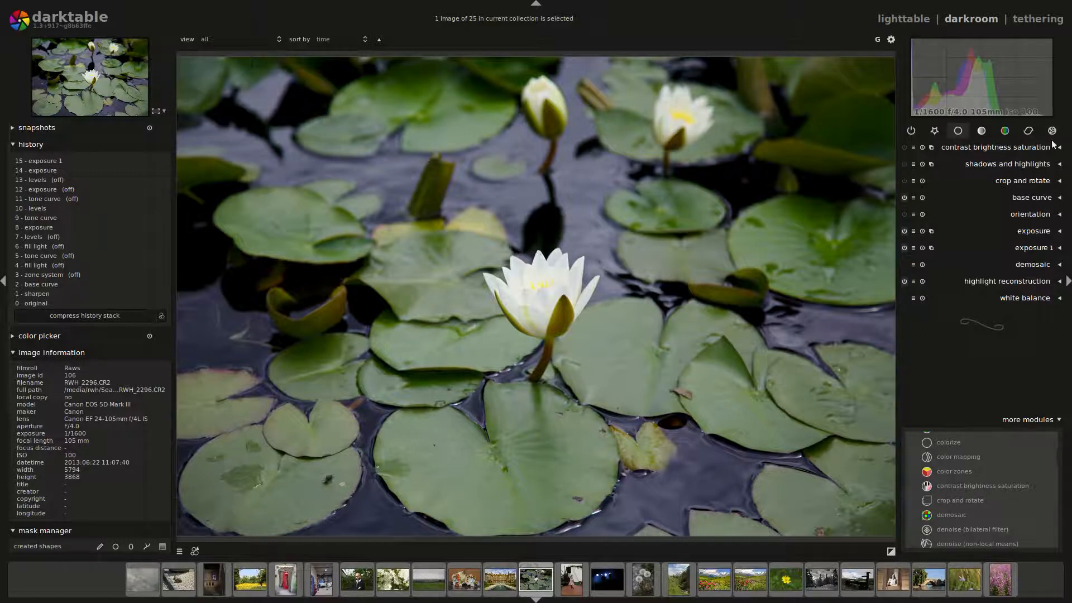
{"action": "left_click", "coordinate": [994, 147]}
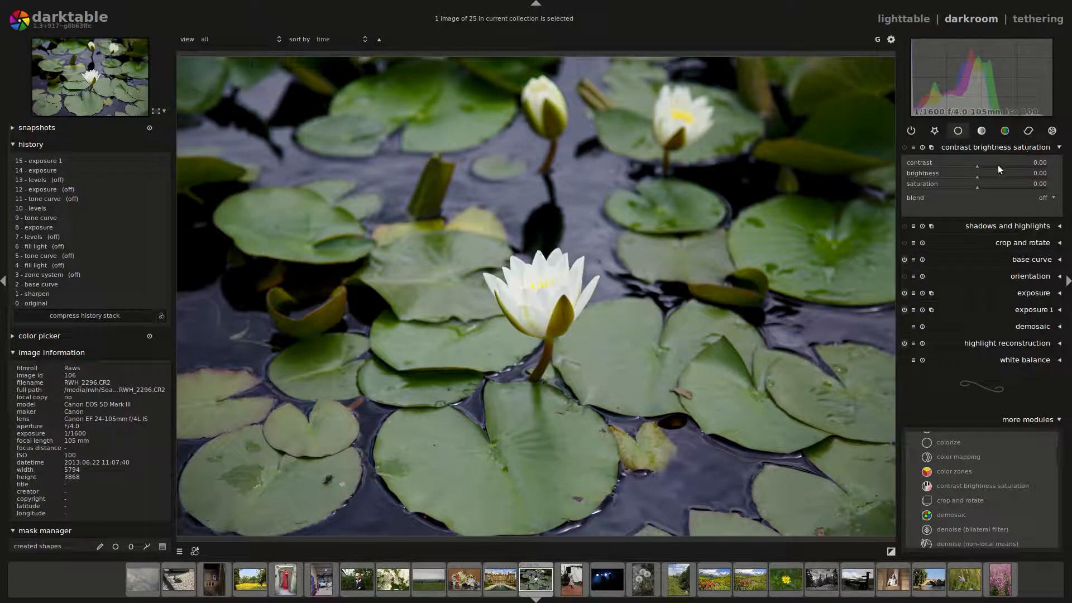
{"action": "mouse_move", "coordinate": [994, 170]}
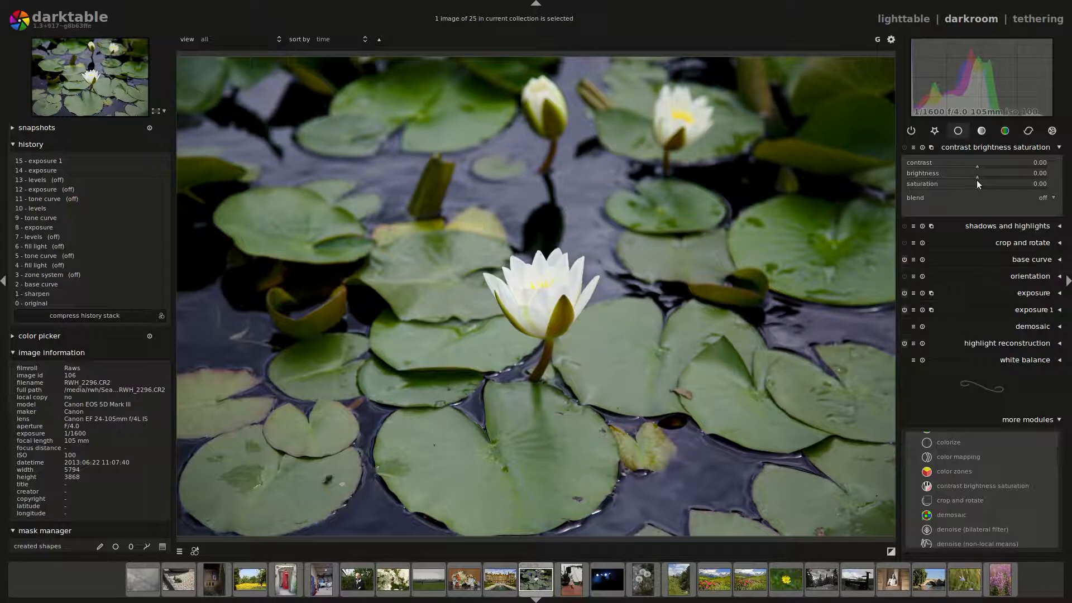
{"action": "left_click", "coordinate": [1027, 418]}
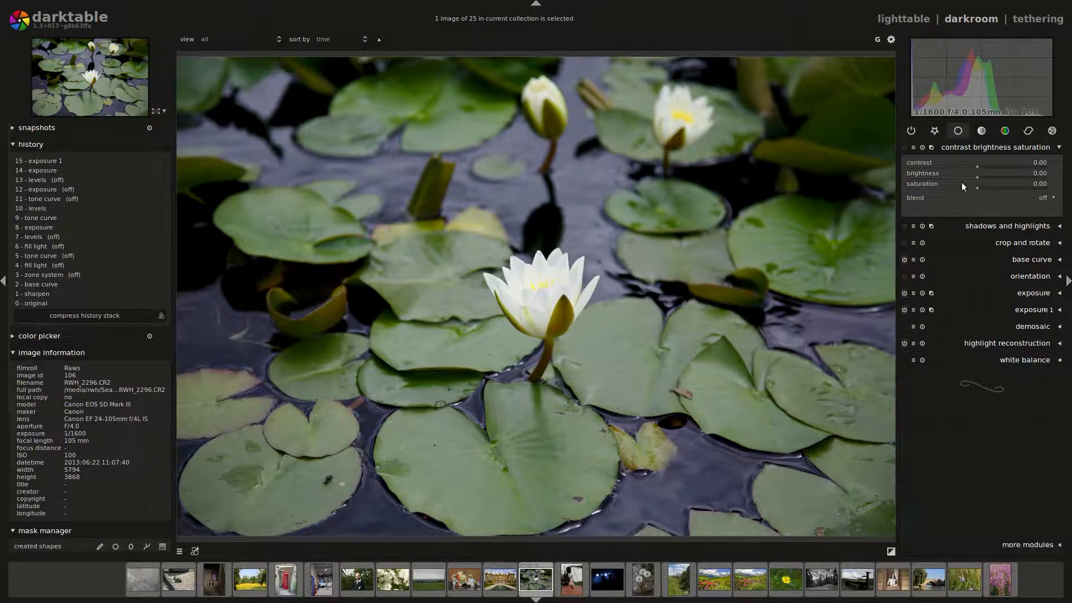
{"action": "mouse_move", "coordinate": [996, 251]}
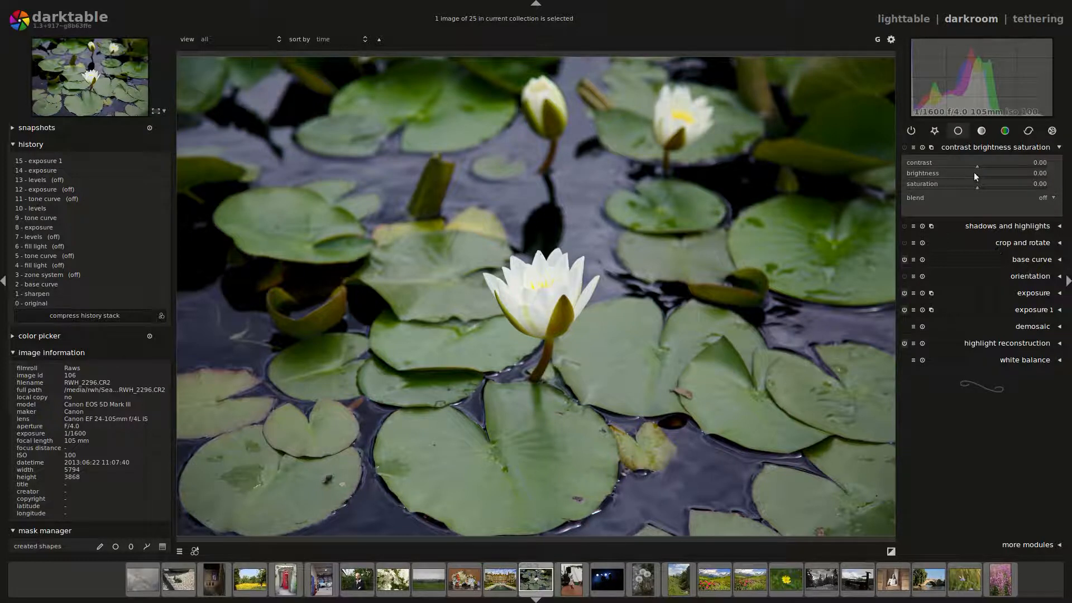
{"action": "mouse_move", "coordinate": [961, 184]}
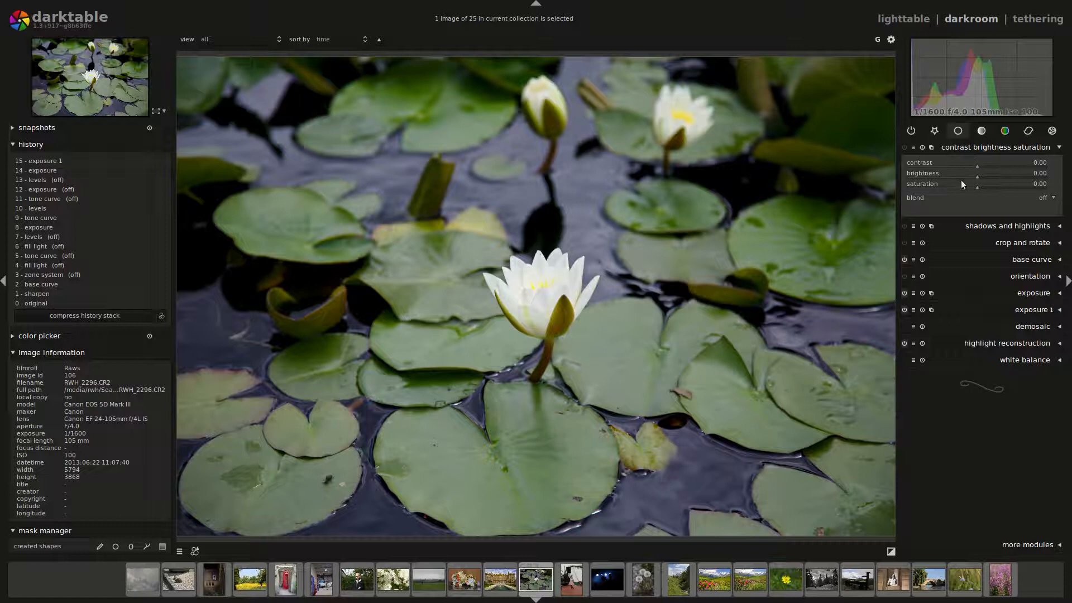
{"action": "mouse_move", "coordinate": [988, 175]}
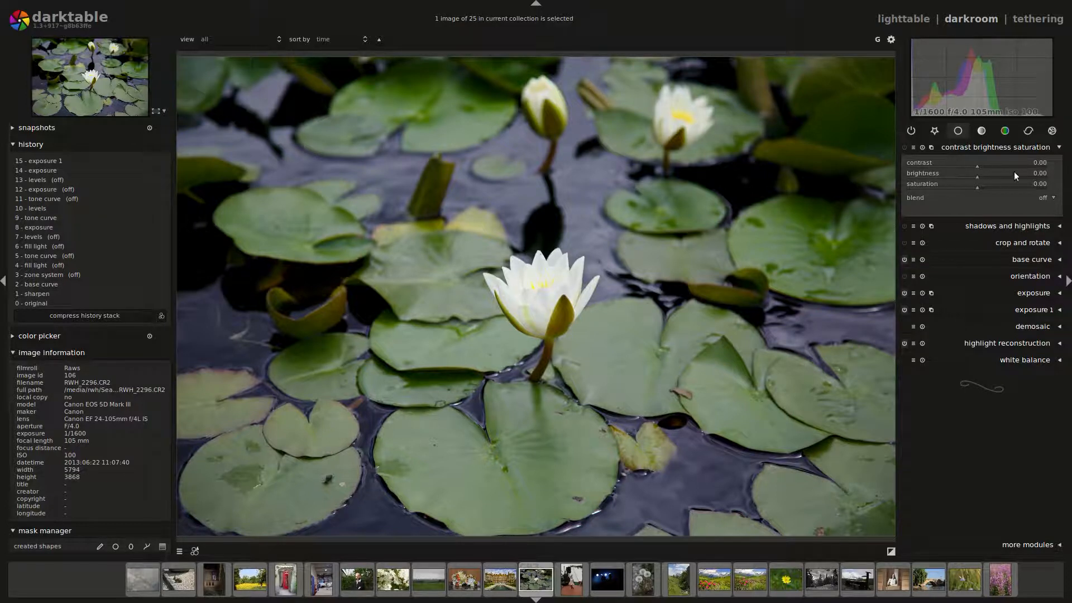
Settle the contrast slider on a subtle increase of about 0.12 after trying stronger values.
{"action": "left_click_drag", "start_coordinate": [957, 166], "coordinate": [1001, 166]}
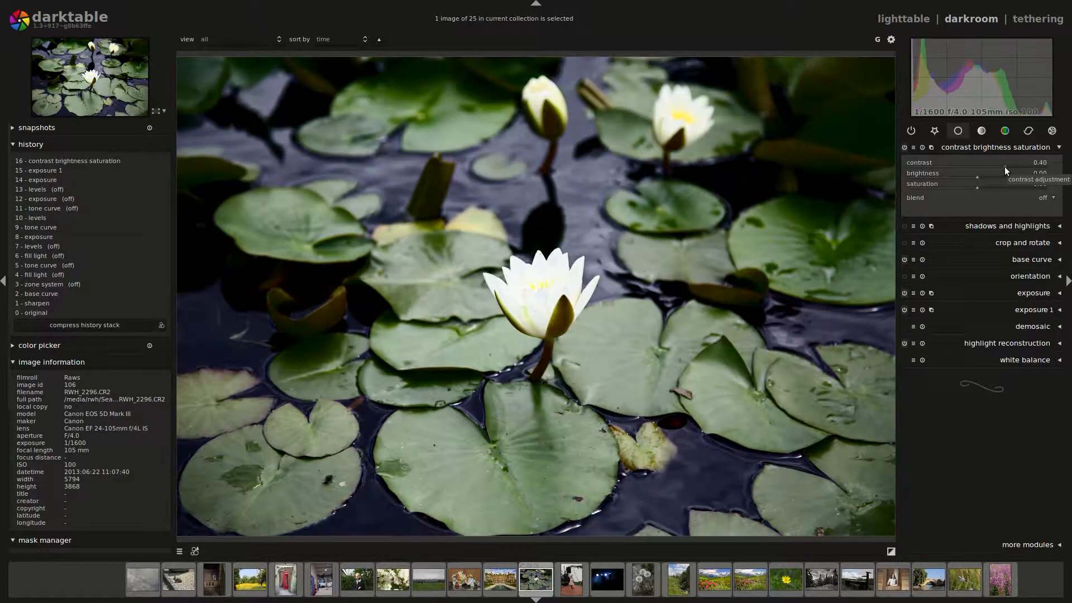
{"action": "left_click_drag", "start_coordinate": [1005, 167], "coordinate": [960, 168]}
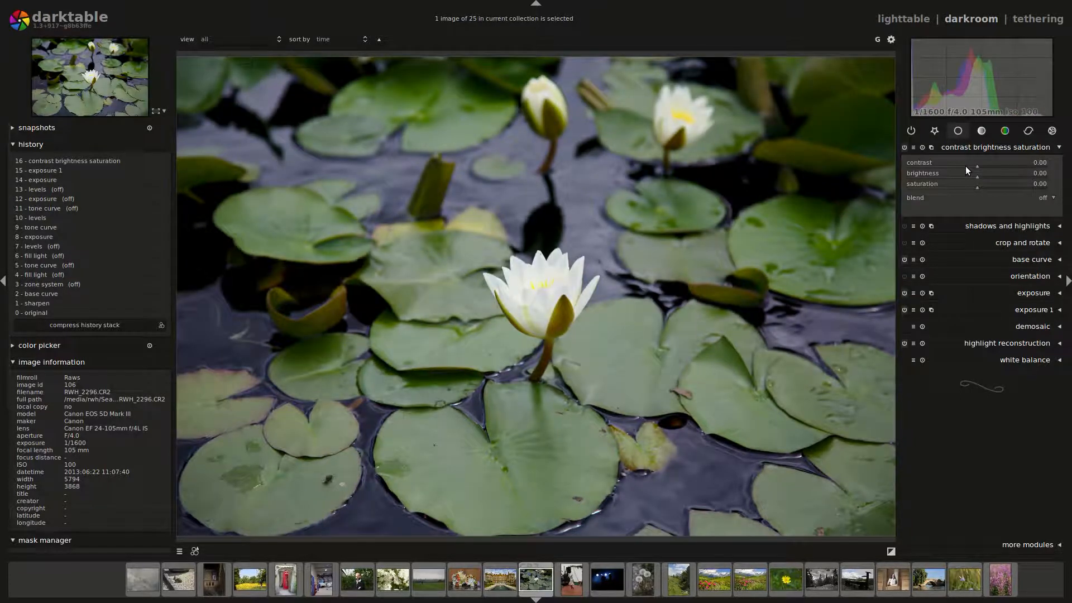
{"action": "left_click_drag", "start_coordinate": [970, 168], "coordinate": [991, 167]}
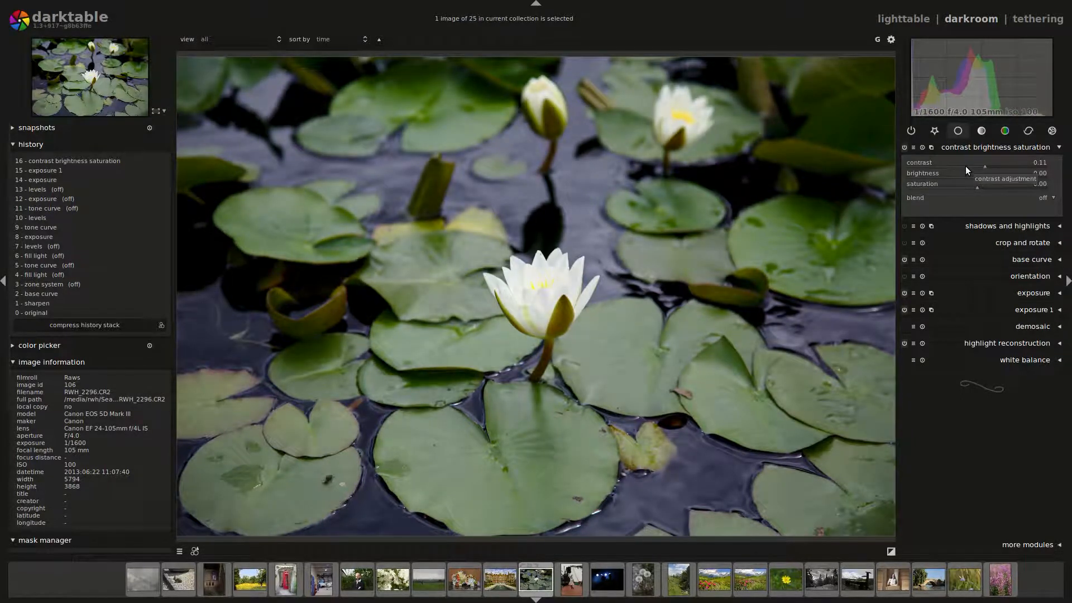
{"action": "left_click_drag", "start_coordinate": [970, 167], "coordinate": [981, 166]}
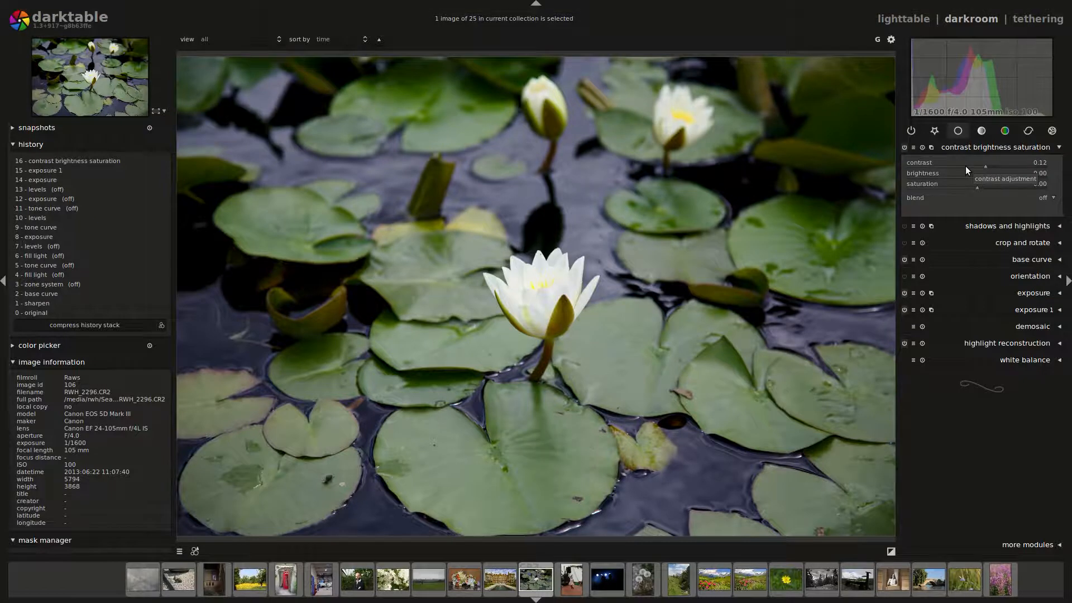
{"action": "left_click_drag", "start_coordinate": [956, 169], "coordinate": [970, 169]}
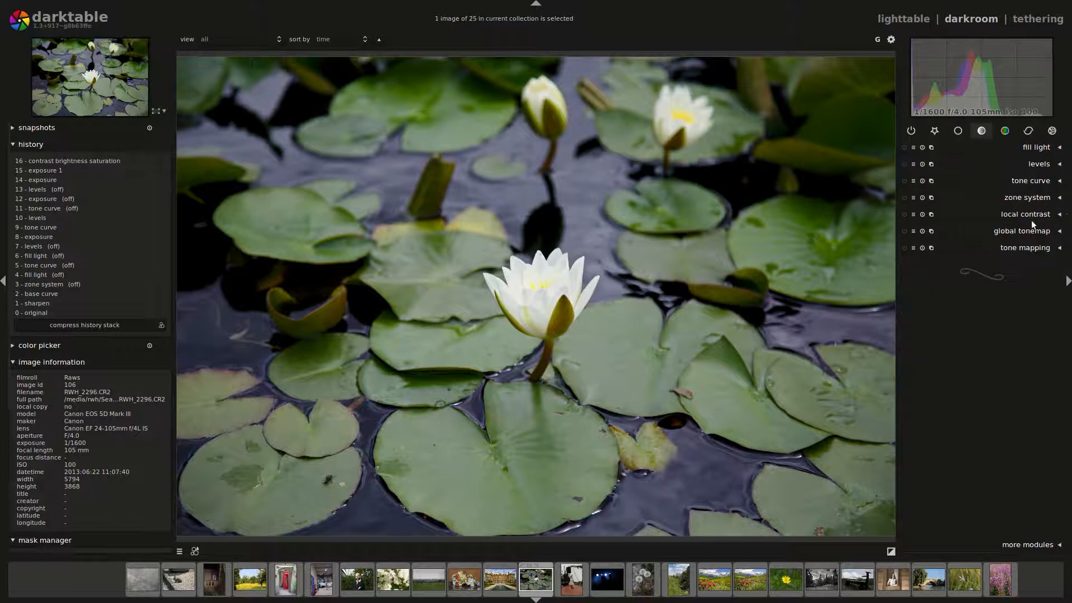
Shape the tone curve into an S by raising highlights and lowering shadows, then reset it to neutral.
{"action": "left_click", "coordinate": [1031, 180]}
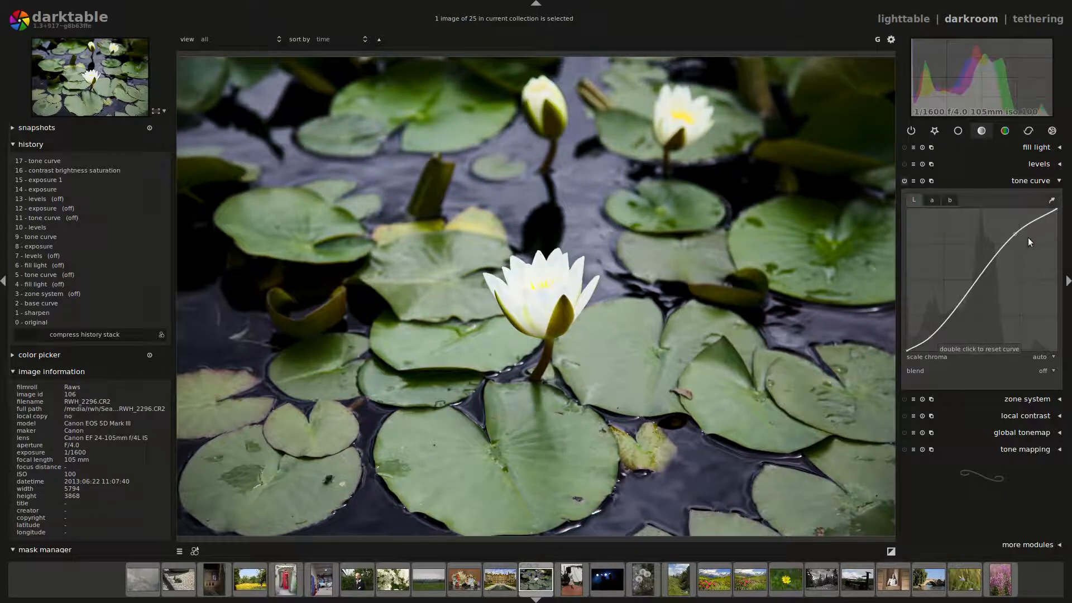
{"action": "left_click_drag", "start_coordinate": [1028, 242], "coordinate": [1013, 226]}
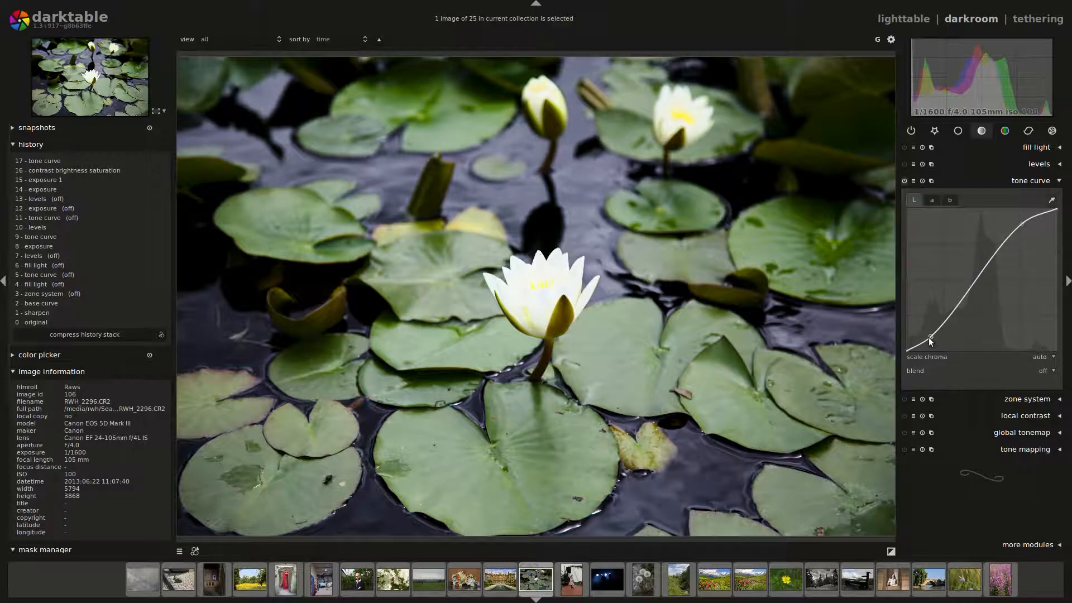
{"action": "left_click_drag", "start_coordinate": [930, 342], "coordinate": [918, 347]}
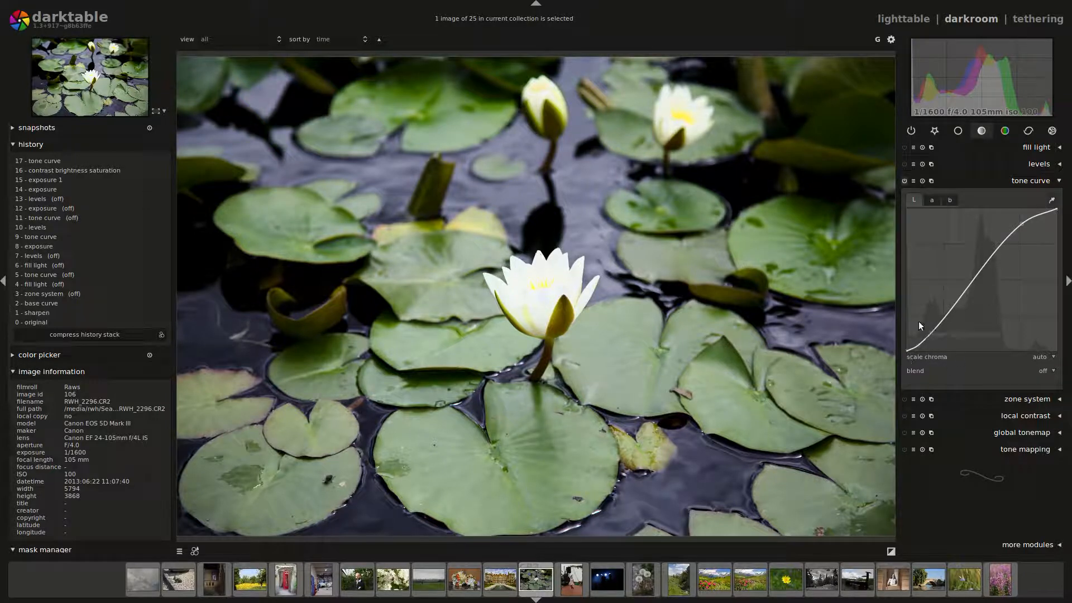
{"action": "mouse_move", "coordinate": [954, 287]}
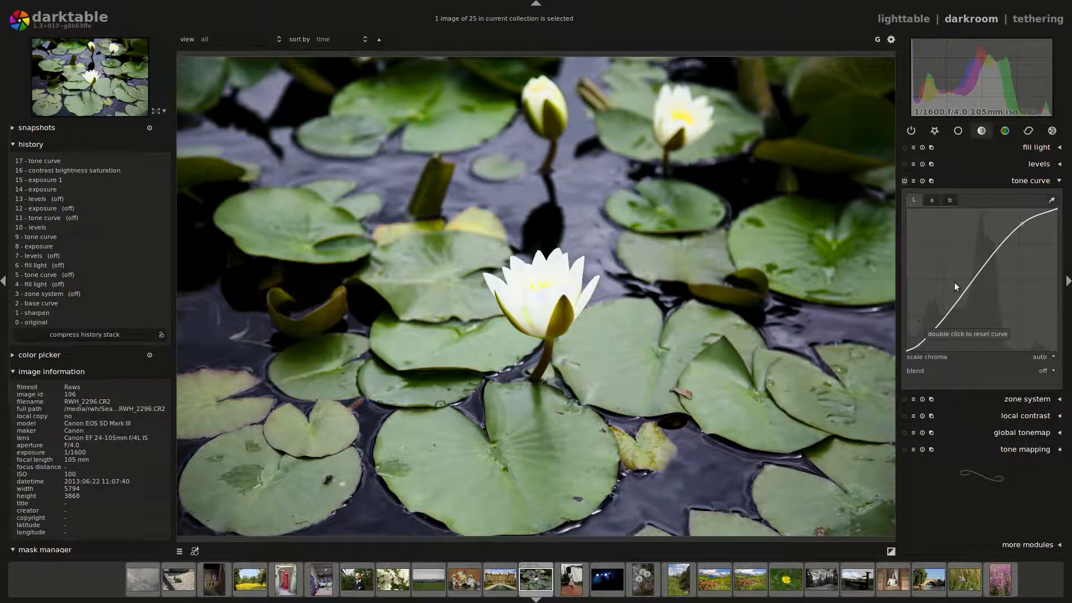
{"action": "double_click", "coordinate": [978, 280]}
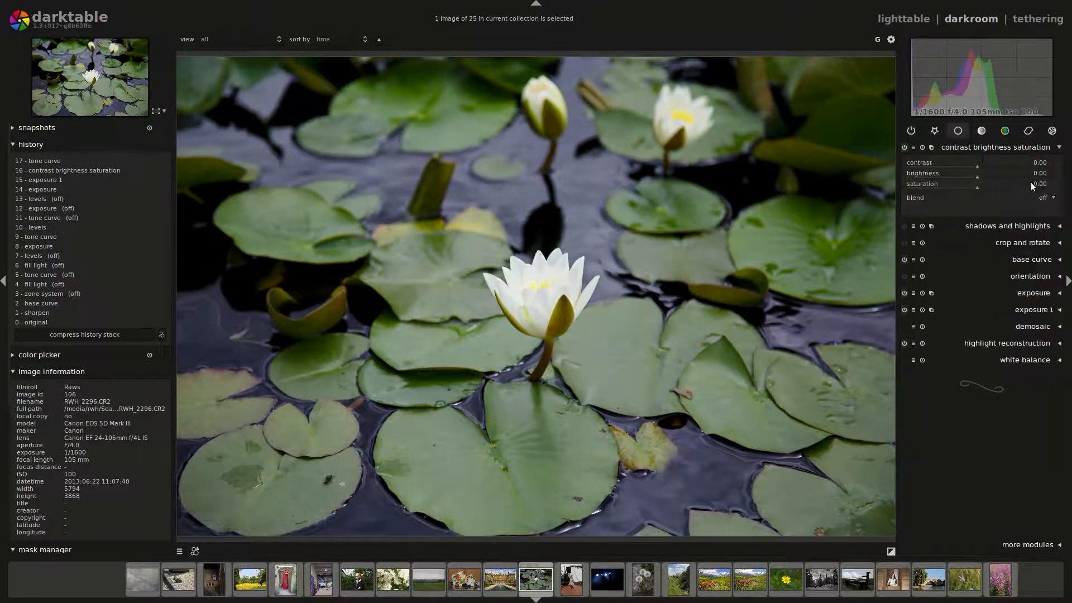
Set contrast to about 0.08 with brightness back at zero, then move to the correction module group.
{"action": "left_click_drag", "start_coordinate": [978, 168], "coordinate": [964, 168]}
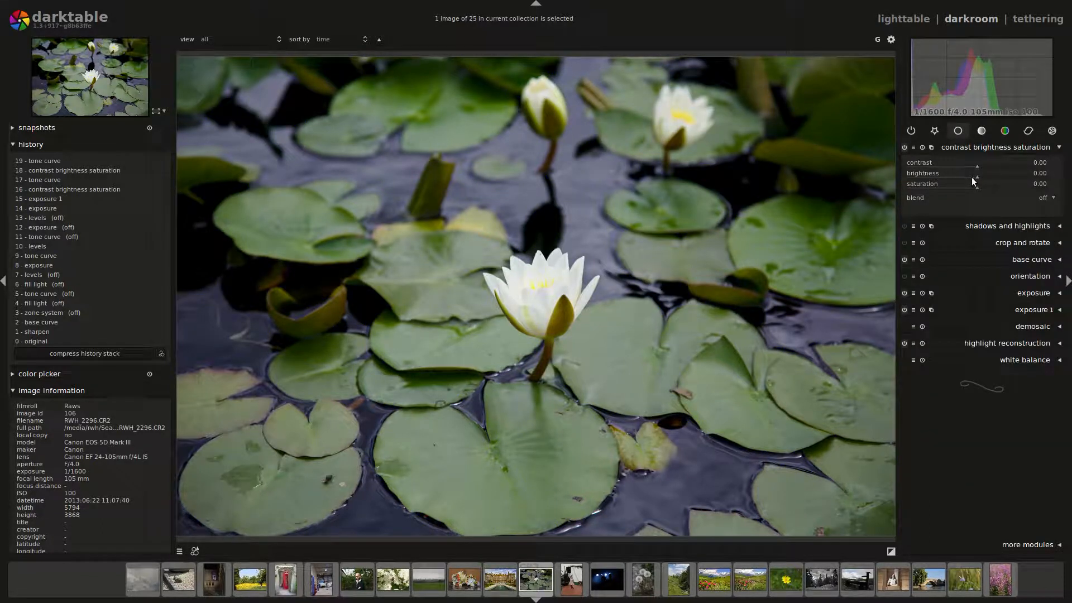
{"action": "left_click_drag", "start_coordinate": [972, 183], "coordinate": [992, 184]}
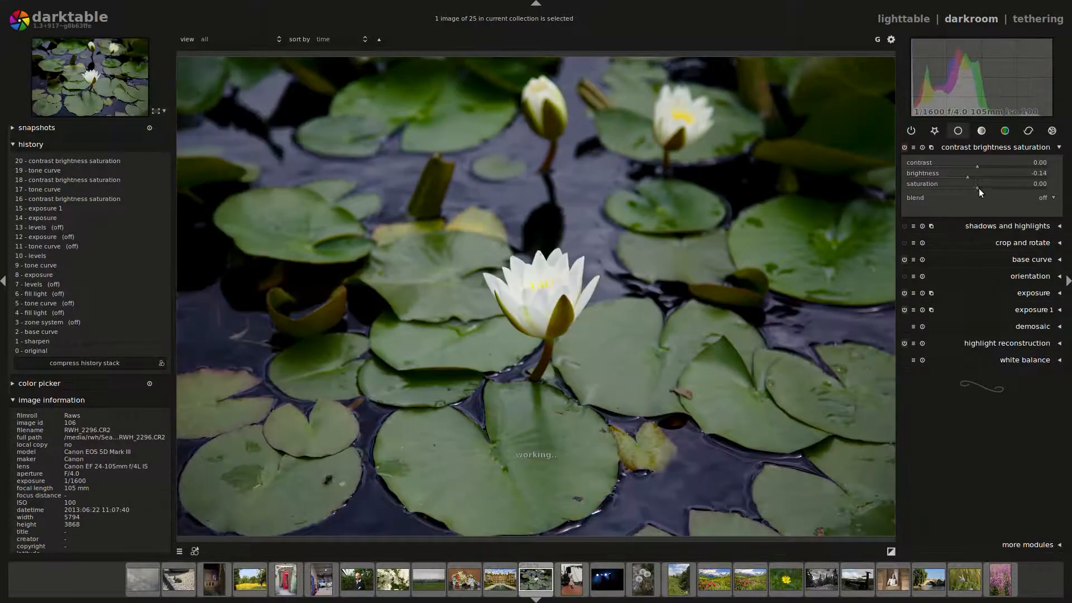
{"action": "left_click_drag", "start_coordinate": [998, 183], "coordinate": [970, 183]}
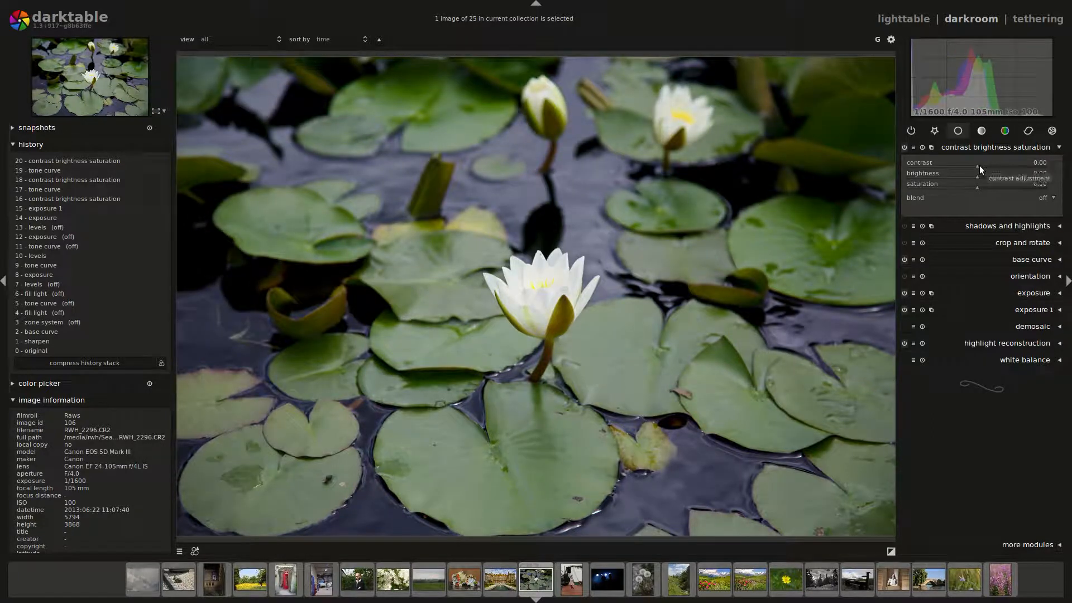
{"action": "left_click_drag", "start_coordinate": [970, 168], "coordinate": [981, 169]}
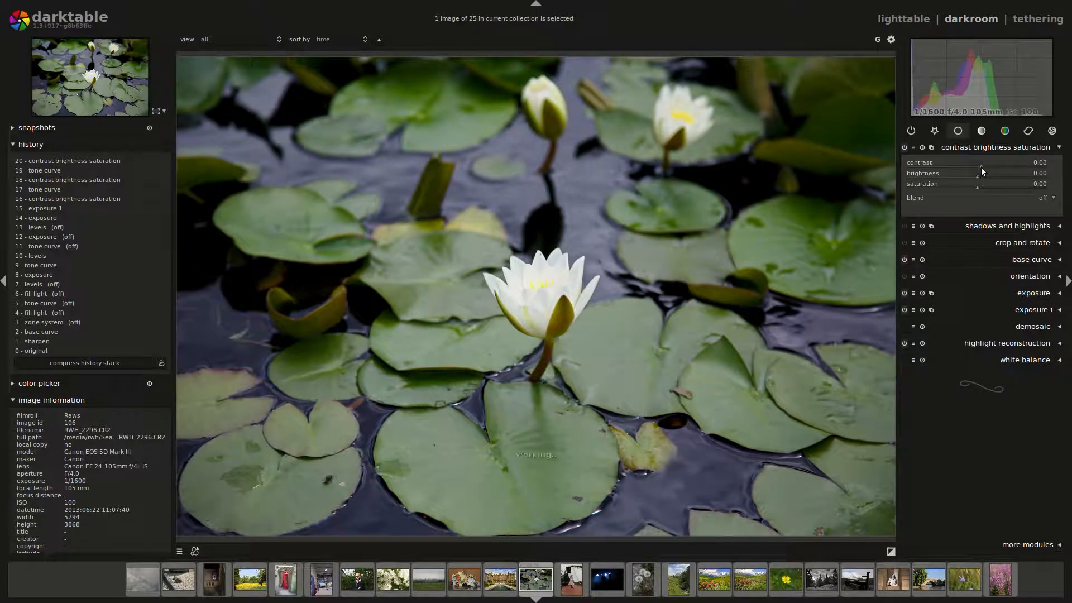
{"action": "left_click", "coordinate": [994, 147]}
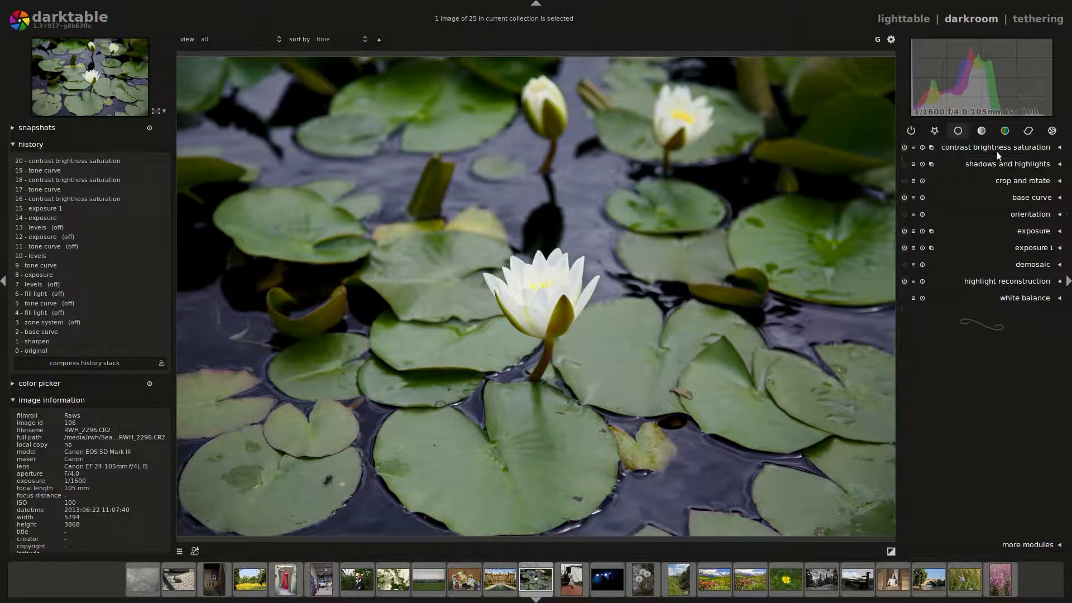
{"action": "left_click", "coordinate": [1028, 130]}
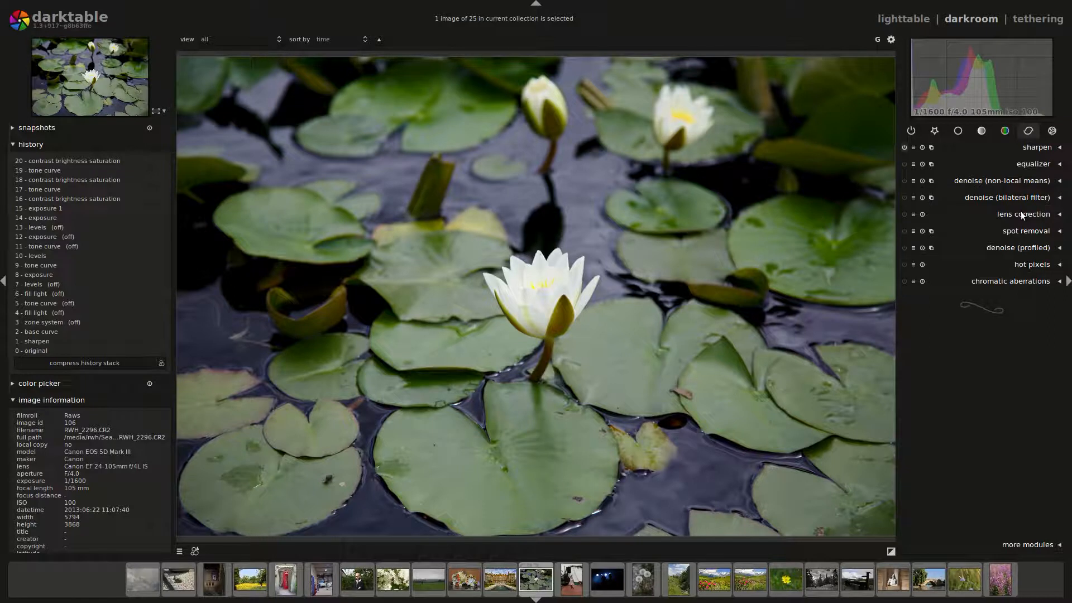
Apply the equalizer's clarity preset and tone its mix down to 0.800.
{"action": "left_click", "coordinate": [1034, 163]}
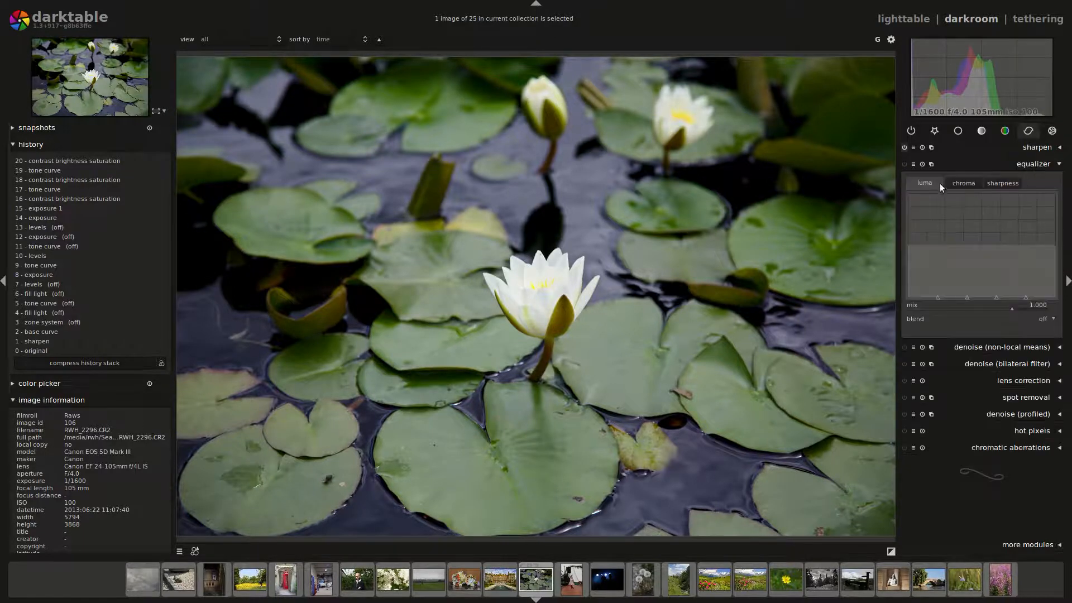
{"action": "left_click", "coordinate": [930, 163]}
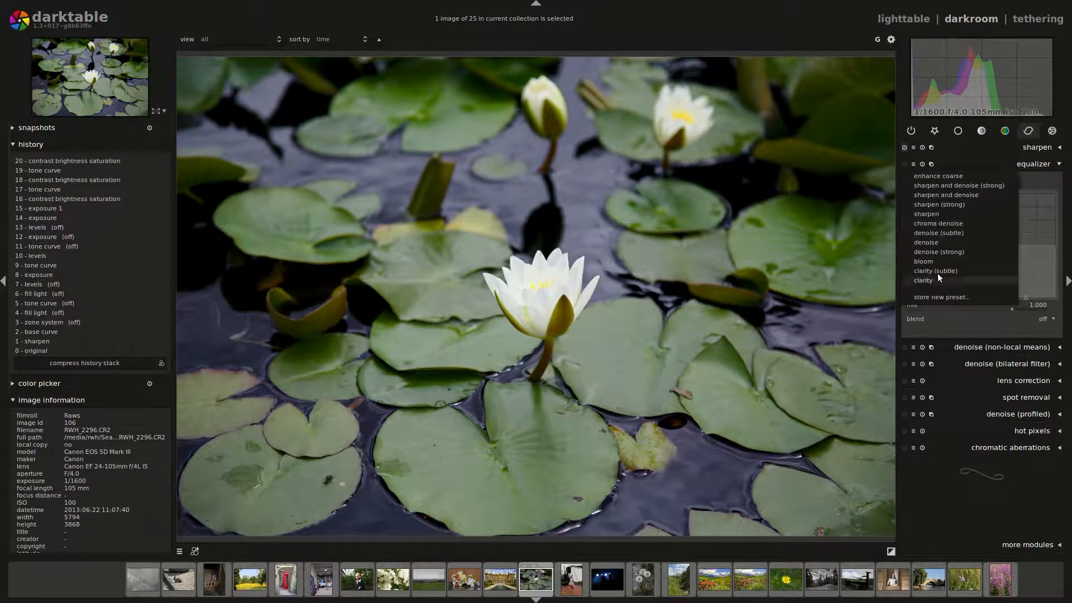
{"action": "left_click", "coordinate": [922, 280]}
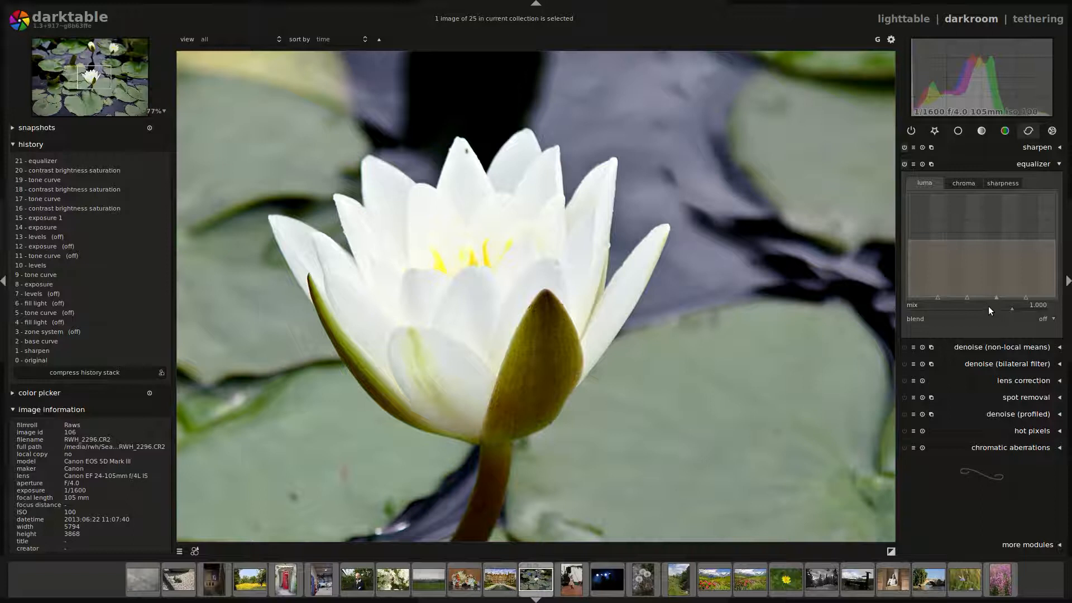
{"action": "left_click_drag", "start_coordinate": [1012, 310], "coordinate": [988, 310]}
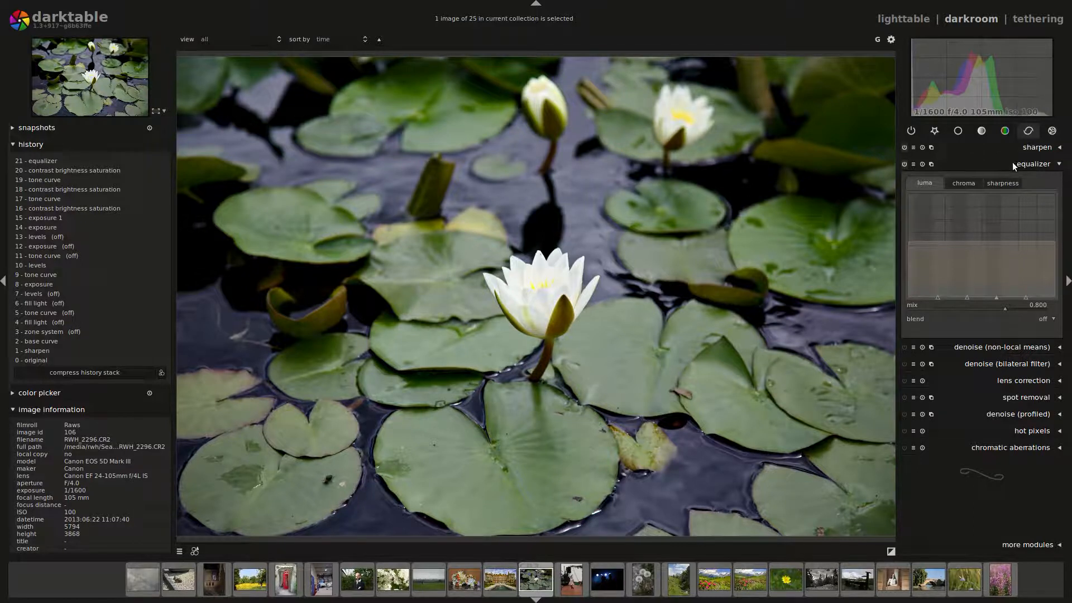
{"action": "left_click", "coordinate": [1027, 131]}
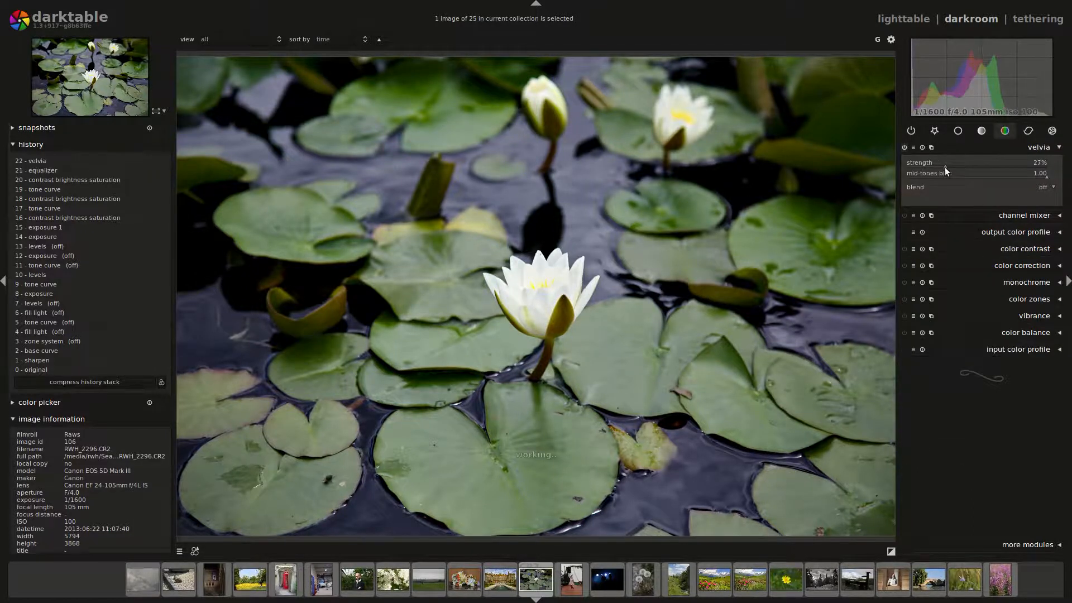
Raise Velvia strength to about 37% and adjust its mid-tones bias.
{"action": "left_click_drag", "start_coordinate": [944, 168], "coordinate": [959, 168]}
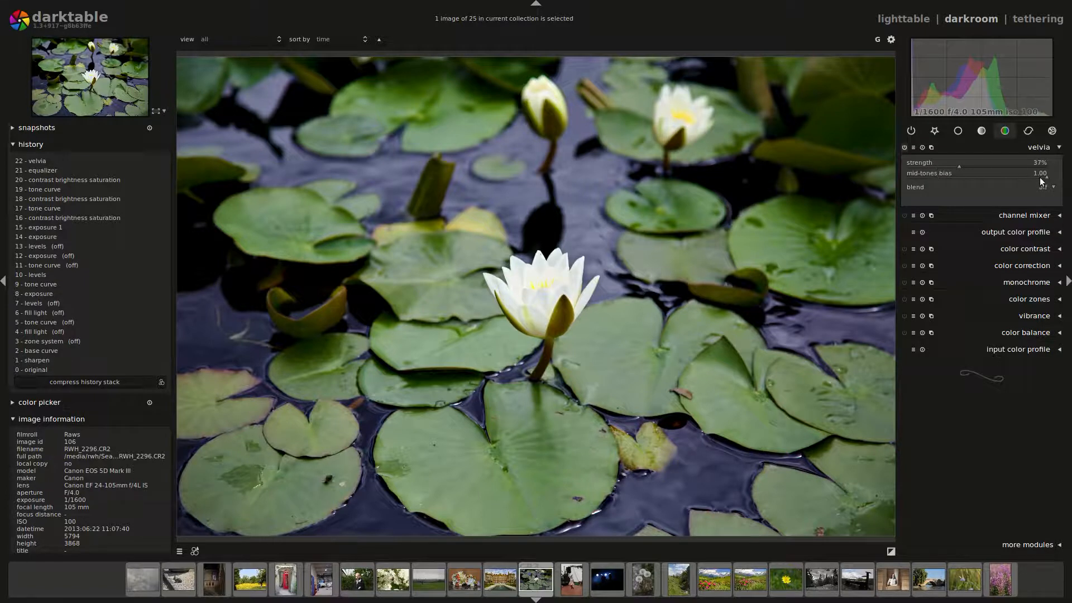
{"action": "left_click_drag", "start_coordinate": [1039, 172], "coordinate": [908, 172]}
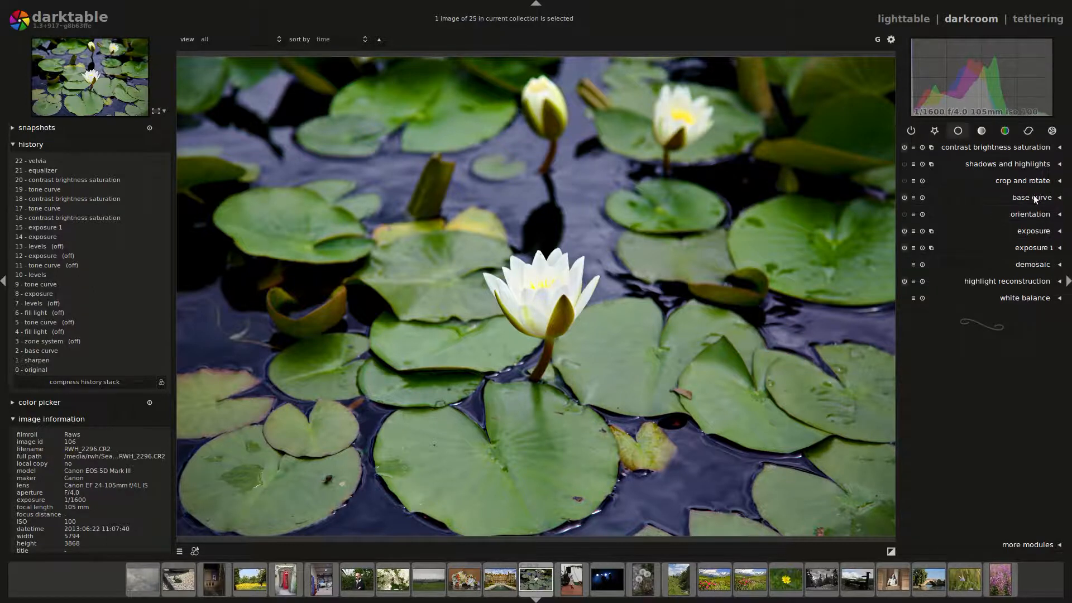
Apply a square aspect crop in crop and rotate, then move to the effect module group.
{"action": "left_click", "coordinate": [1024, 181]}
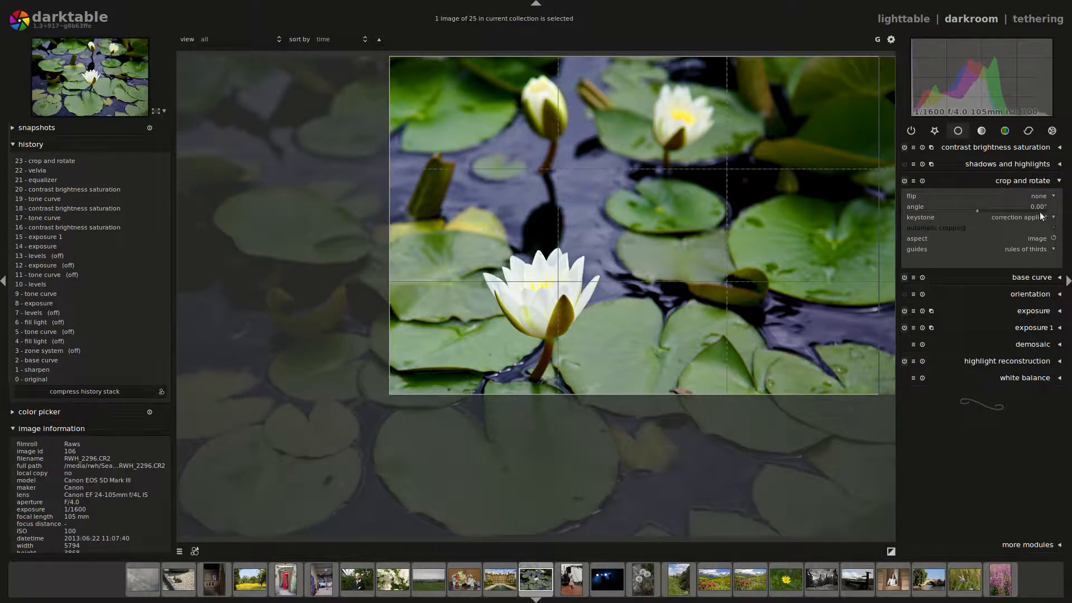
{"action": "left_click", "coordinate": [1035, 238]}
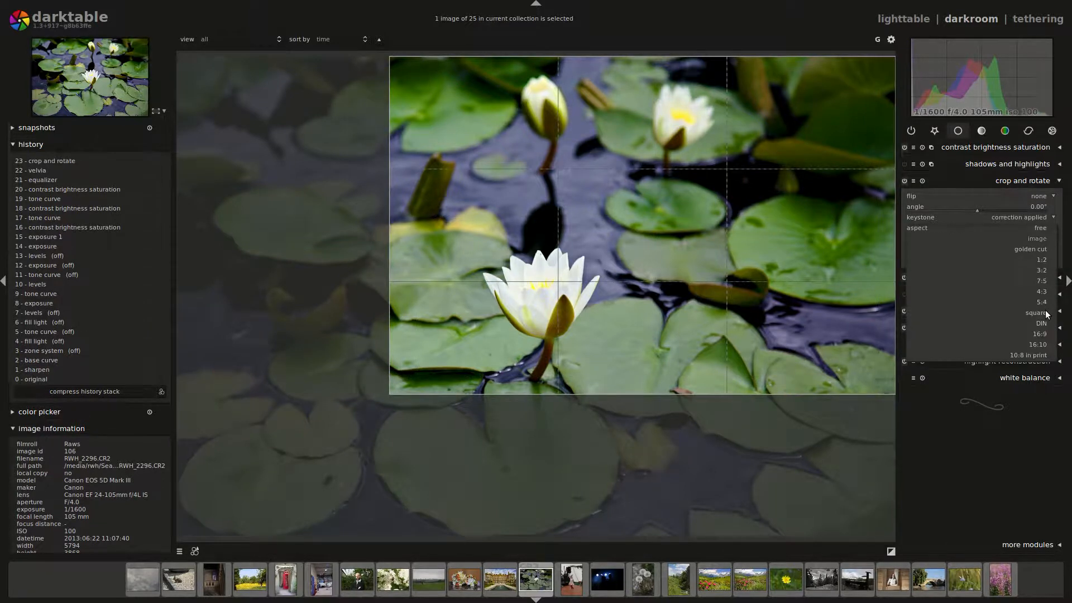
{"action": "left_click", "coordinate": [1036, 313]}
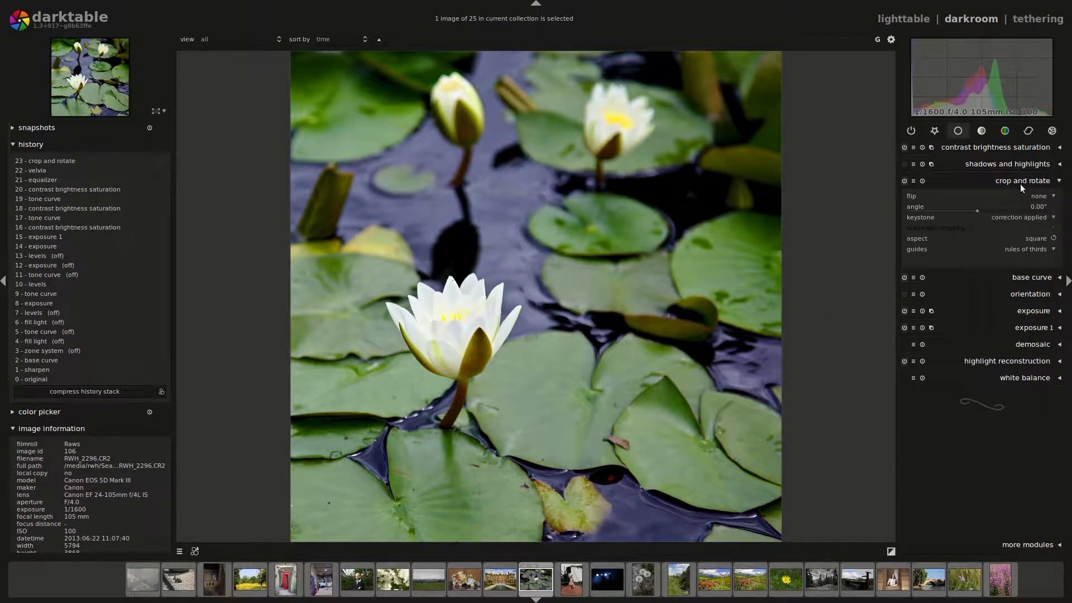
{"action": "left_click", "coordinate": [1023, 181]}
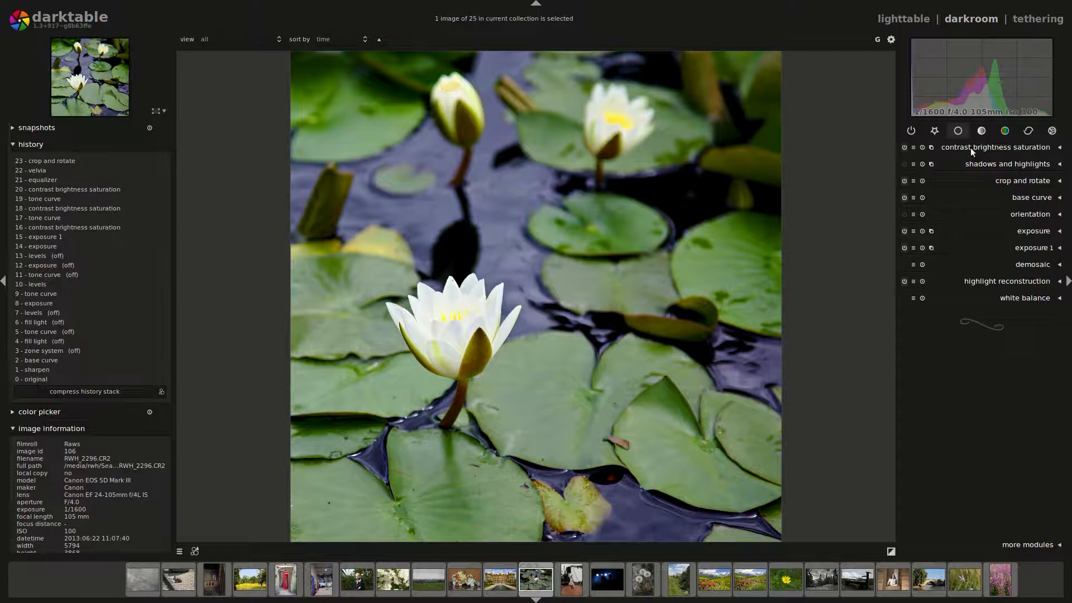
{"action": "left_click", "coordinate": [1024, 181]}
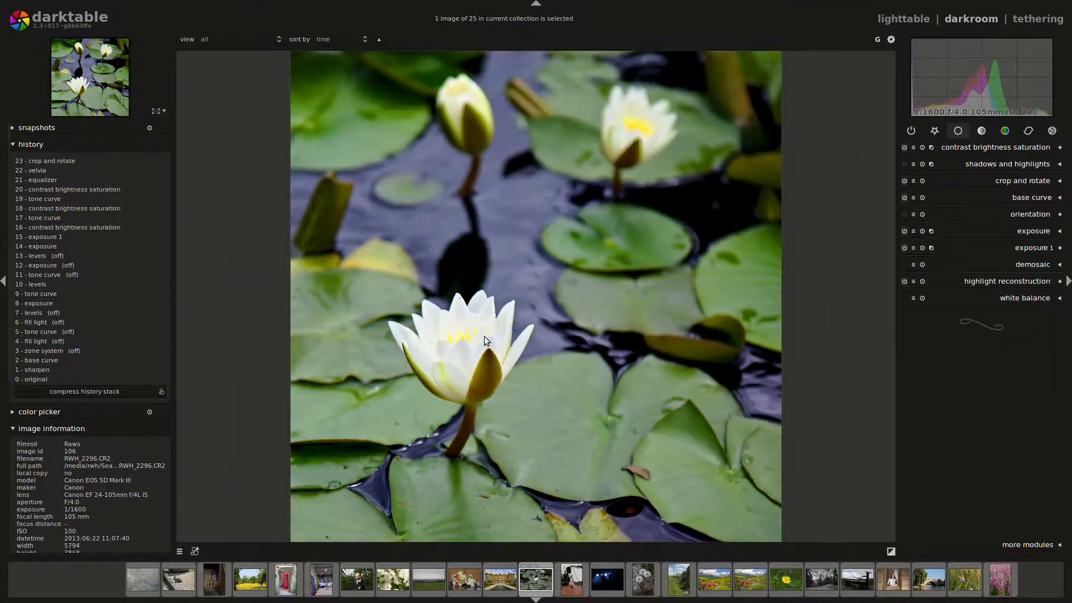
{"action": "left_click", "coordinate": [1051, 131]}
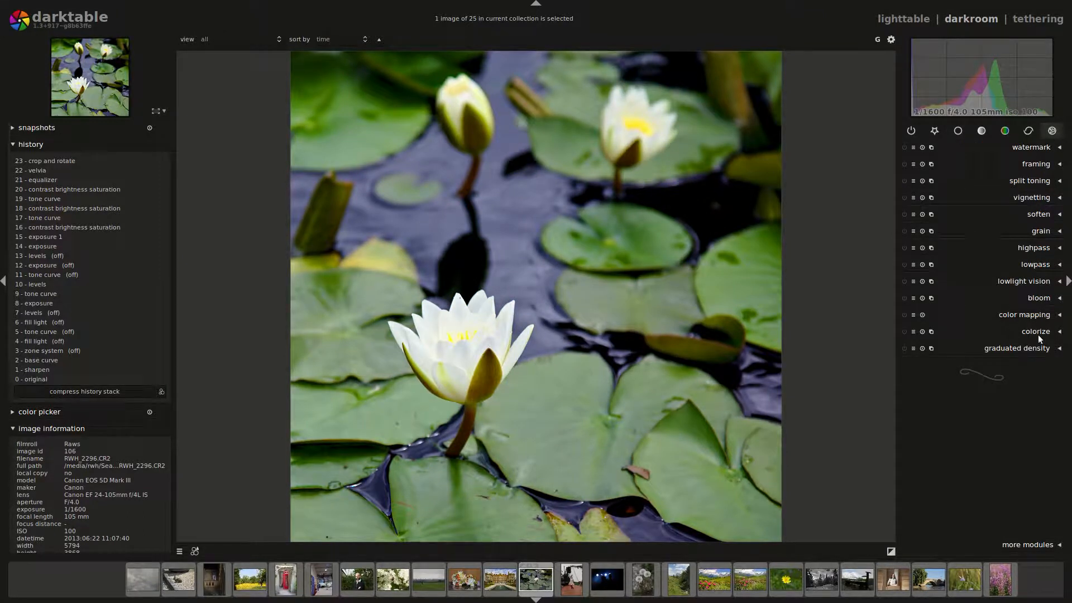
Centre a vignette on the front lily with about 65% scale, softer fall-off and subtler darkening.
{"action": "left_click", "coordinate": [1030, 196]}
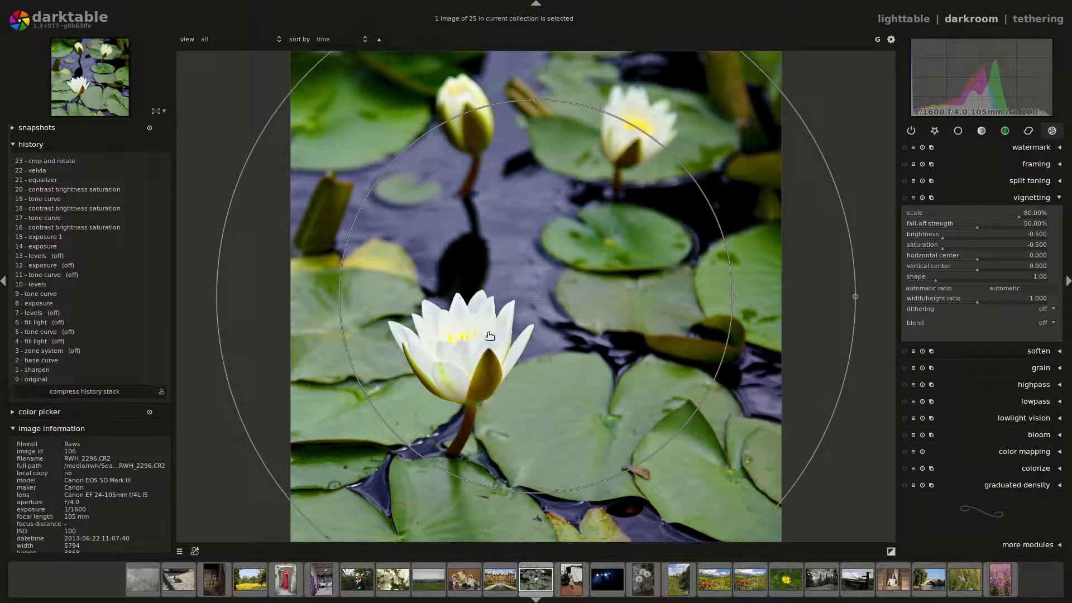
{"action": "left_click_drag", "start_coordinate": [535, 294], "coordinate": [483, 334]}
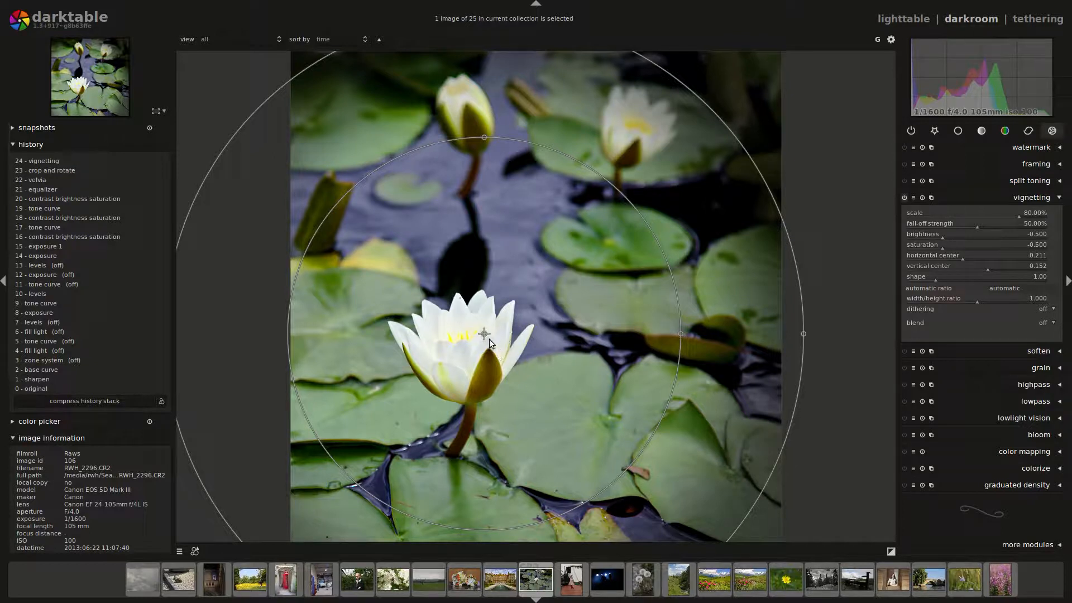
{"action": "left_click_drag", "start_coordinate": [483, 334], "coordinate": [487, 336]}
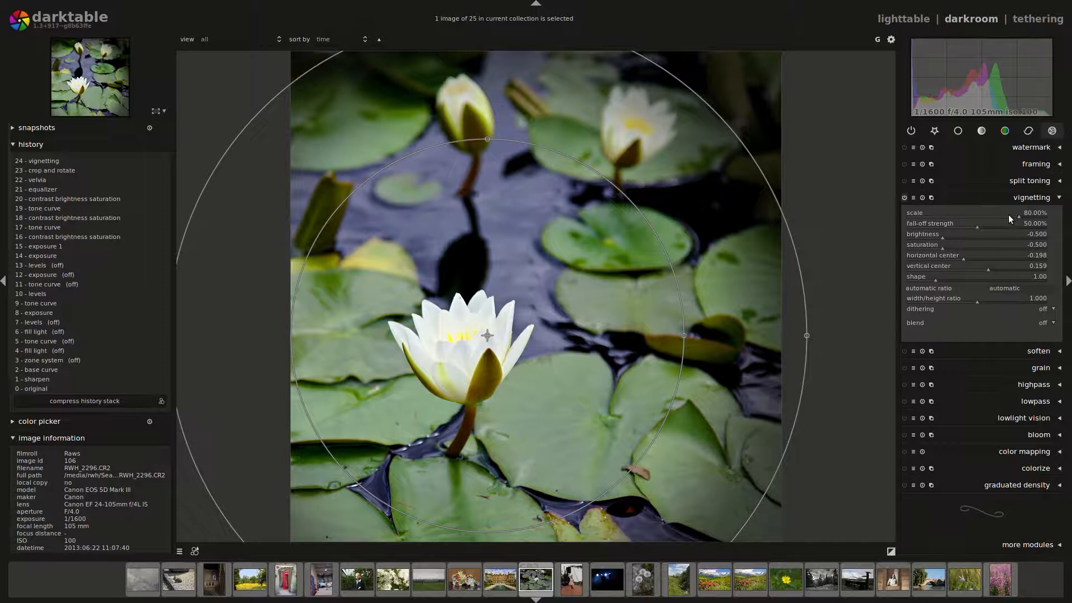
{"action": "left_click_drag", "start_coordinate": [1017, 212], "coordinate": [998, 212]}
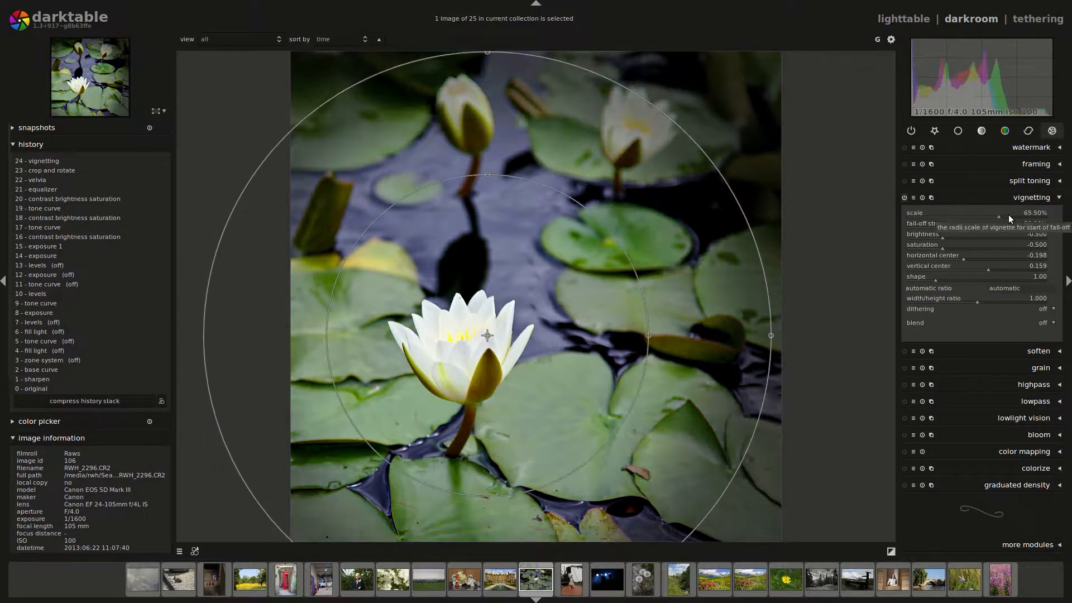
{"action": "left_click_drag", "start_coordinate": [997, 223], "coordinate": [1001, 230]}
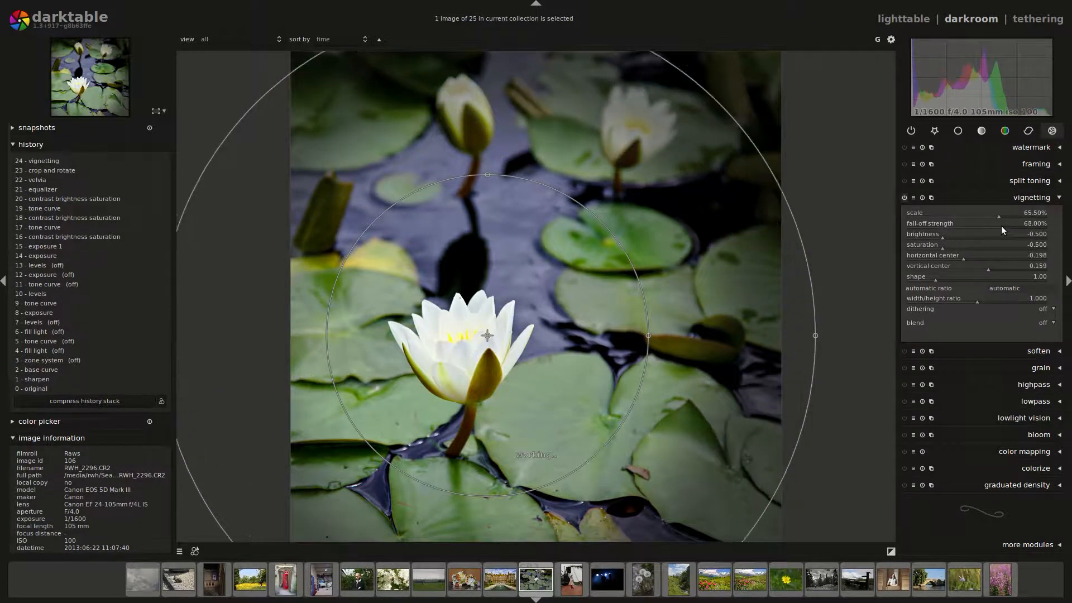
{"action": "left_click_drag", "start_coordinate": [1014, 223], "coordinate": [1044, 223]}
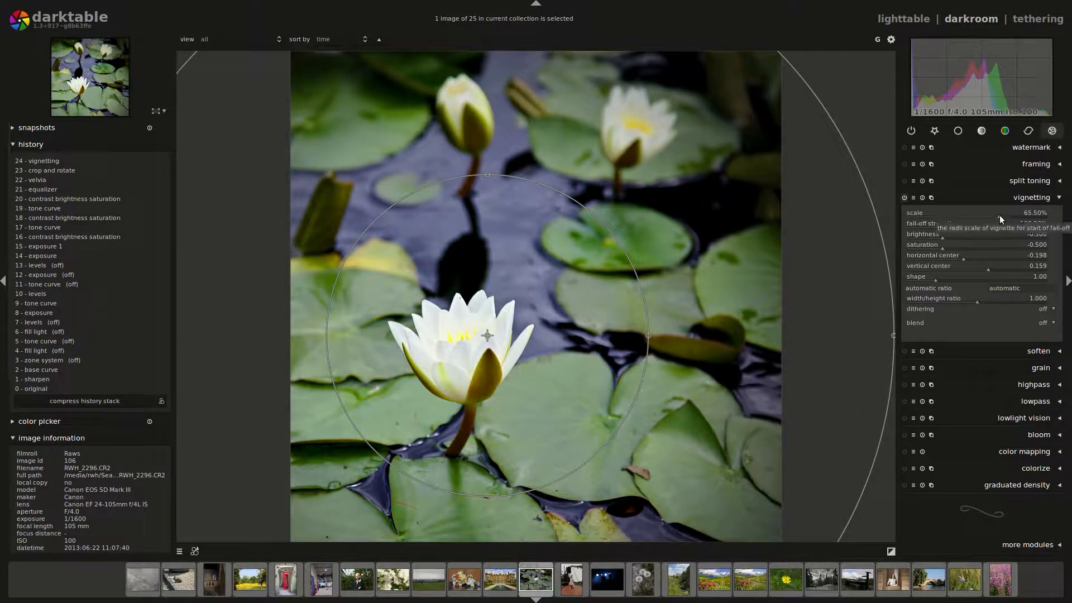
{"action": "left_click_drag", "start_coordinate": [998, 212], "coordinate": [994, 212]}
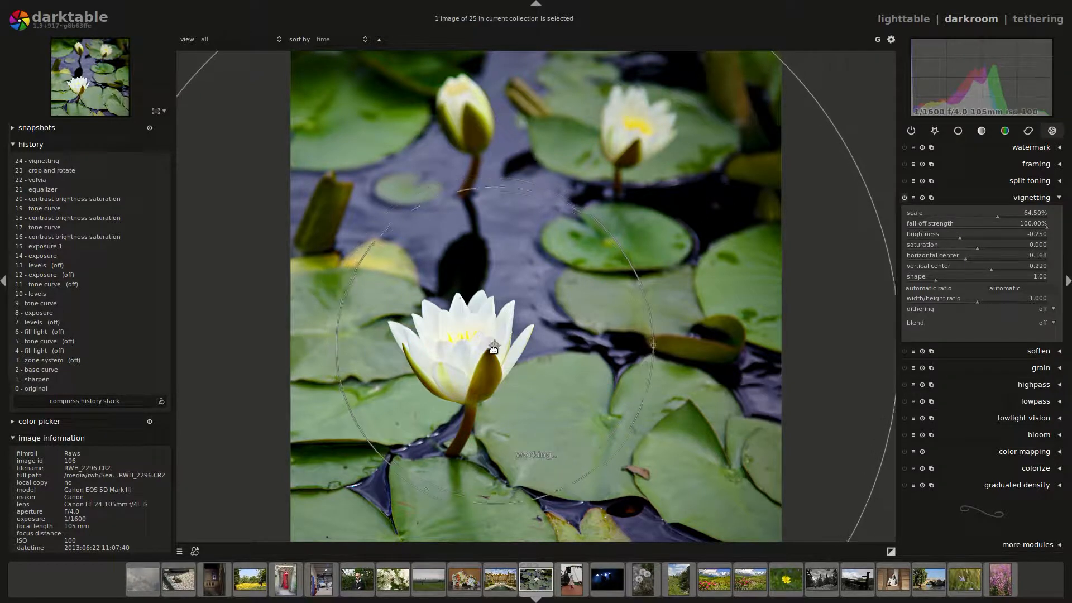
{"action": "left_click", "coordinate": [1030, 197]}
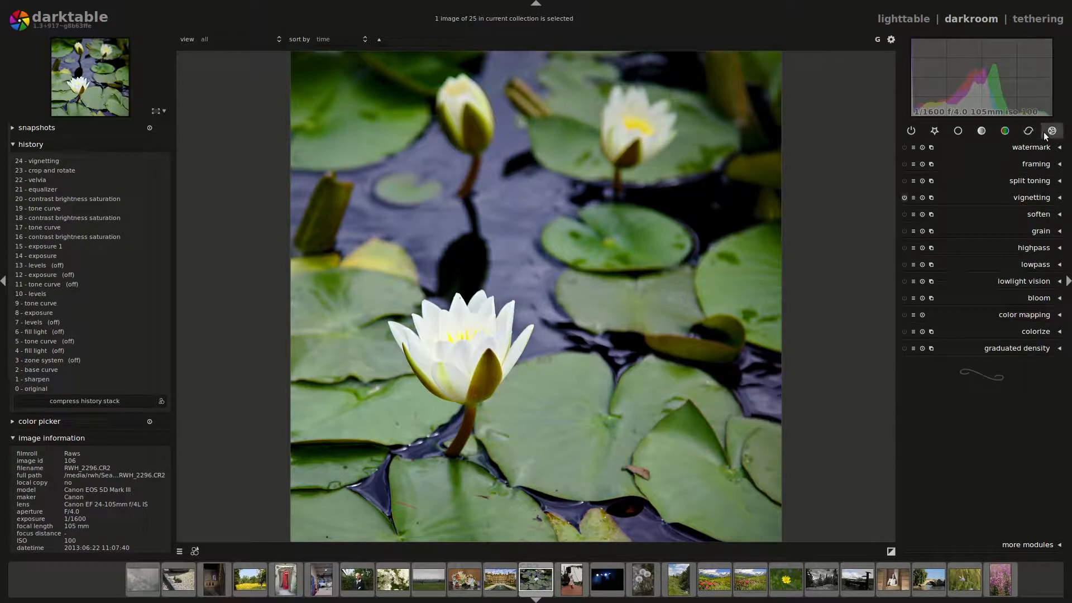
Inspect the front flower at 1:1 magnification, zoom back to fit, and show the tone module group.
{"action": "left_click", "coordinate": [1027, 131]}
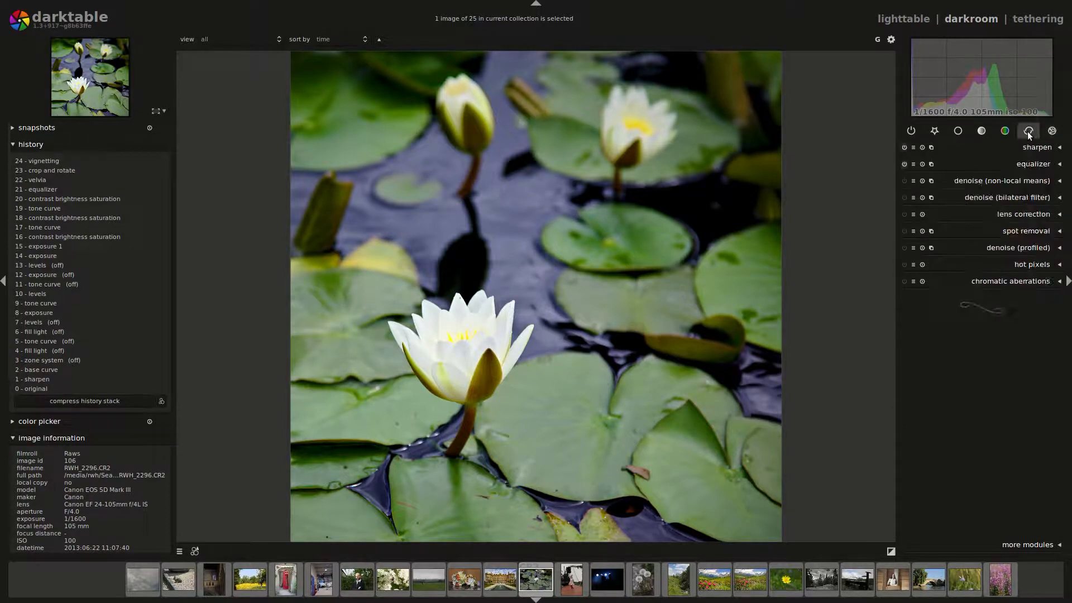
{"action": "left_click", "coordinate": [1004, 130]}
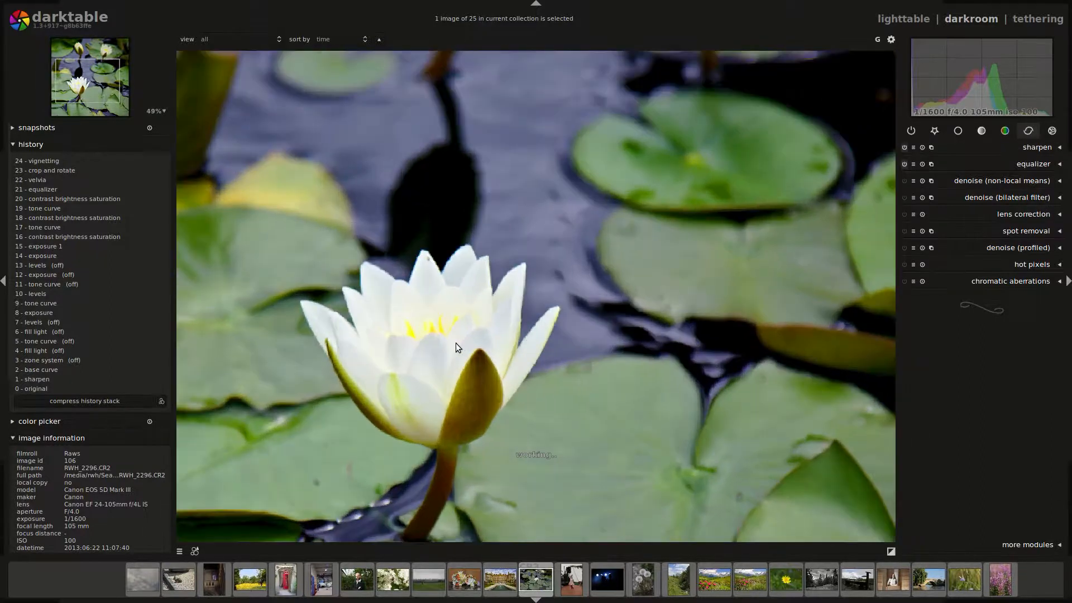
{"action": "scroll", "scroll_direction": "up", "scroll_amount": 3}
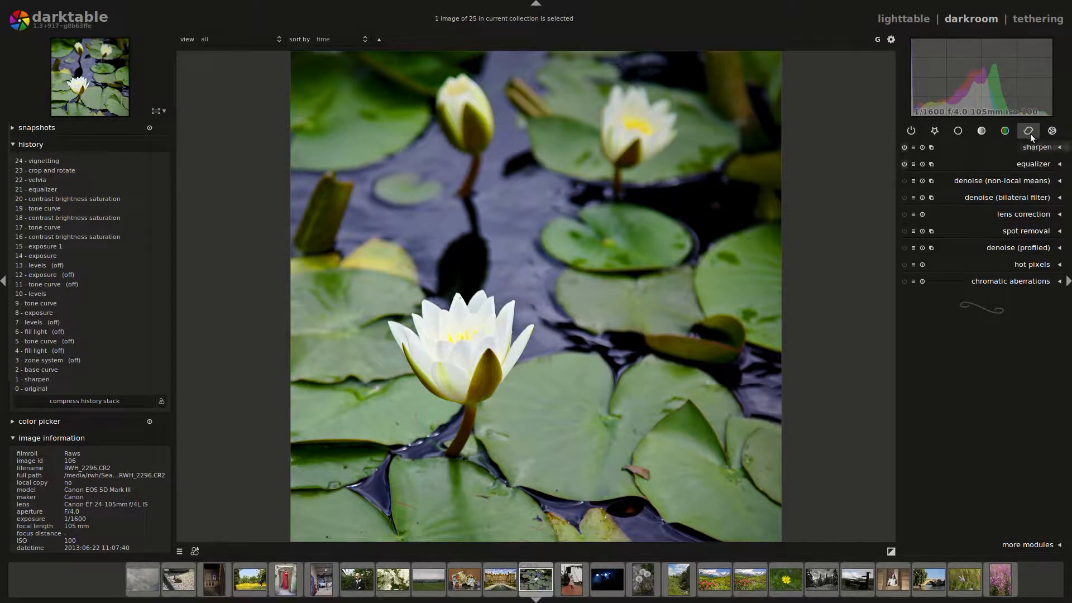
{"action": "mouse_move", "coordinate": [1005, 131]}
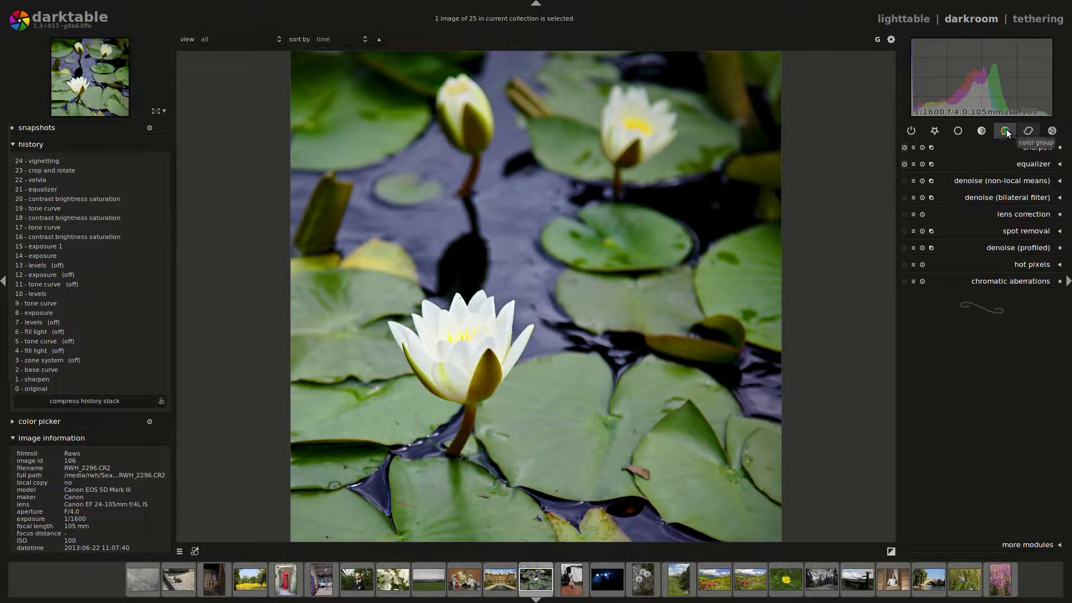
{"action": "left_click", "coordinate": [980, 131]}
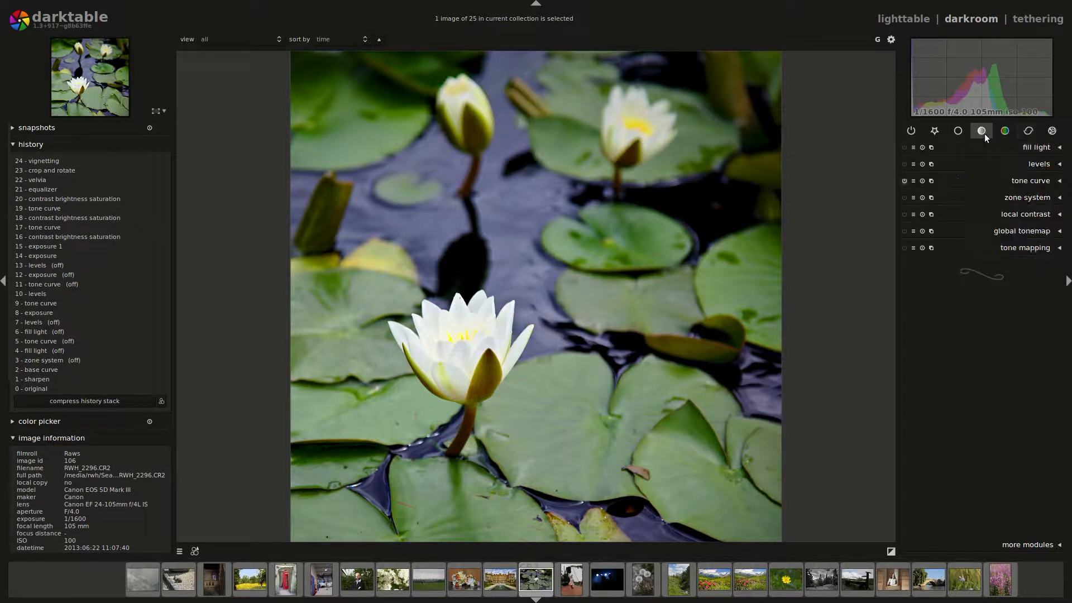
Create a second tone curve instance limited to a brush-painted, blurred drawn mask over the front flower.
{"action": "left_click", "coordinate": [1028, 181]}
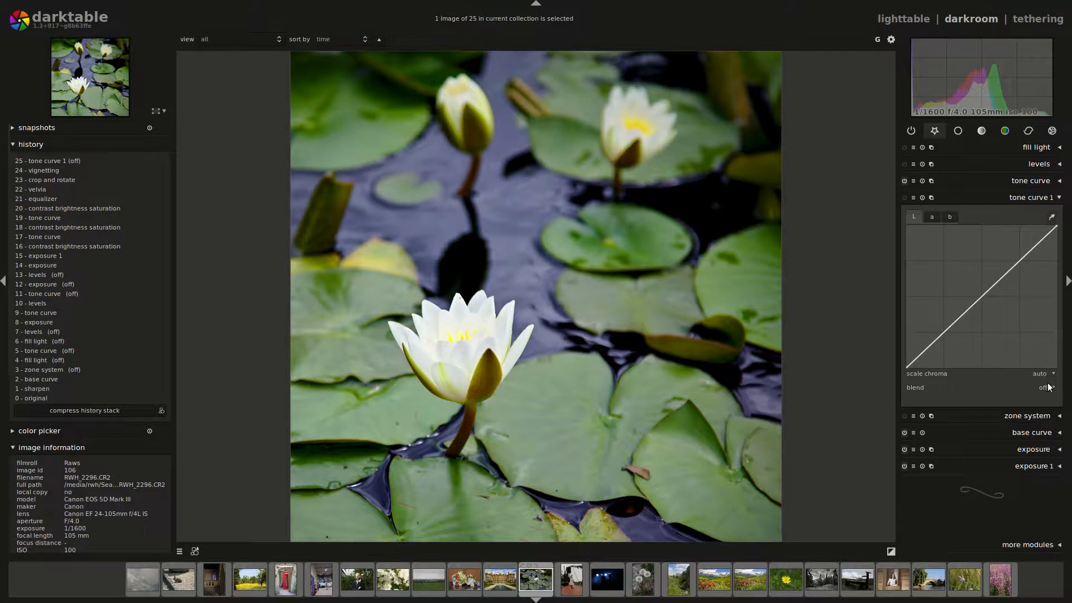
{"action": "left_click", "coordinate": [1040, 387]}
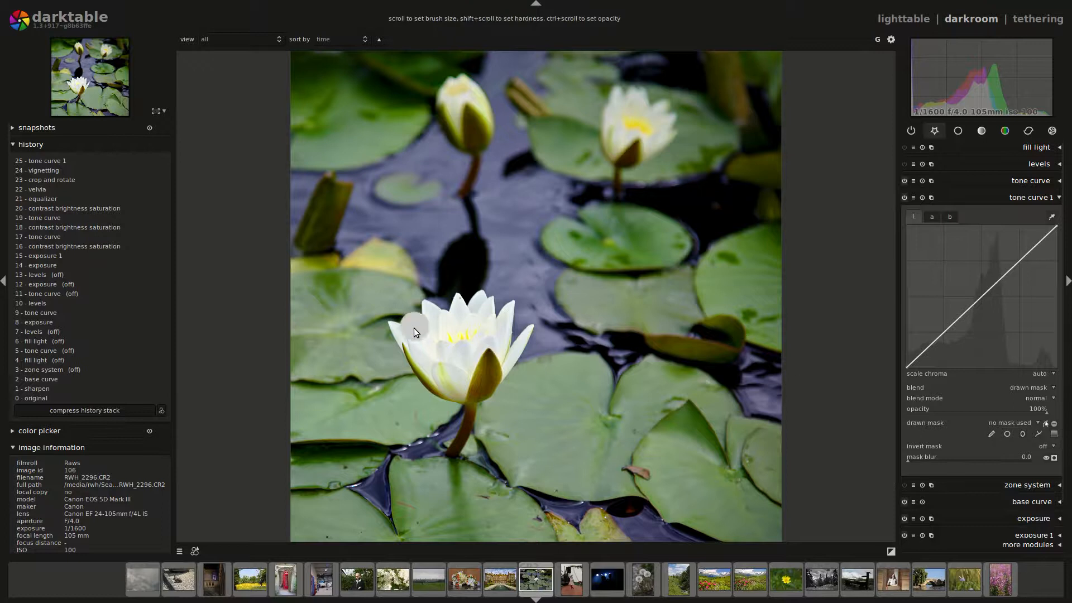
{"action": "left_click_drag", "start_coordinate": [413, 329], "coordinate": [499, 383]}
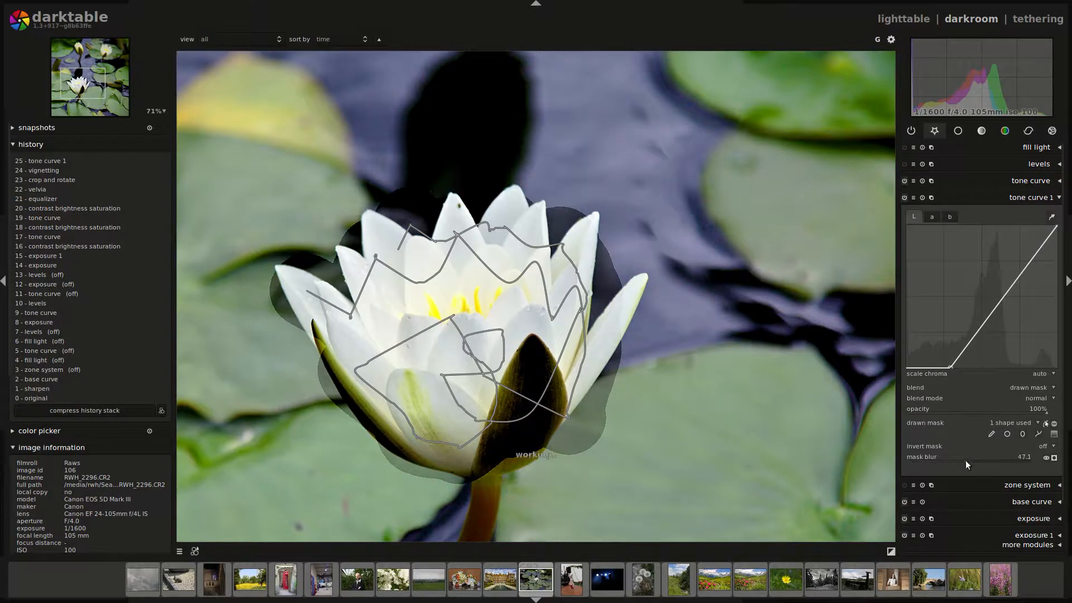
{"action": "left_click_drag", "start_coordinate": [943, 465], "coordinate": [973, 465]}
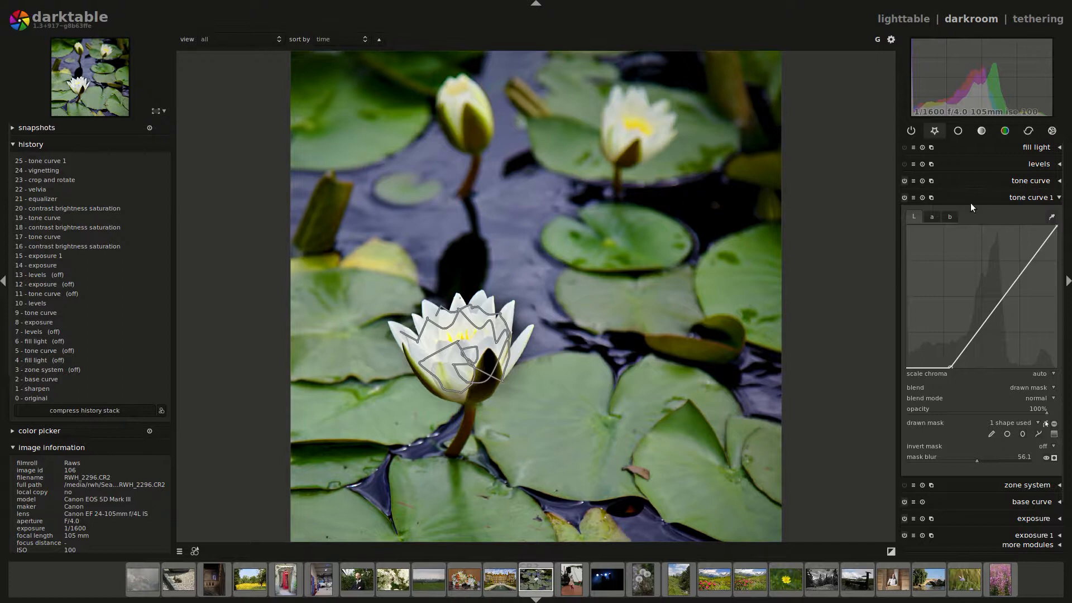
{"action": "left_click", "coordinate": [1031, 197]}
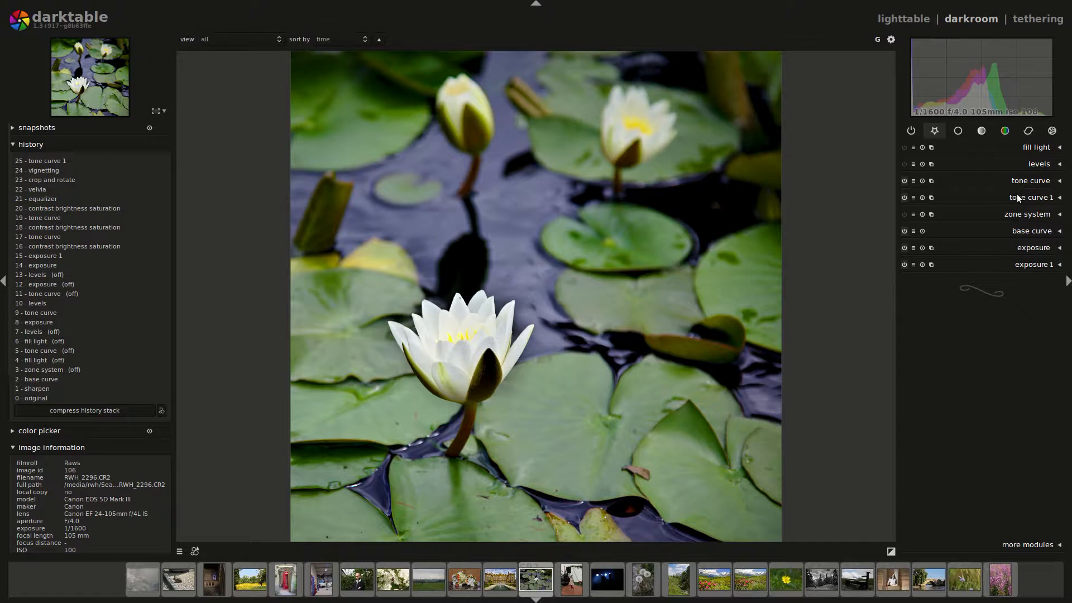
{"action": "mouse_move", "coordinate": [600, 219]}
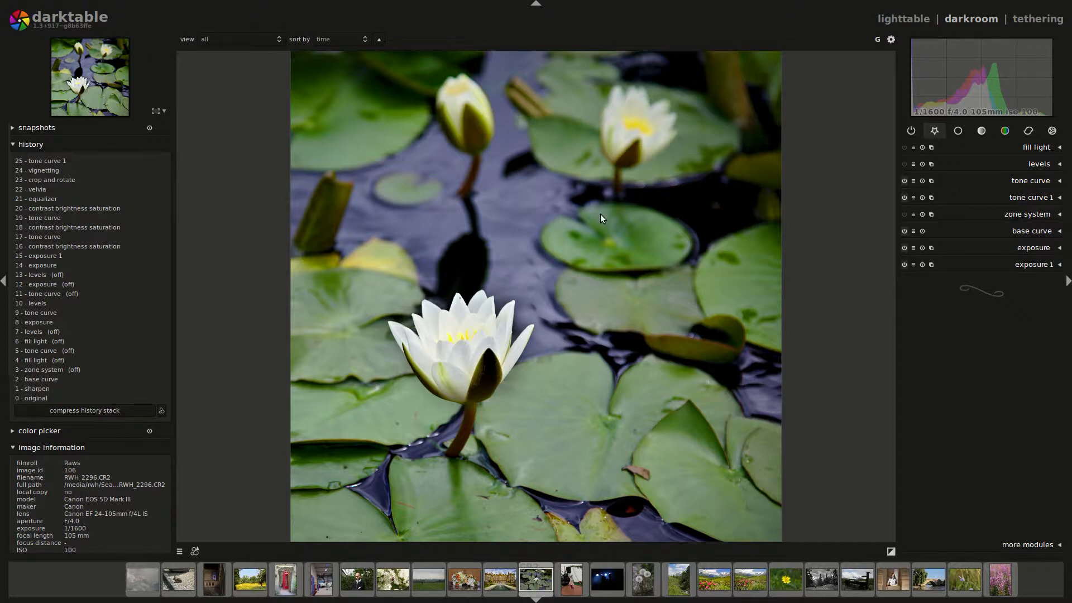
{"action": "mouse_move", "coordinate": [857, 247]}
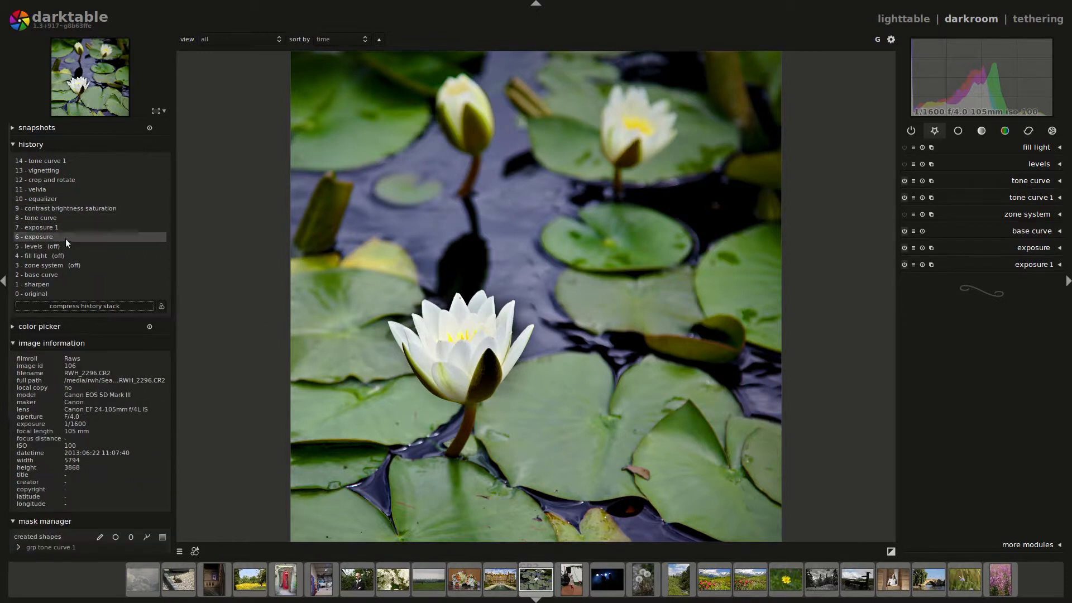
Compress the history stack so only the fourteen active edit steps remain.
{"action": "left_click", "coordinate": [39, 254]}
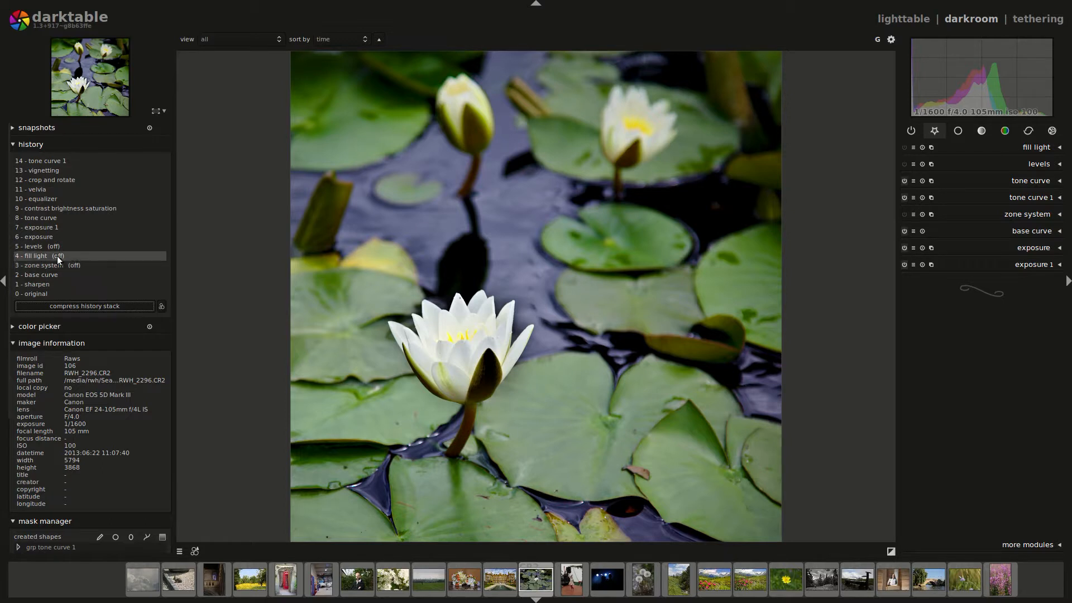
{"action": "left_click", "coordinate": [34, 237]}
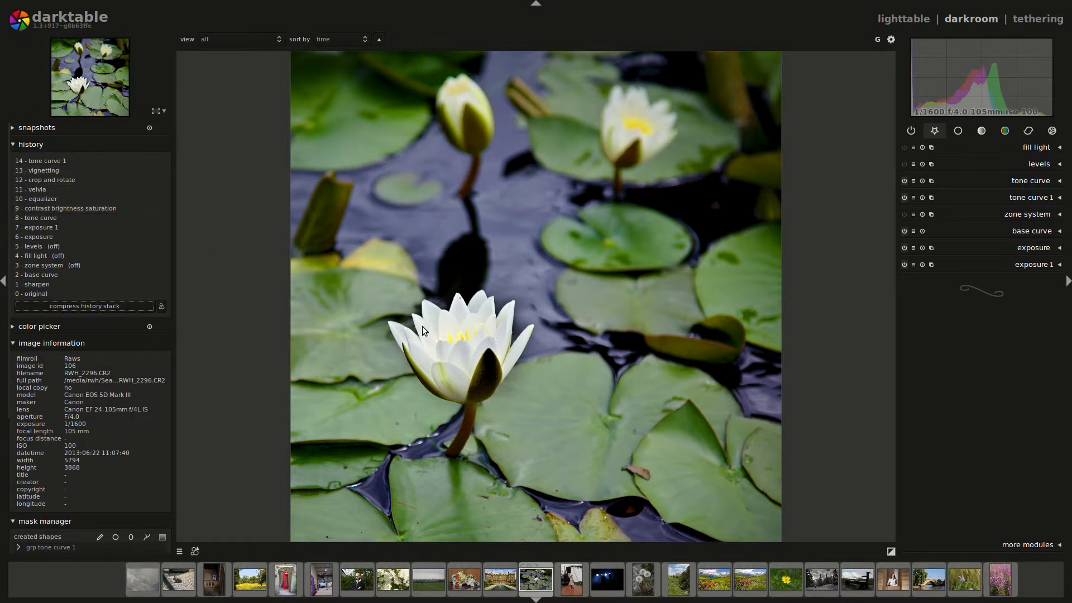
{"action": "mouse_move", "coordinate": [460, 437]}
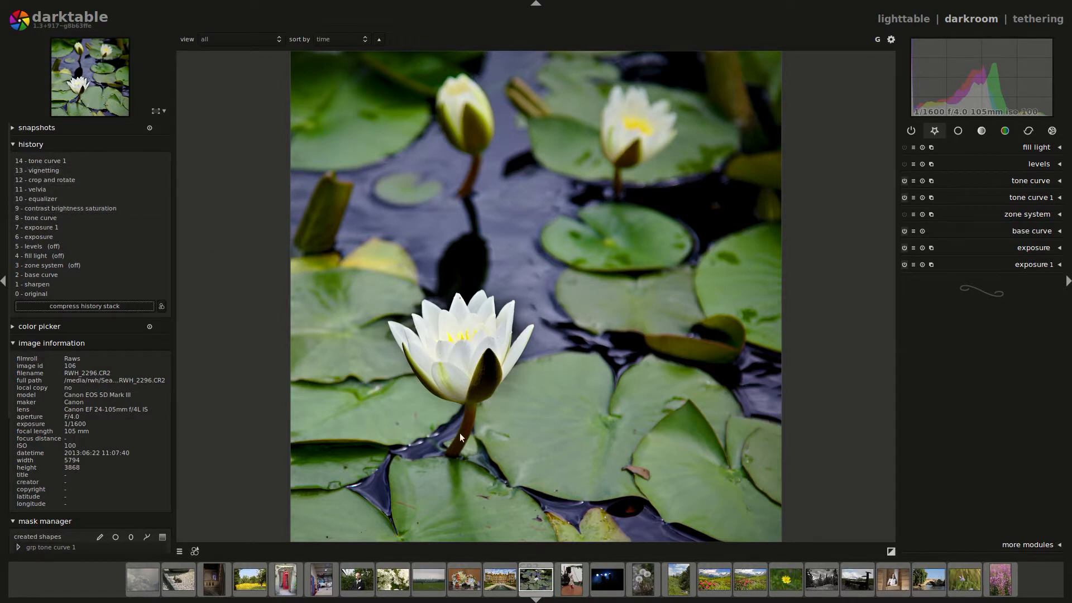